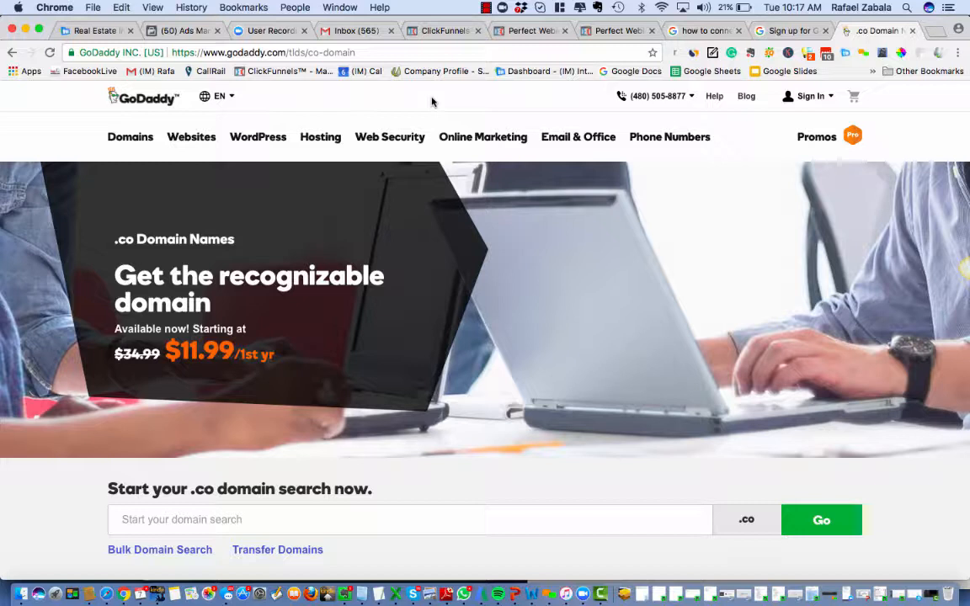
mouse_move(798, 44)
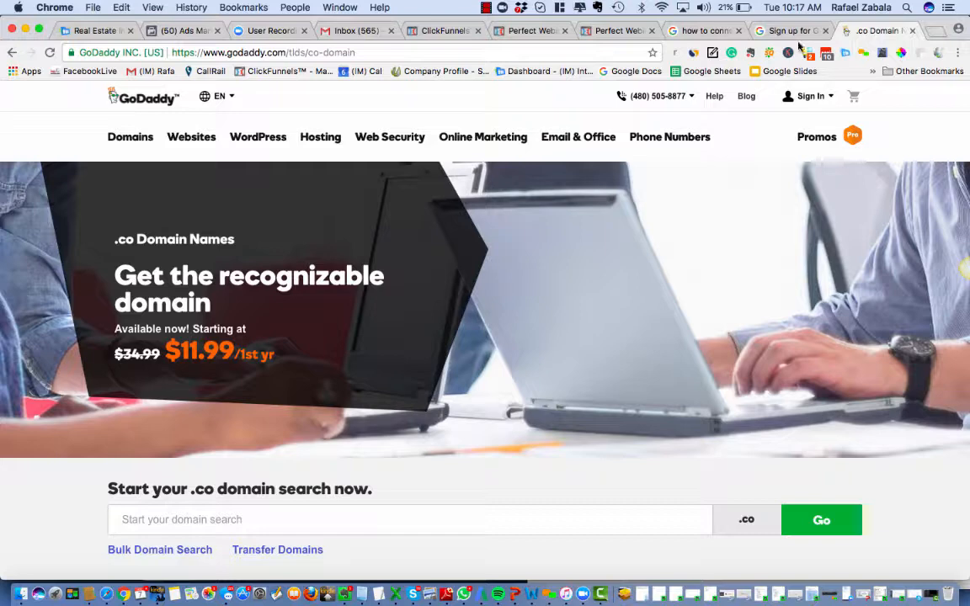
Start a fresh search by entering 'gmail' in a new tab's address bar
type("gmail")
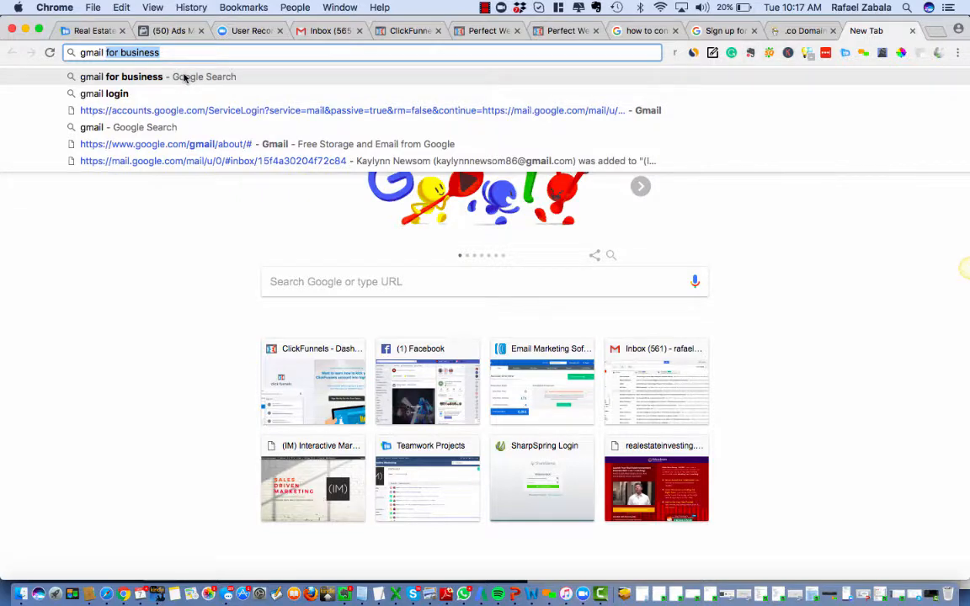
Search for 'gmail for business' to reach the G Suite Gmail product page
key("Return")
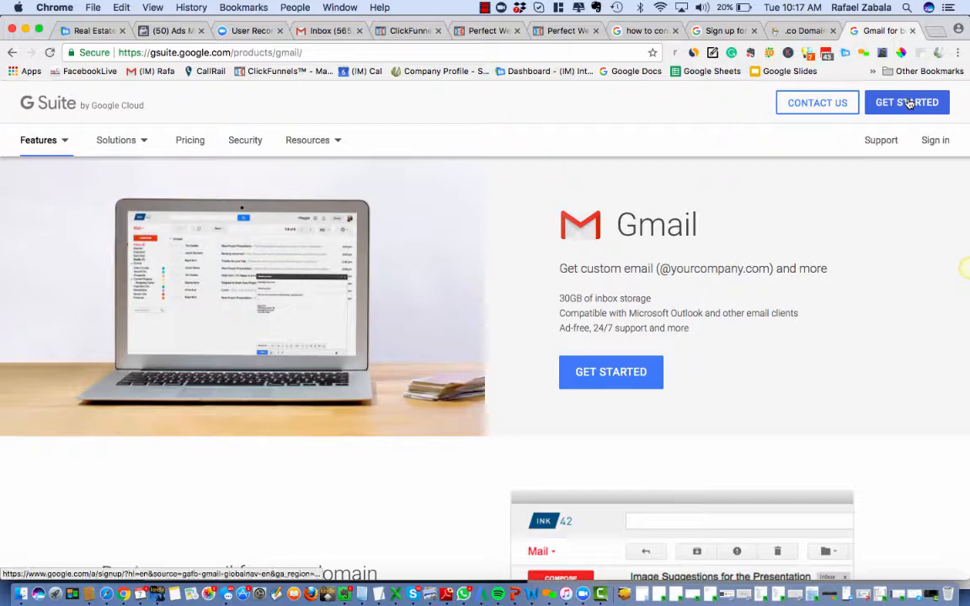
Start the G Suite signup and enter 'Haves And Wants' as the business name
left_click(906, 102)
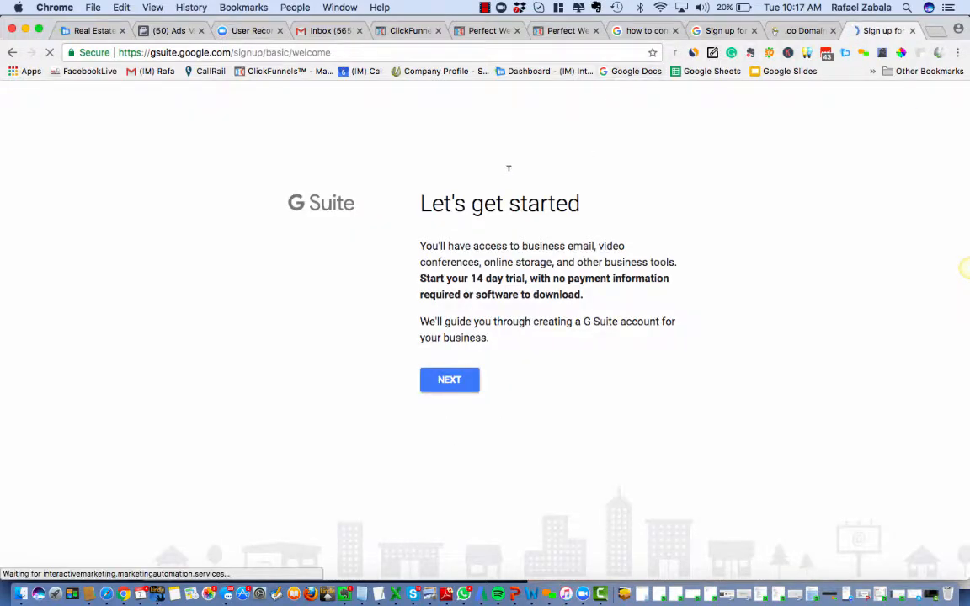
left_click(449, 380)
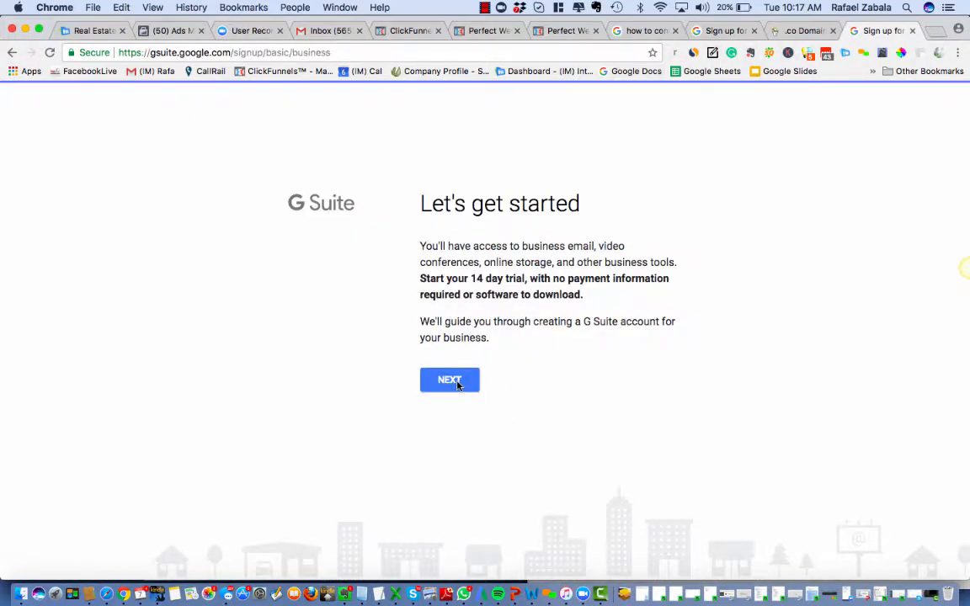
left_click(449, 380)
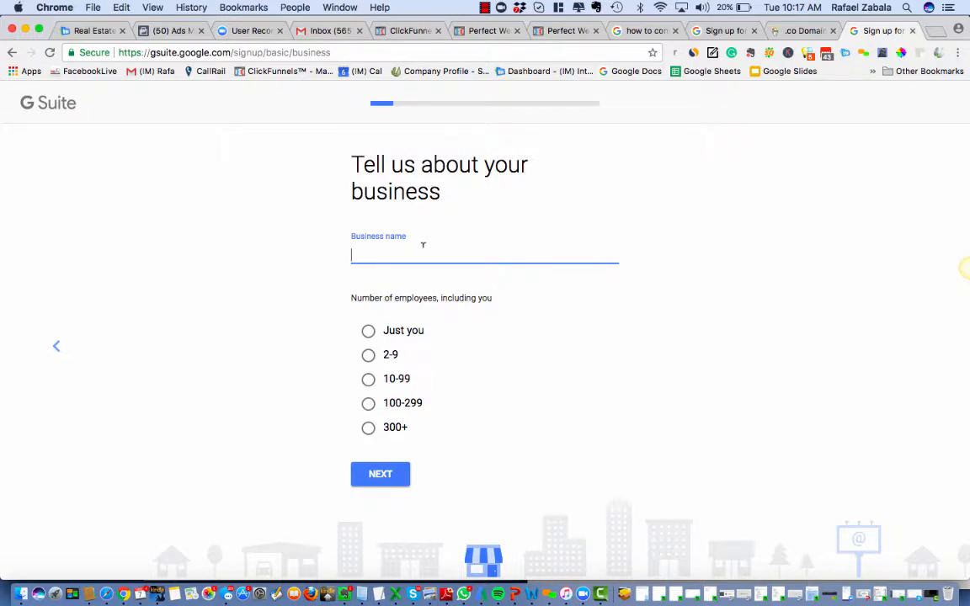
type("Haves")
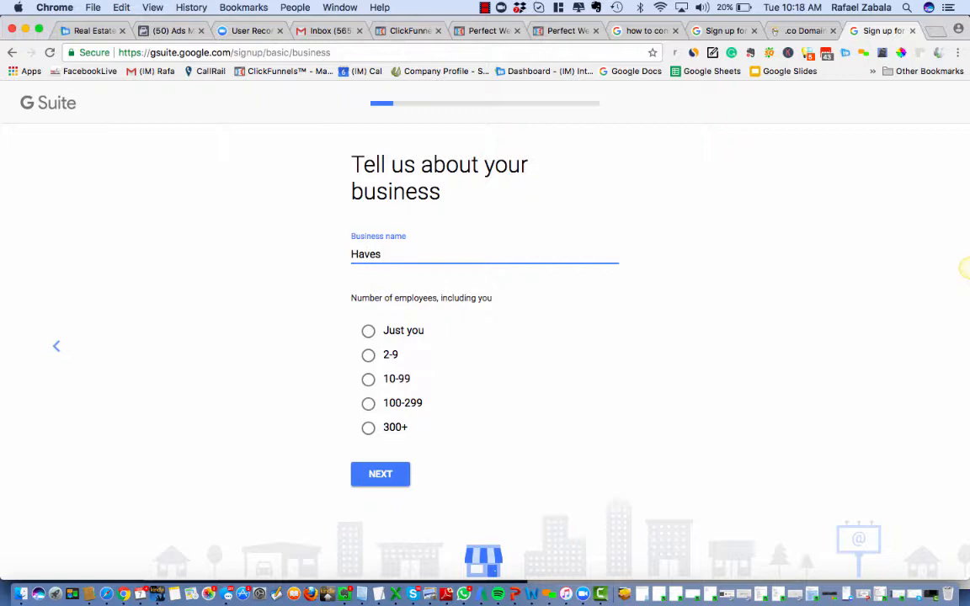
type("And")
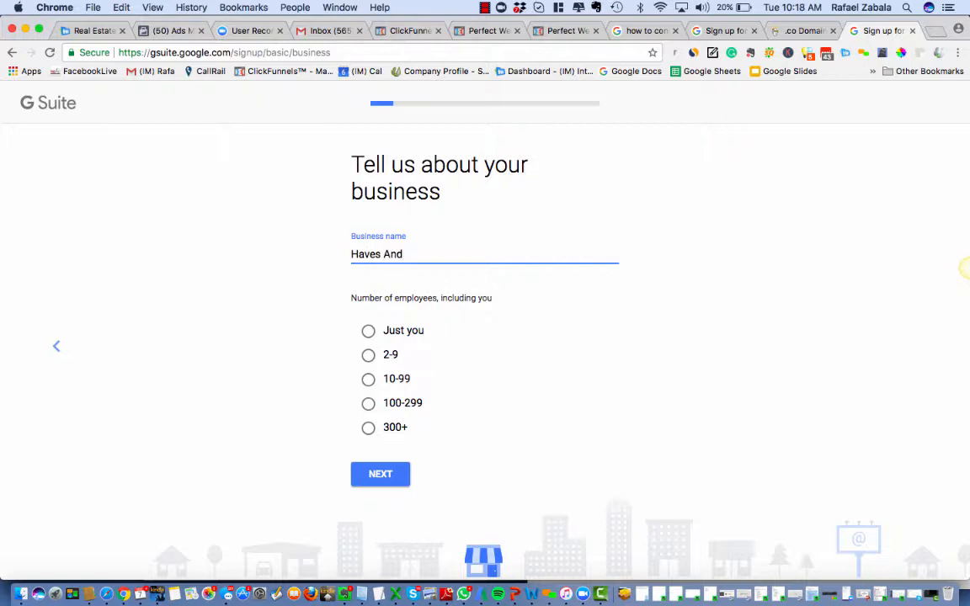
type("W")
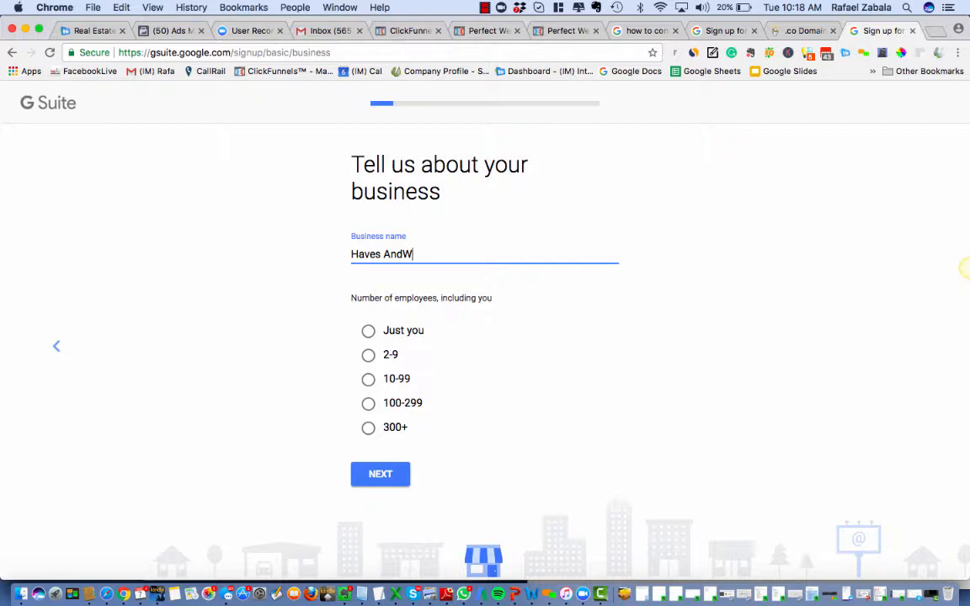
type("ants")
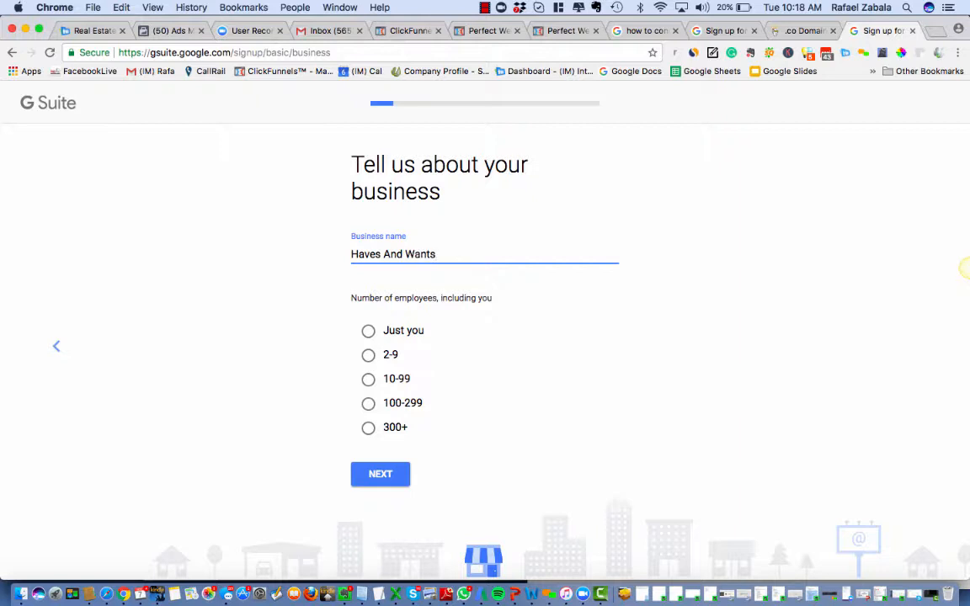
left_click(935, 31)
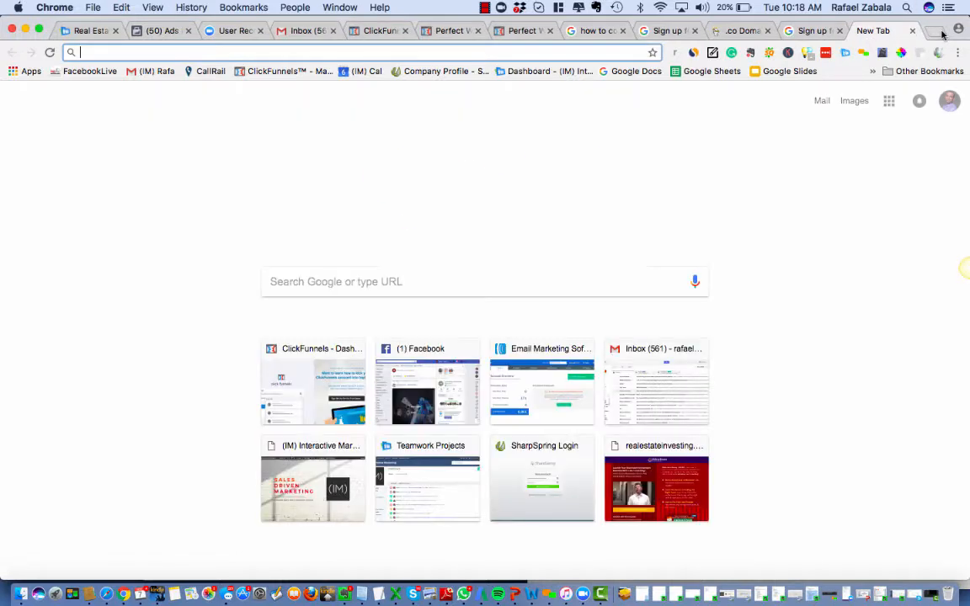
Search Google for havesandwants.us to find the site's full title
type("havesandwants.us")
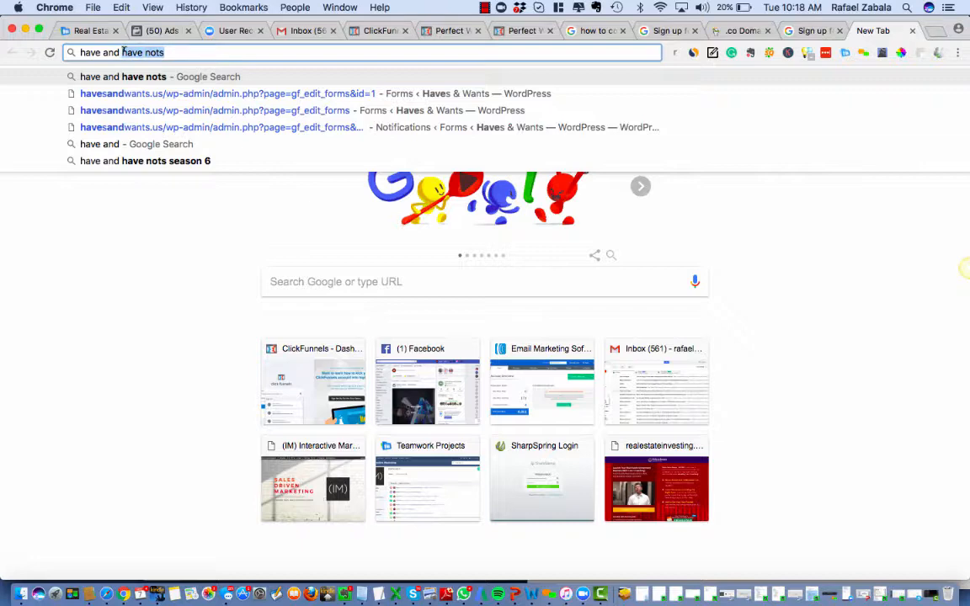
key("Return")
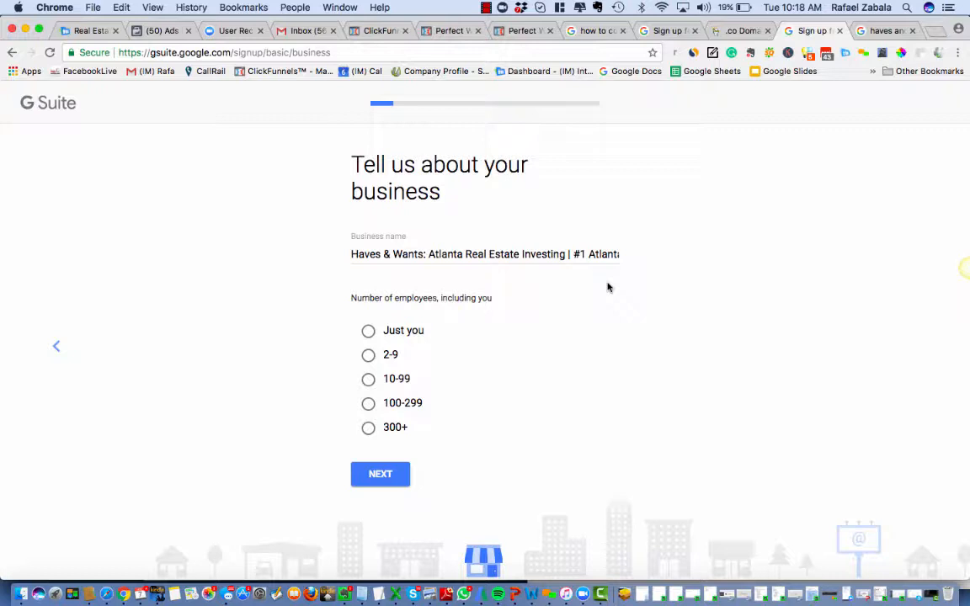
Choose 2-9 employees and keep United States as the country
left_click(368, 355)
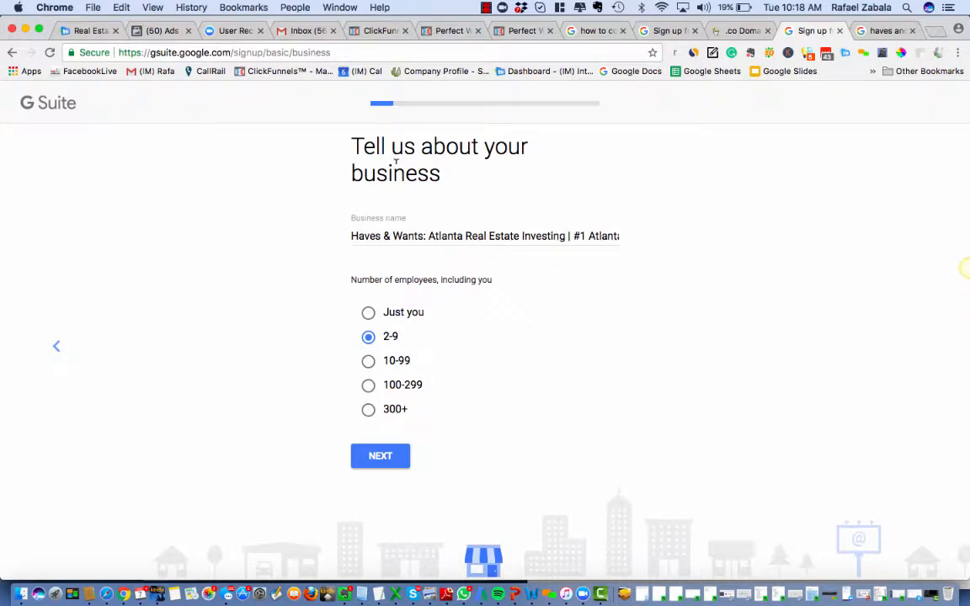
mouse_move(354, 361)
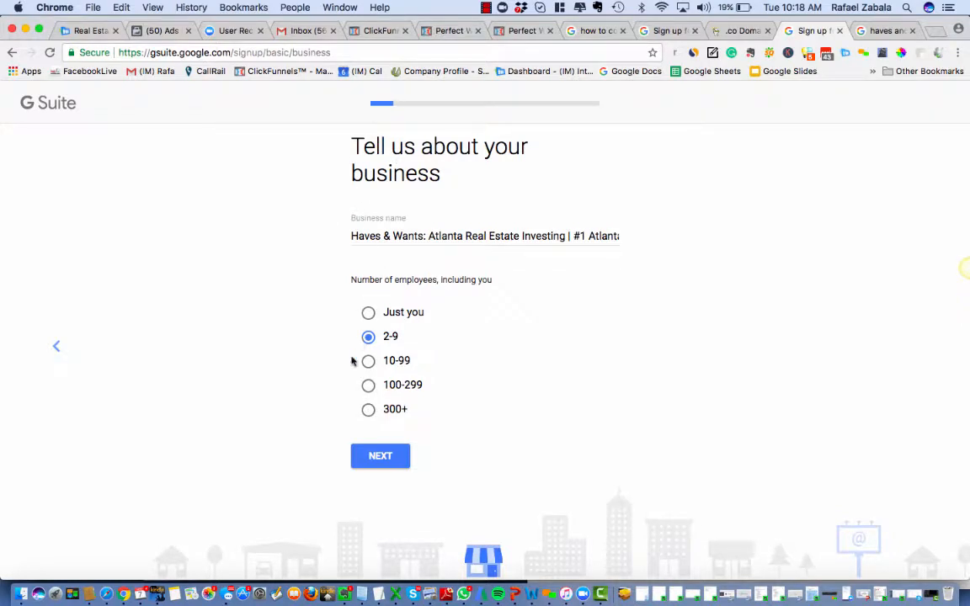
left_click(380, 456)
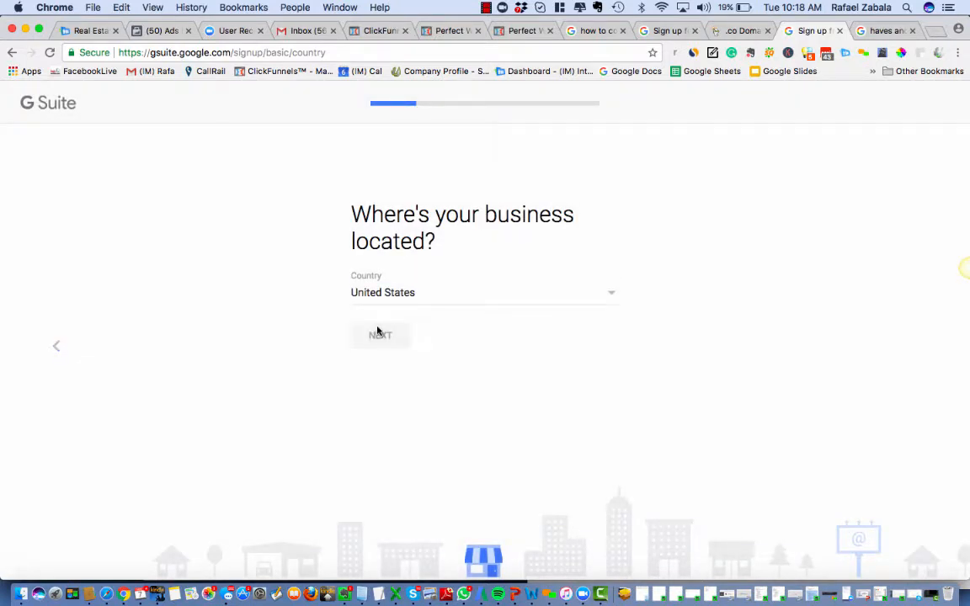
left_click(380, 335)
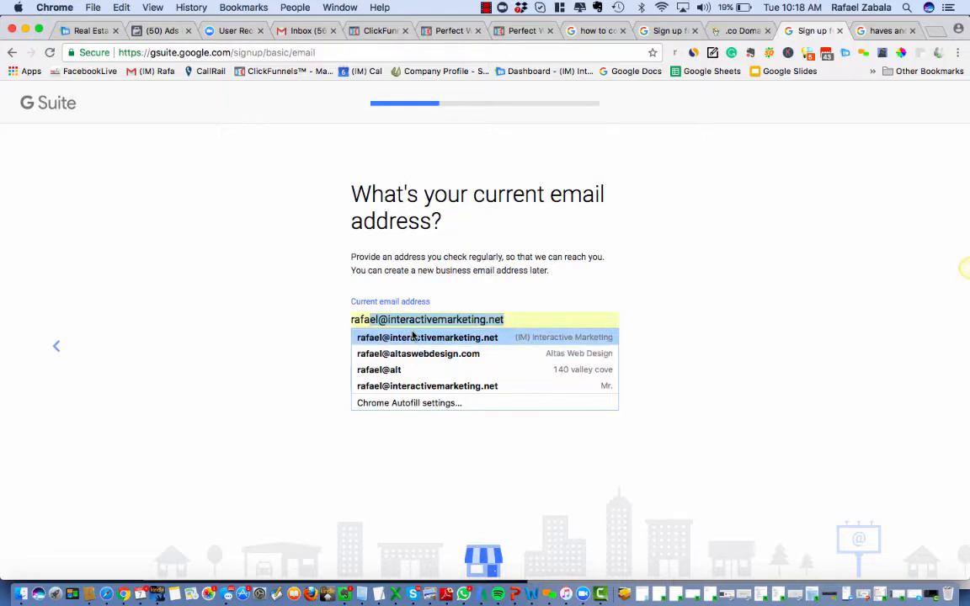
Supply a saved current email address and state the business already has a domain
left_click(427, 337)
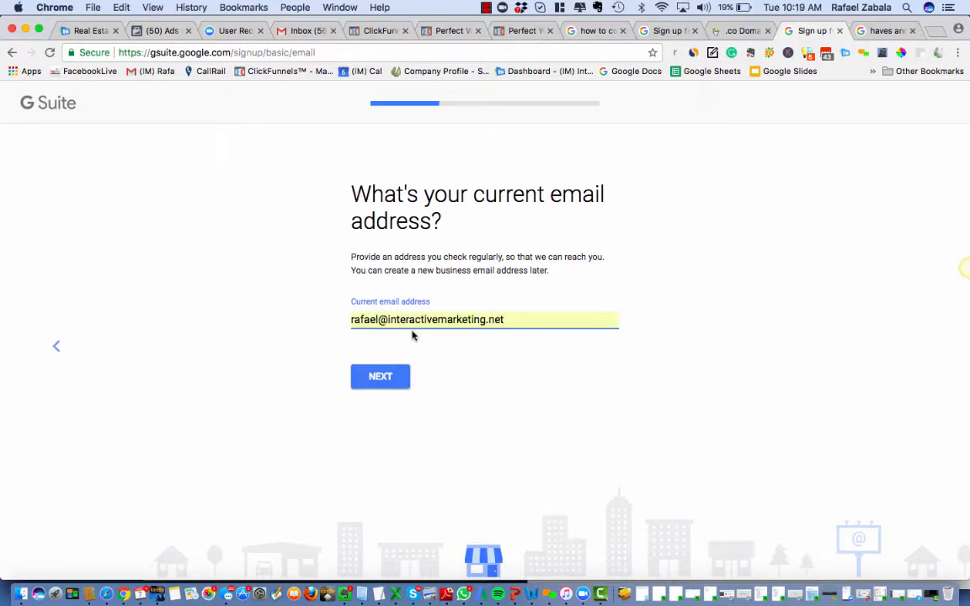
mouse_move(436, 270)
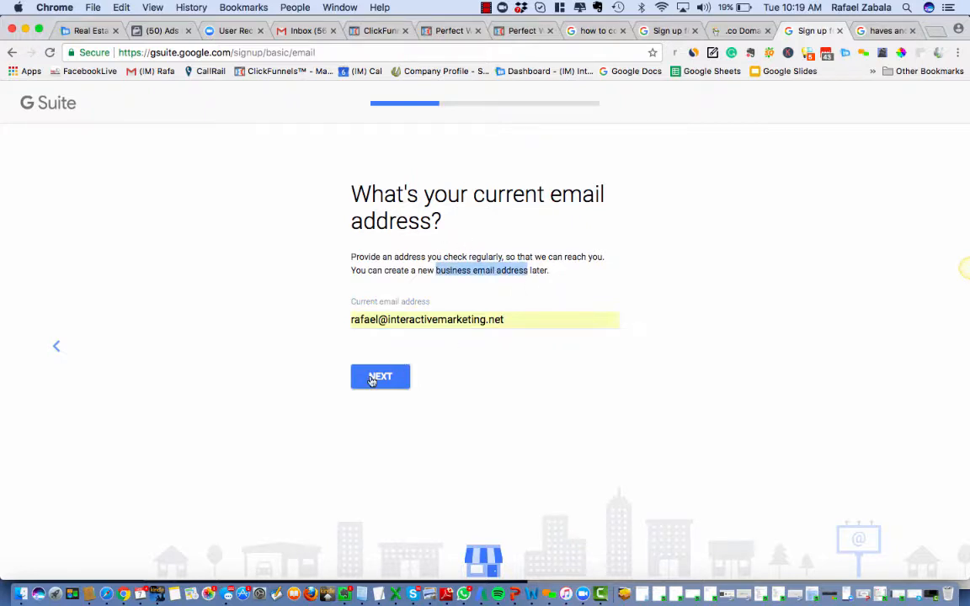
left_click(380, 377)
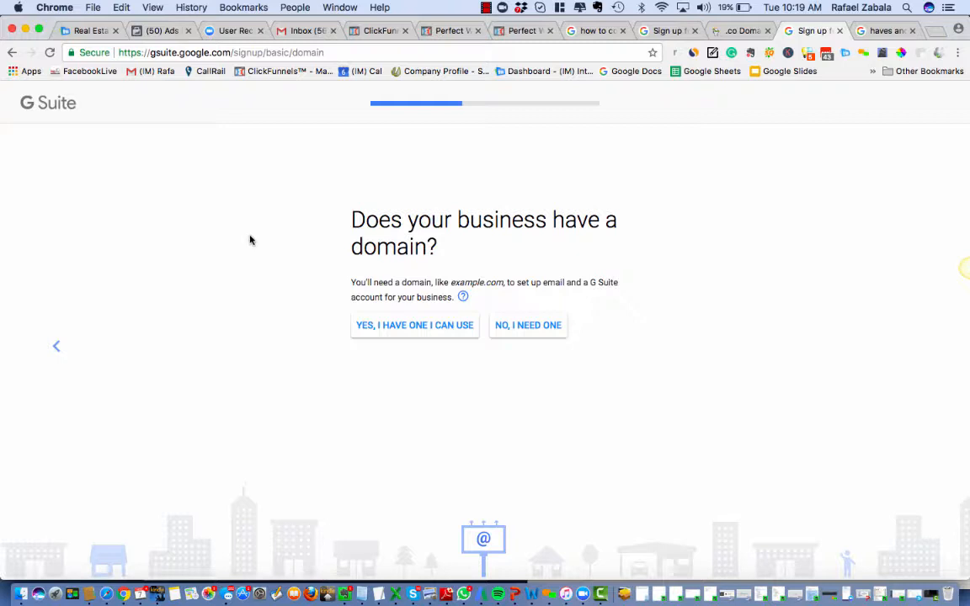
mouse_move(390, 325)
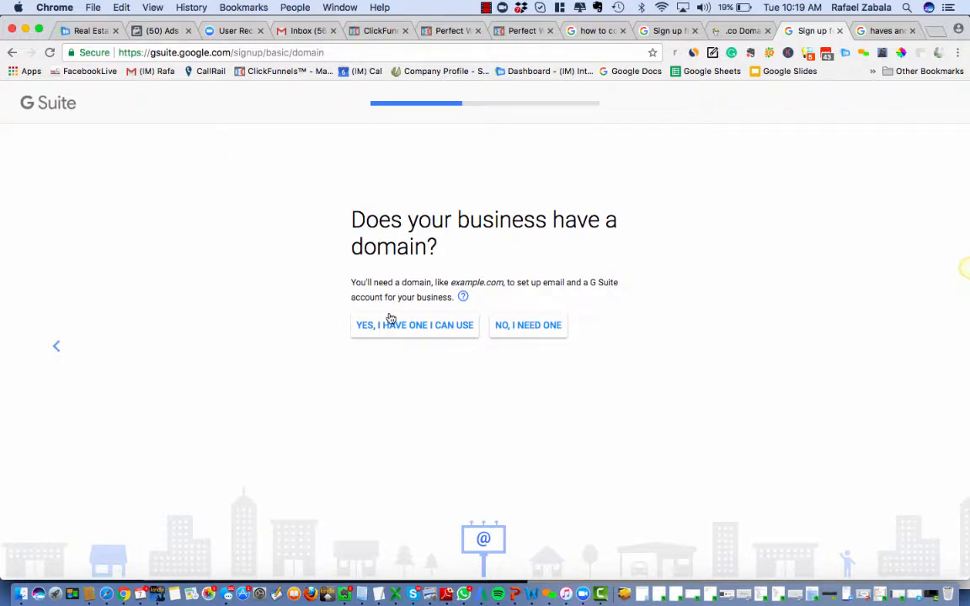
left_click(414, 325)
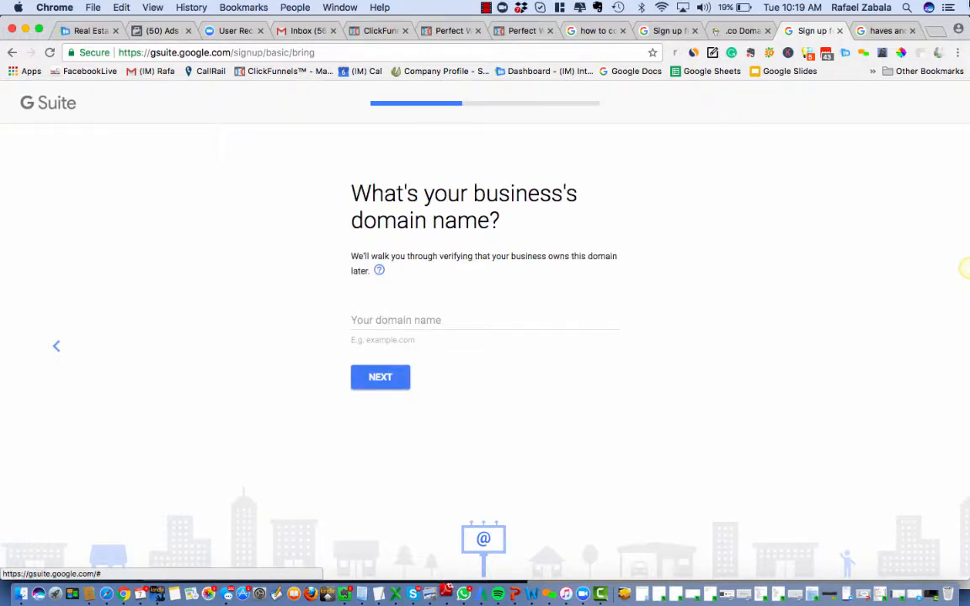
Sign in to the GoDaddy Domain Manager account
left_click(740, 30)
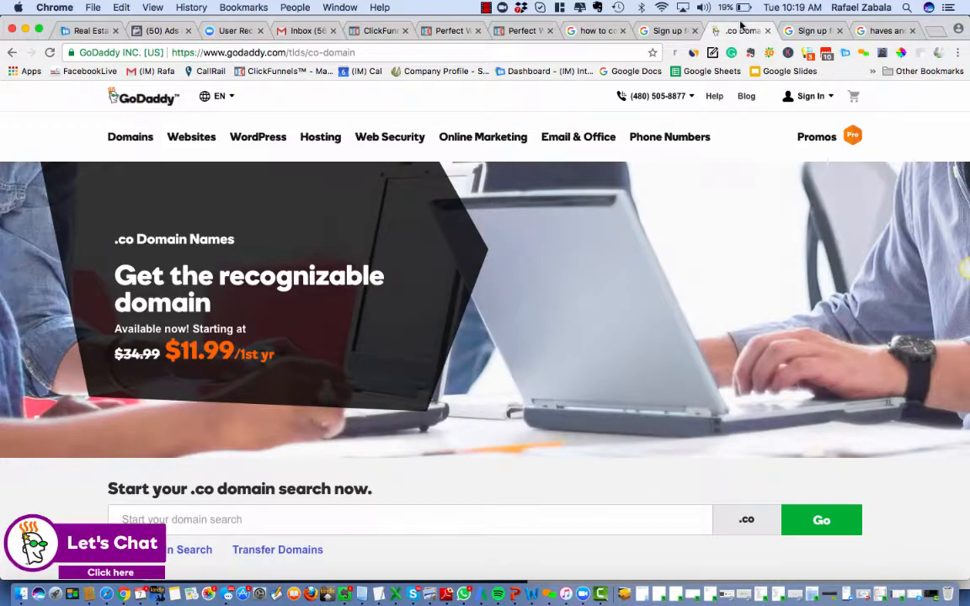
left_click(807, 95)
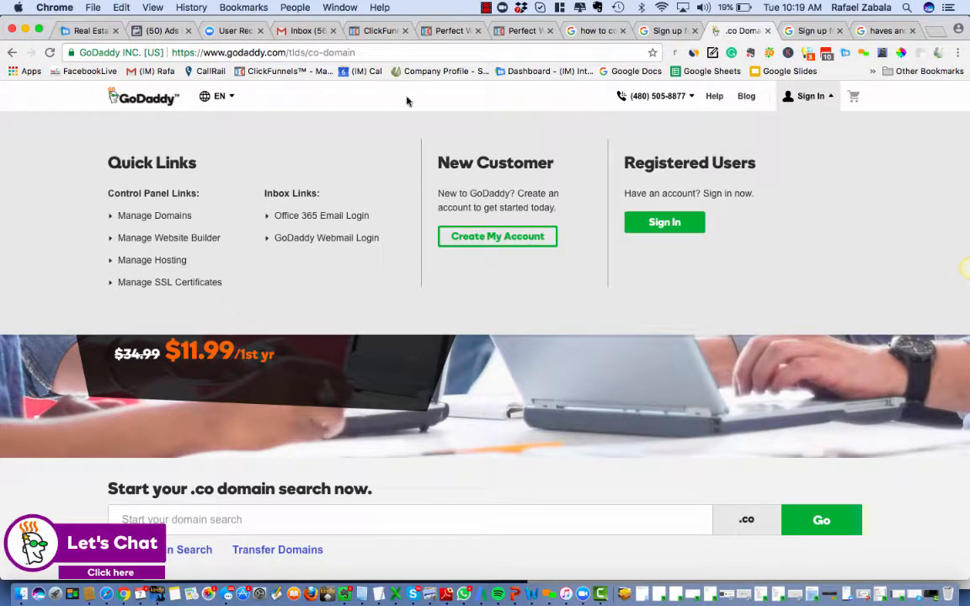
mouse_move(154, 215)
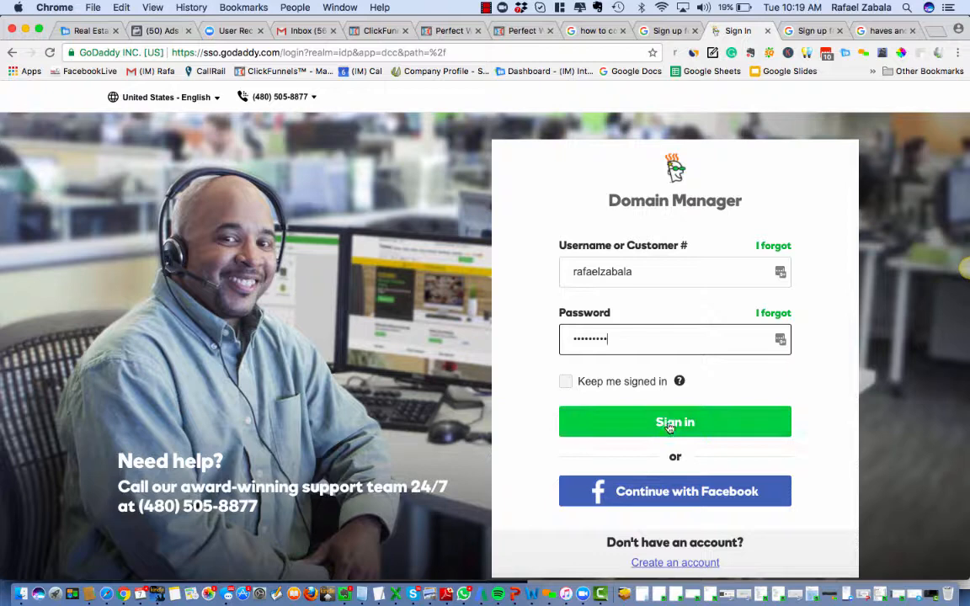
left_click(675, 422)
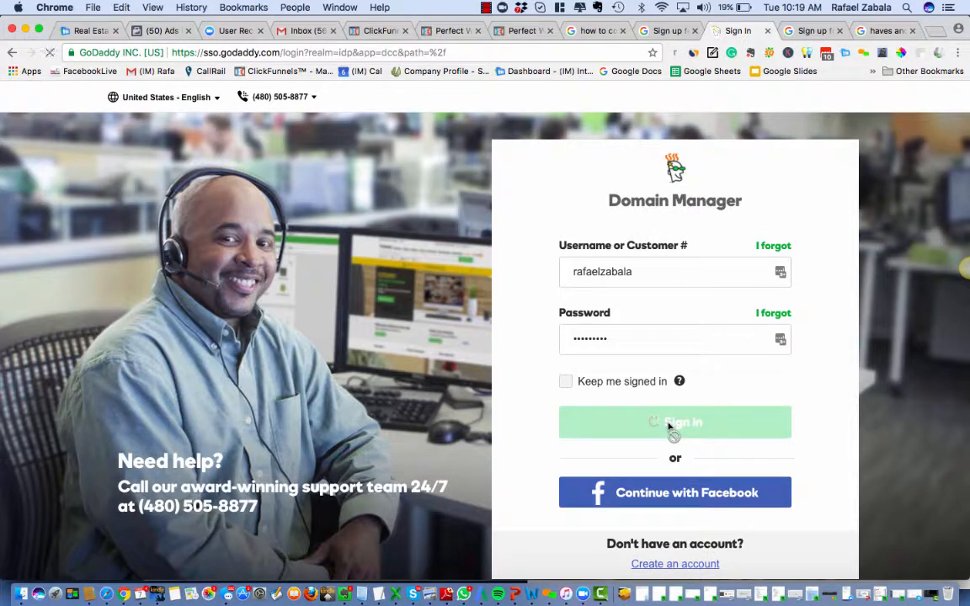
left_click(674, 422)
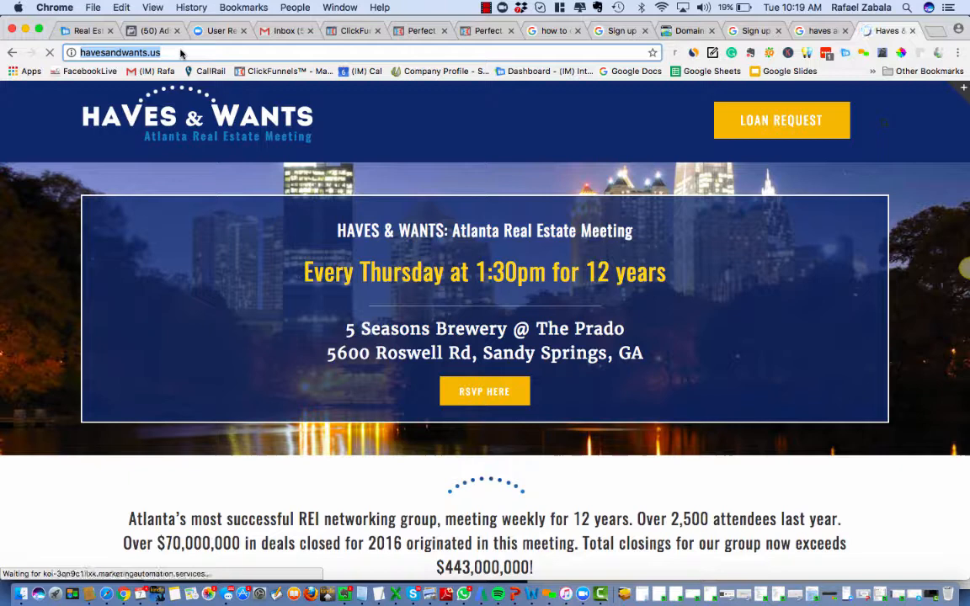
left_click(755, 30)
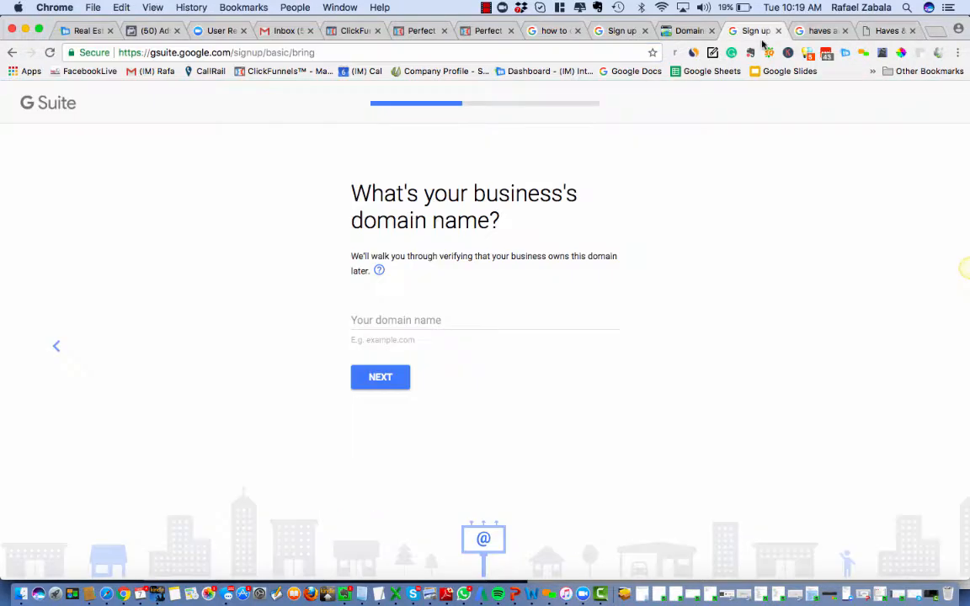
type("http://havesandwants.us/")
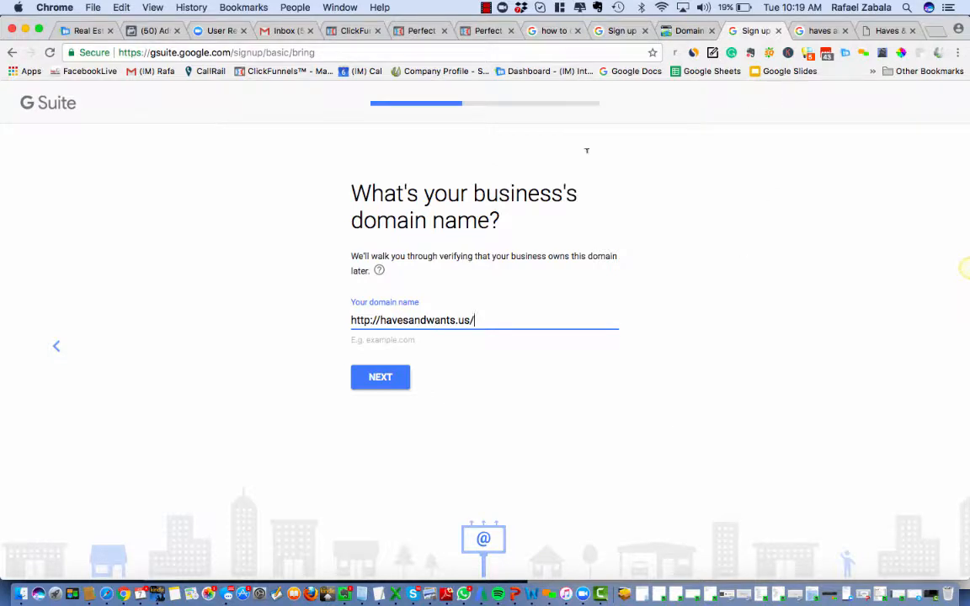
left_click(380, 376)
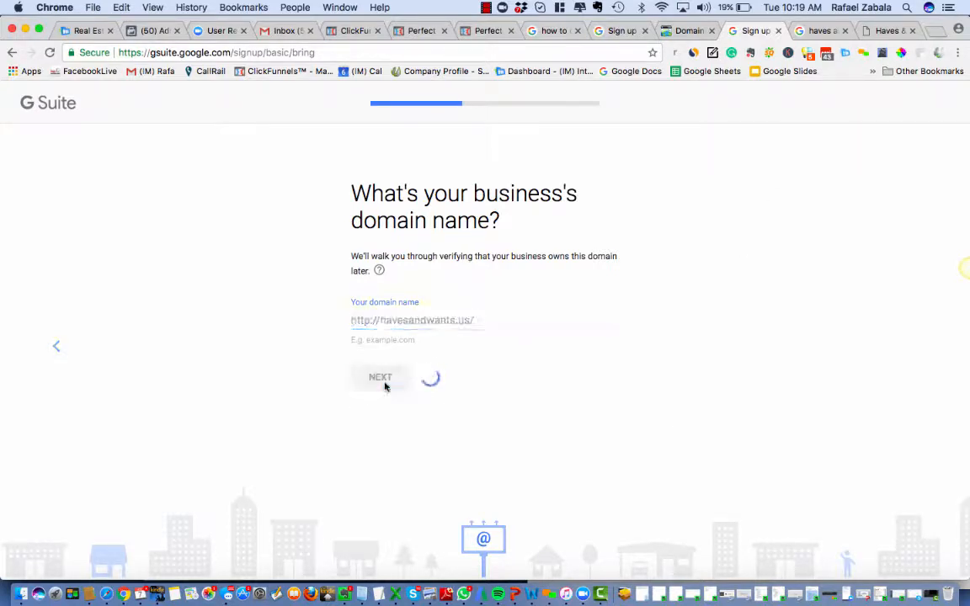
left_click(380, 377)
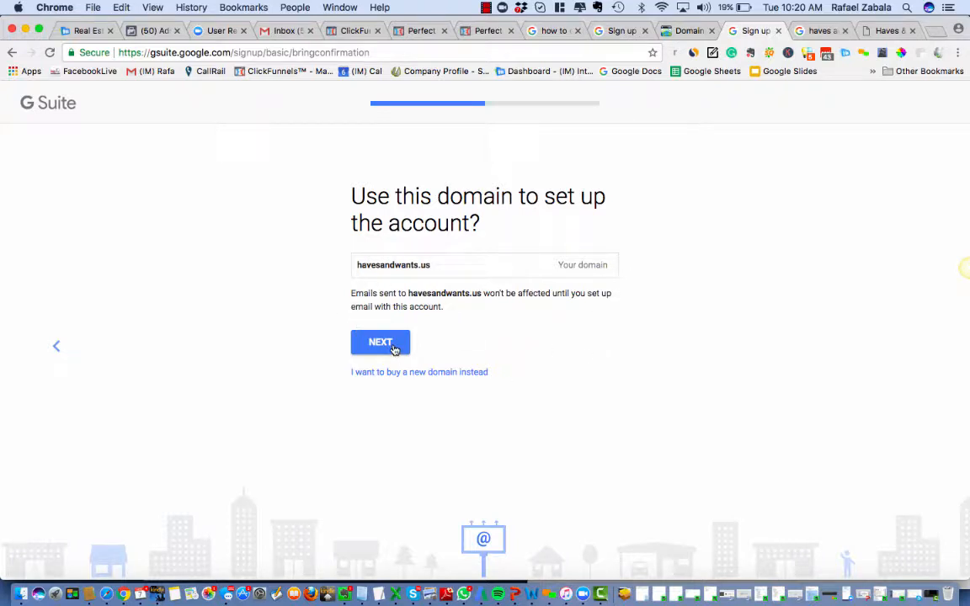
left_click(380, 342)
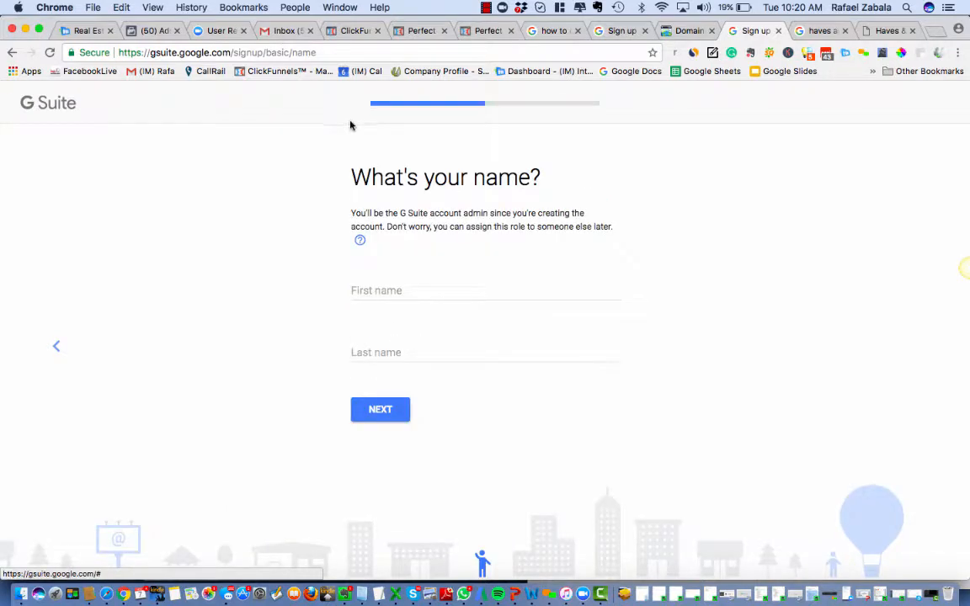
mouse_move(484, 226)
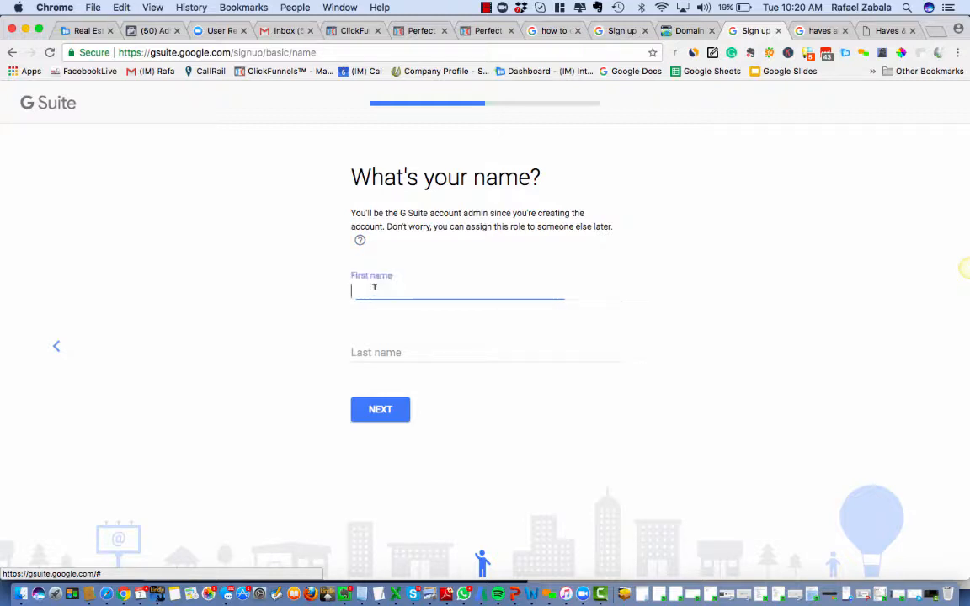
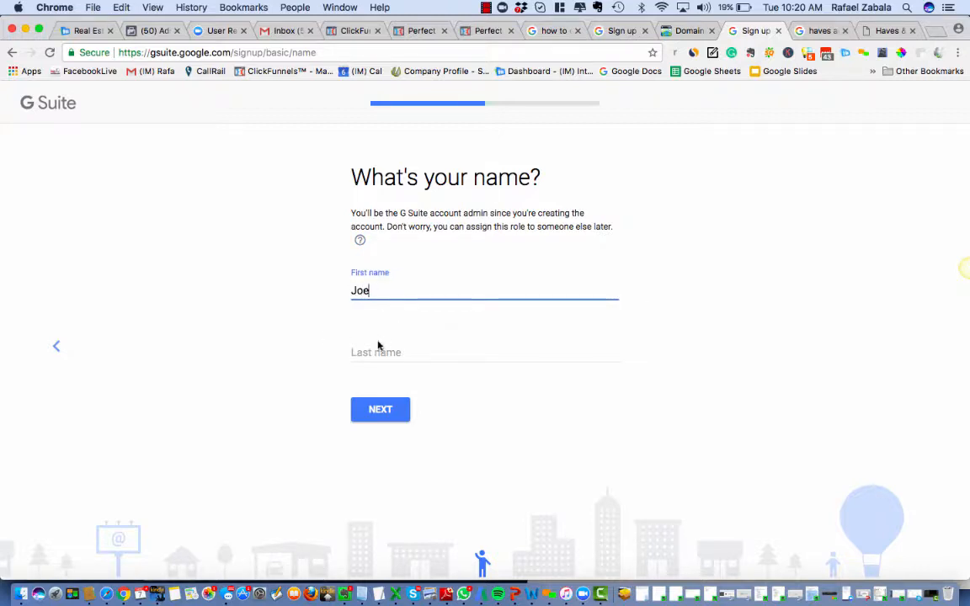
left_click(484, 352)
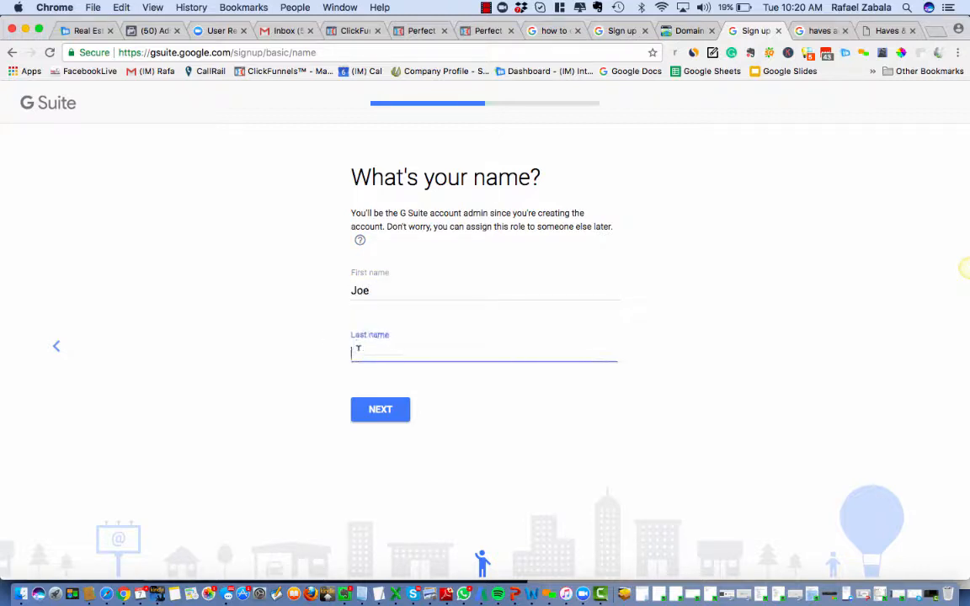
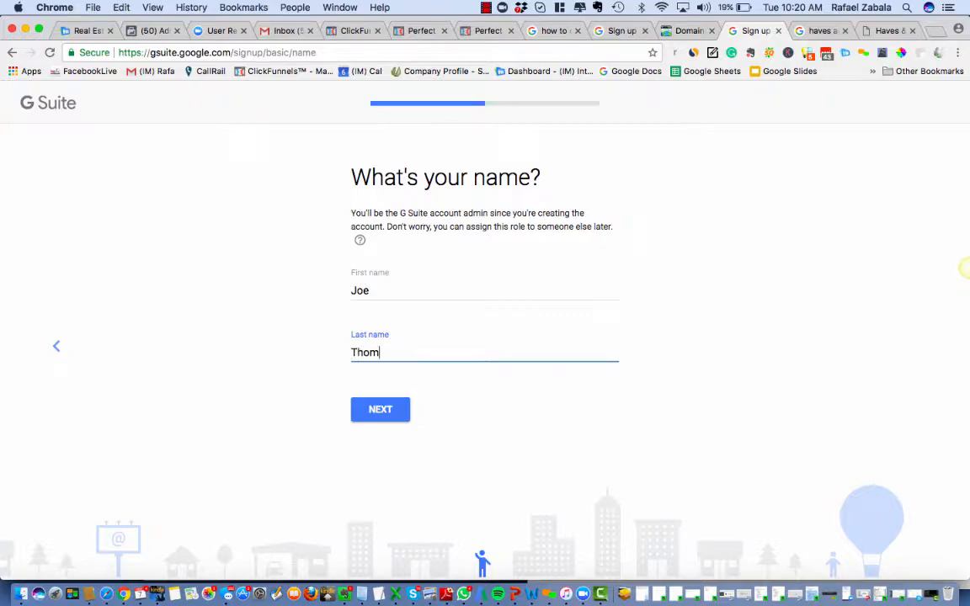
left_click(882, 31)
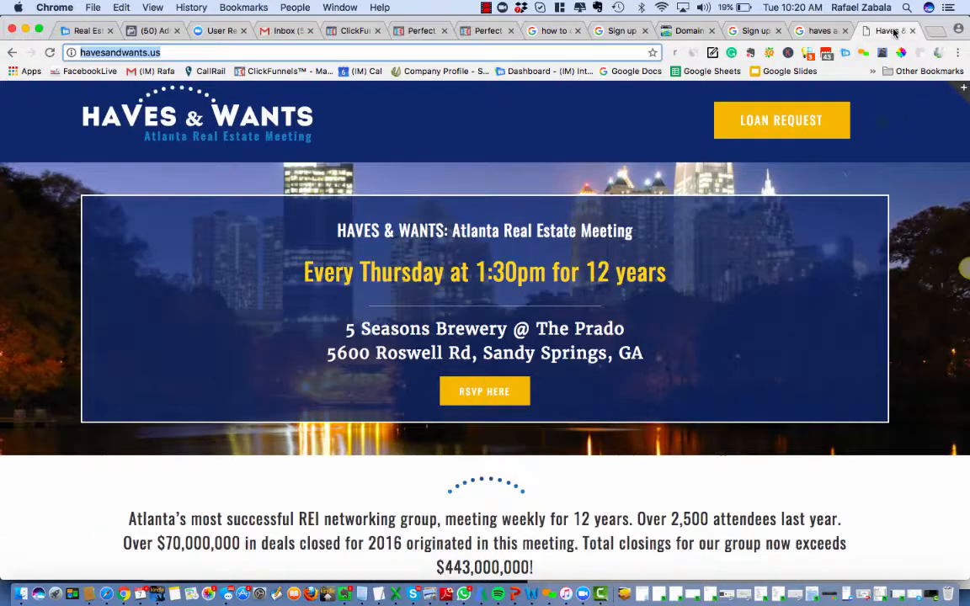
Check the group leader's surname spelling under MEET on the Haves & Wants site
scroll("down", 3)
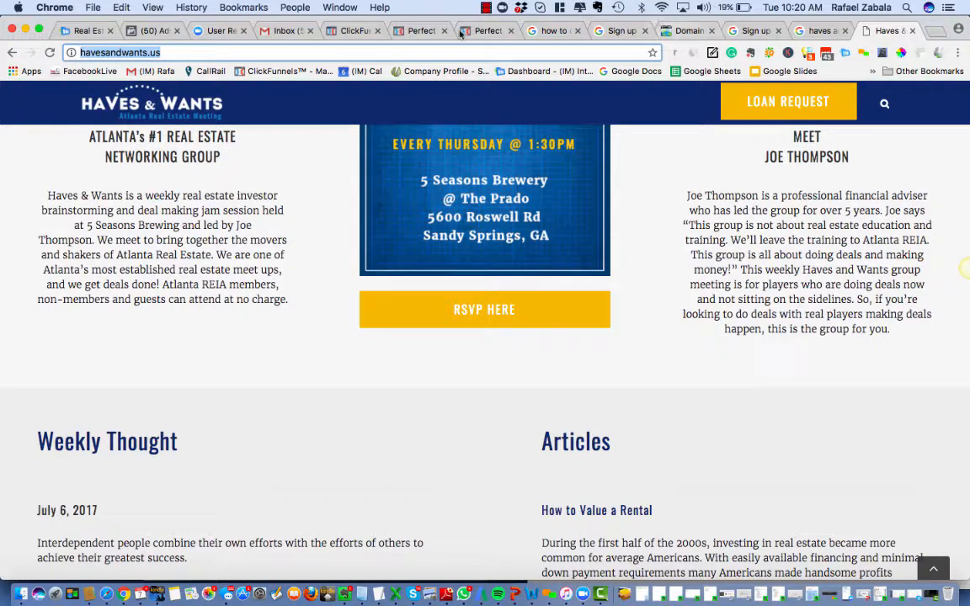
double_click(818, 157)
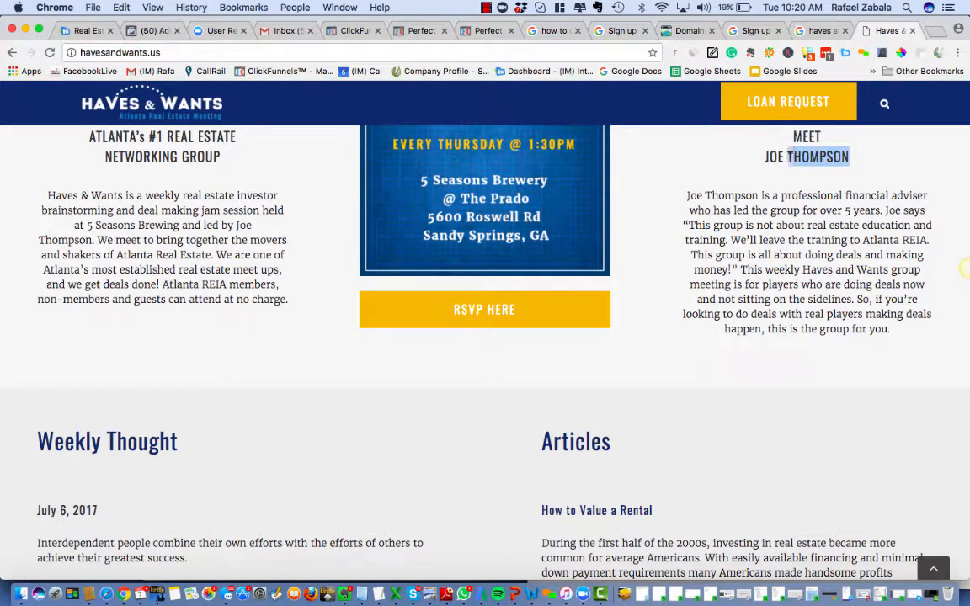
left_click(819, 30)
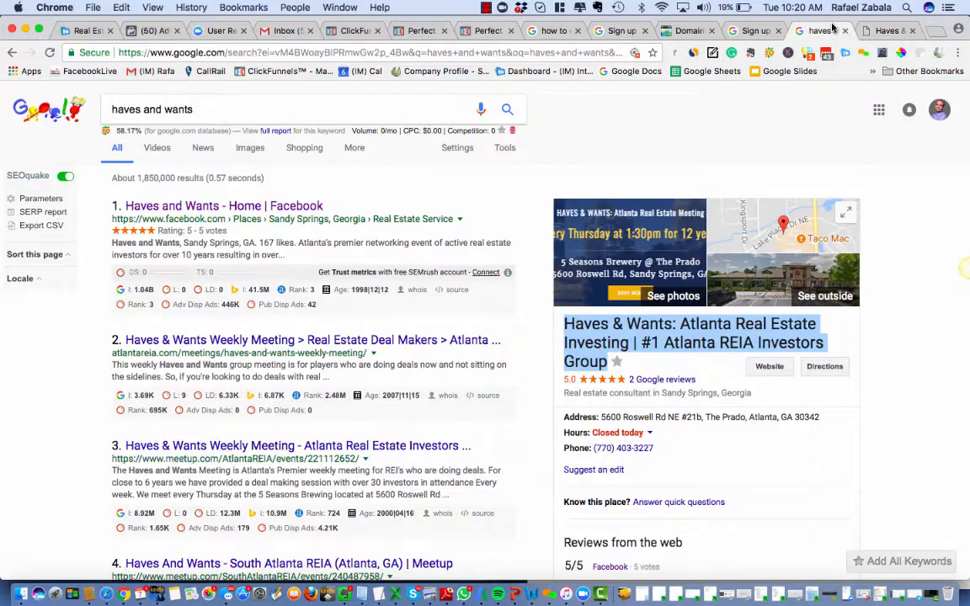
left_click(756, 31)
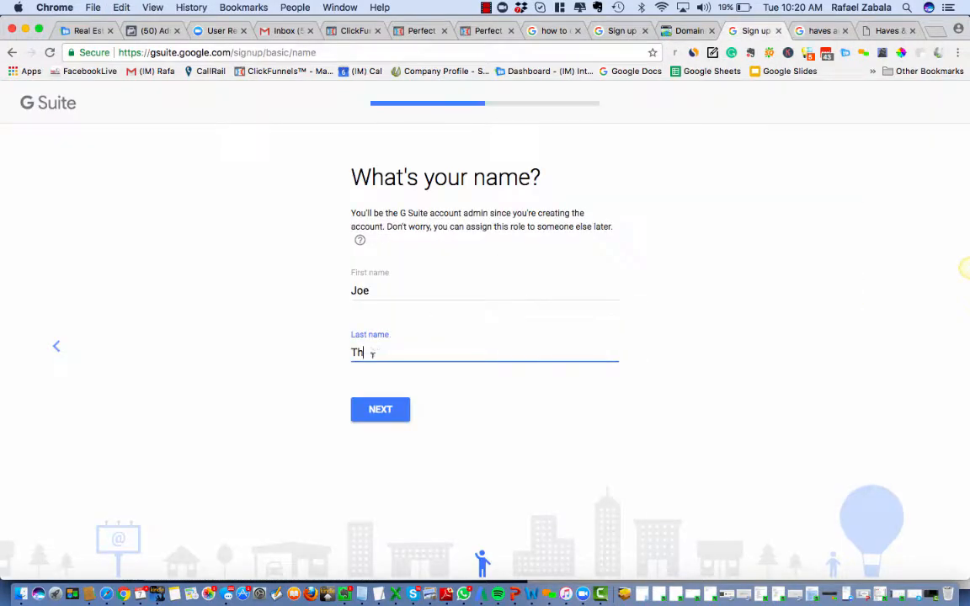
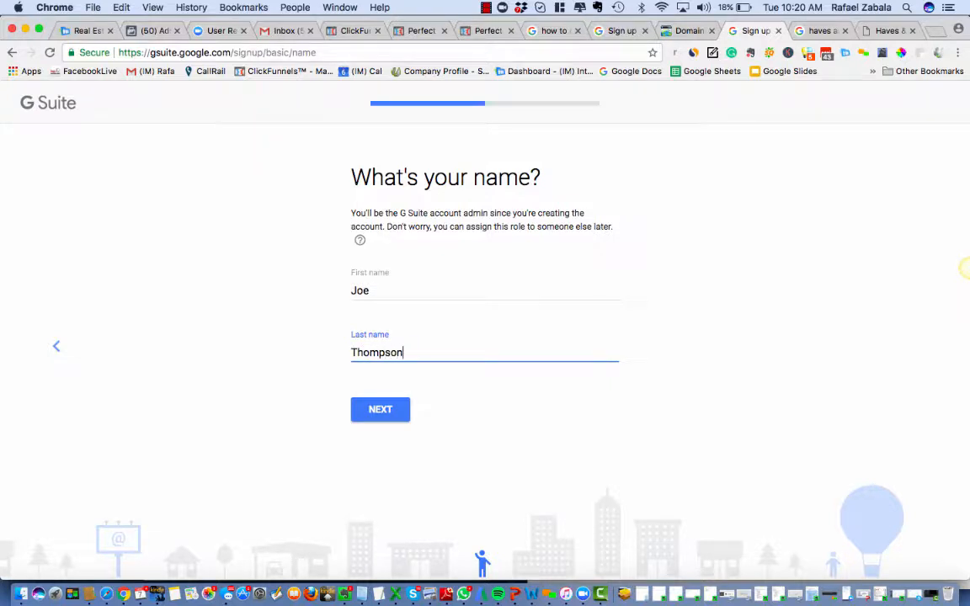
left_click(380, 409)
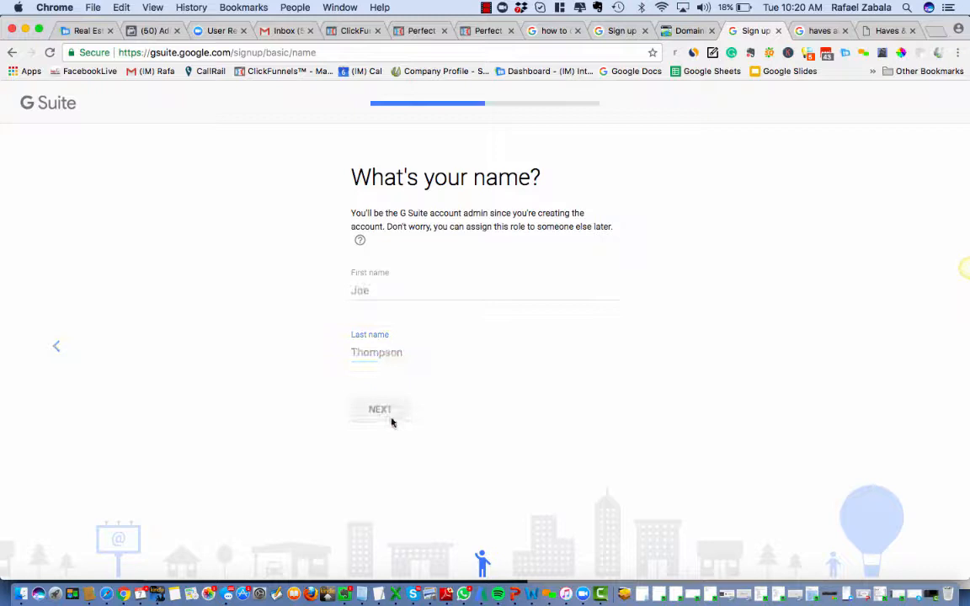
left_click(380, 409)
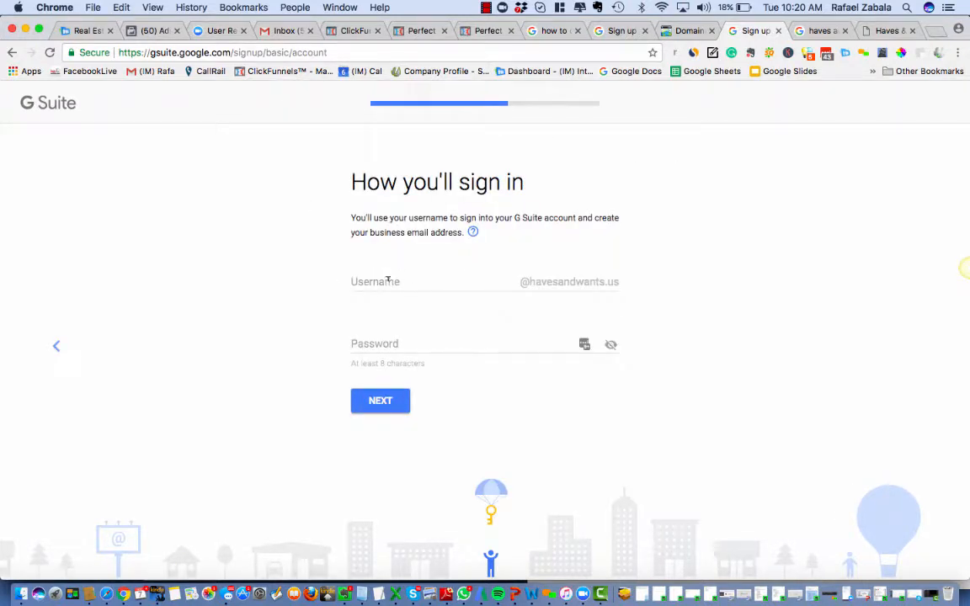
type("joe")
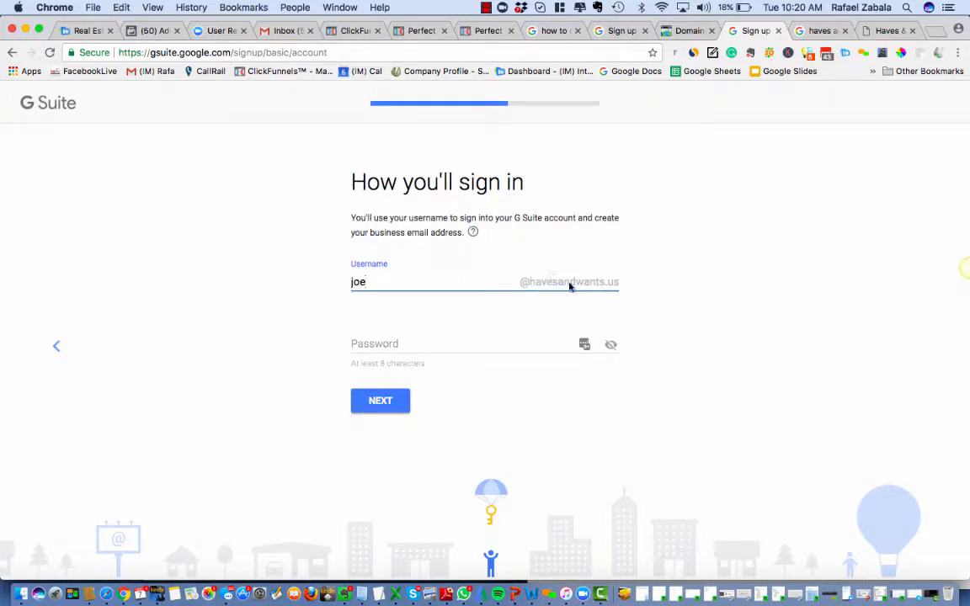
mouse_move(645, 318)
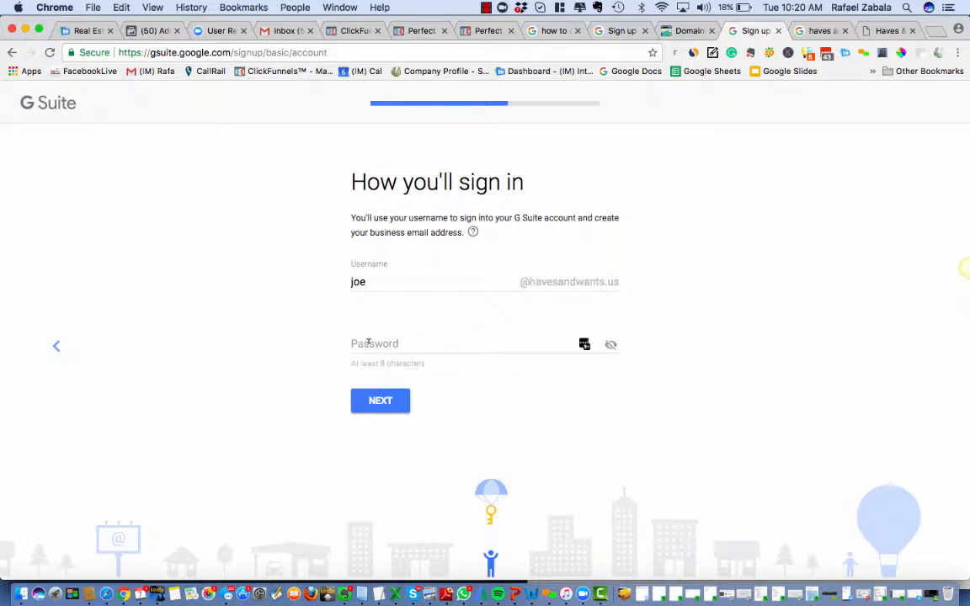
left_click(463, 343)
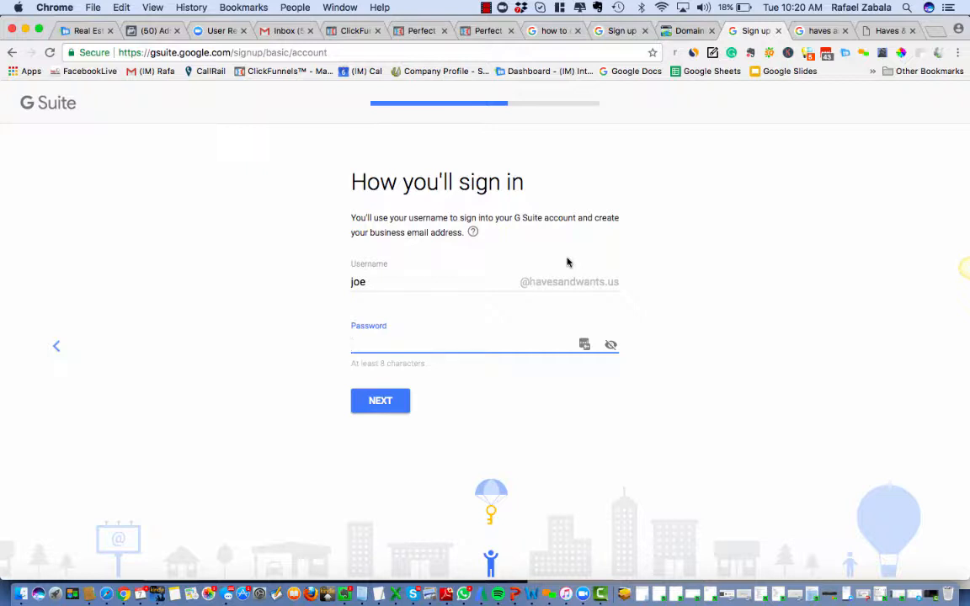
mouse_move(568, 262)
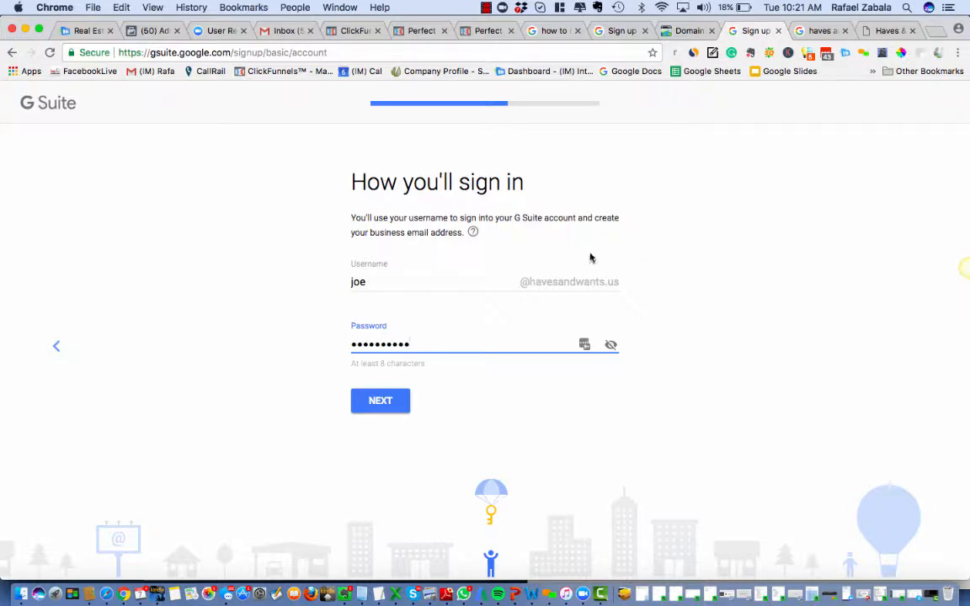
left_click(379, 400)
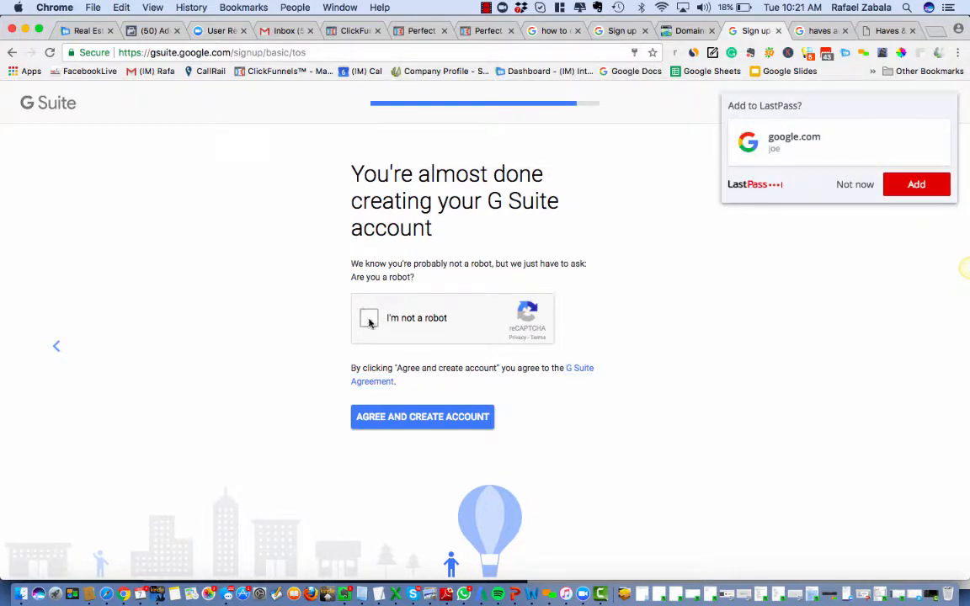
left_click(916, 184)
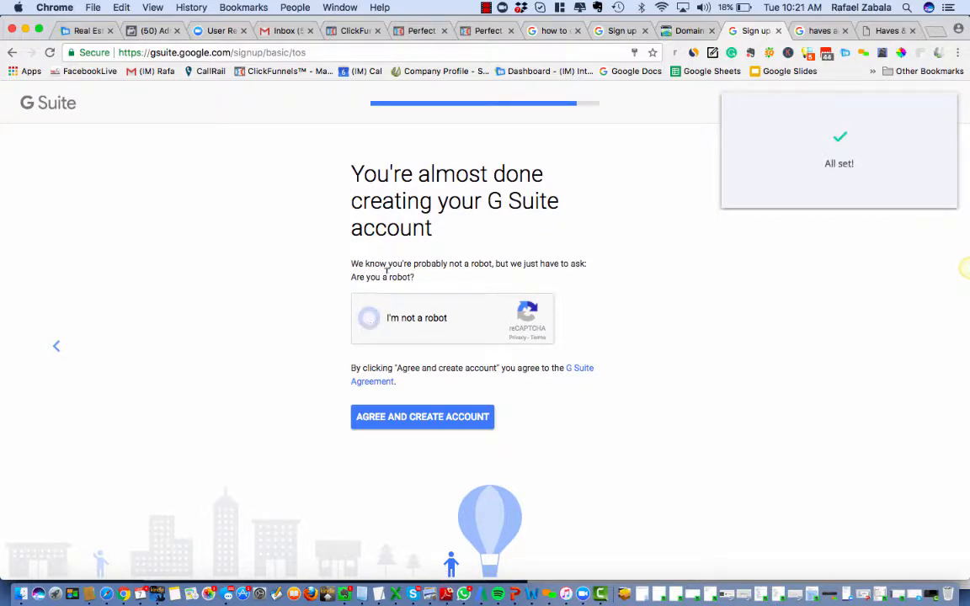
left_click(369, 318)
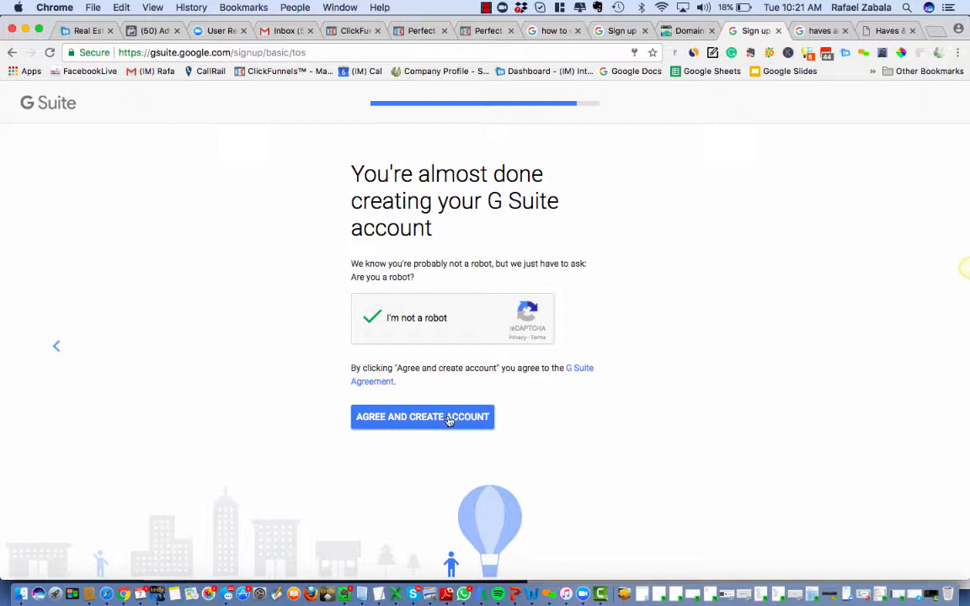
left_click(422, 417)
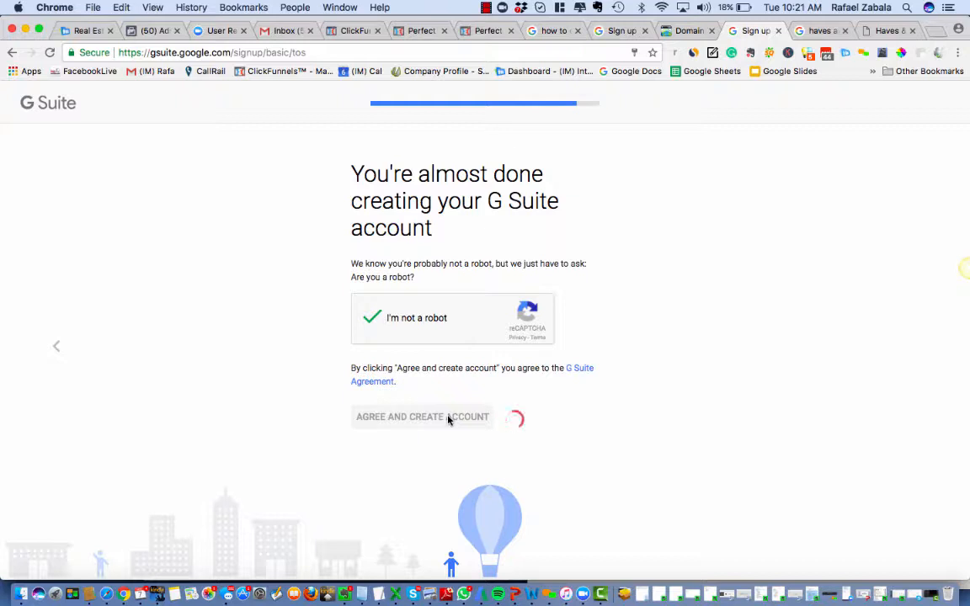
left_click(422, 417)
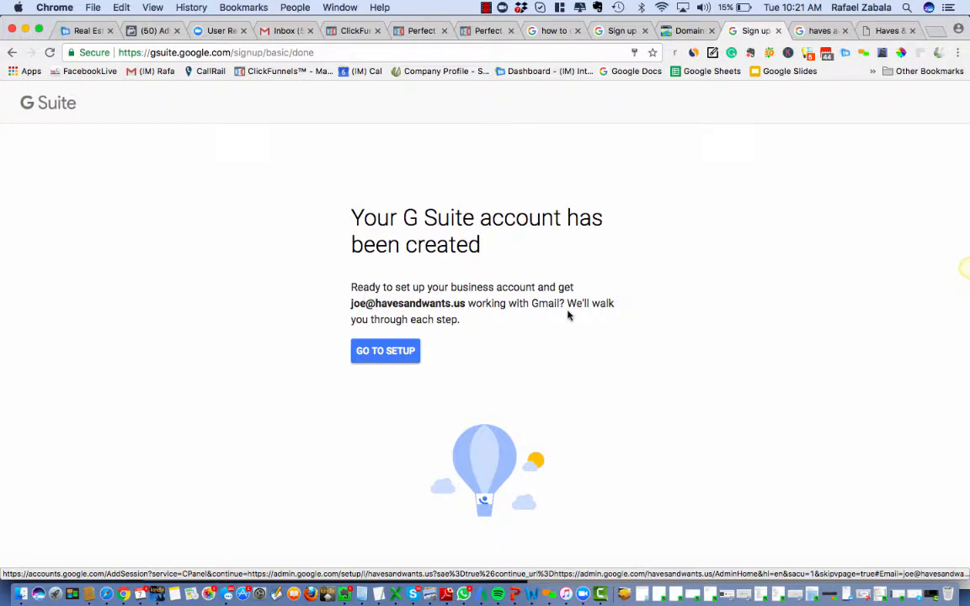
left_click(385, 351)
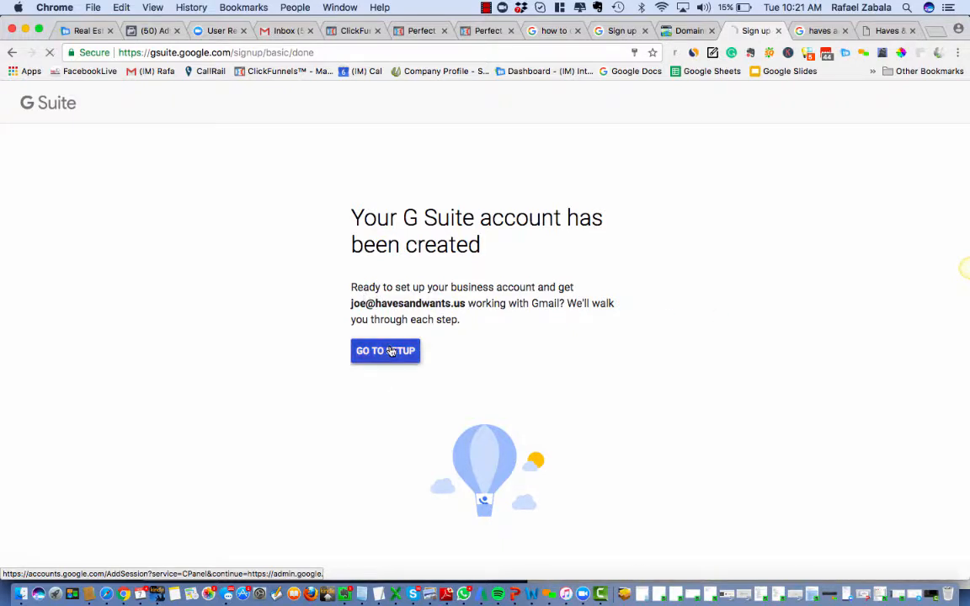
left_click(385, 351)
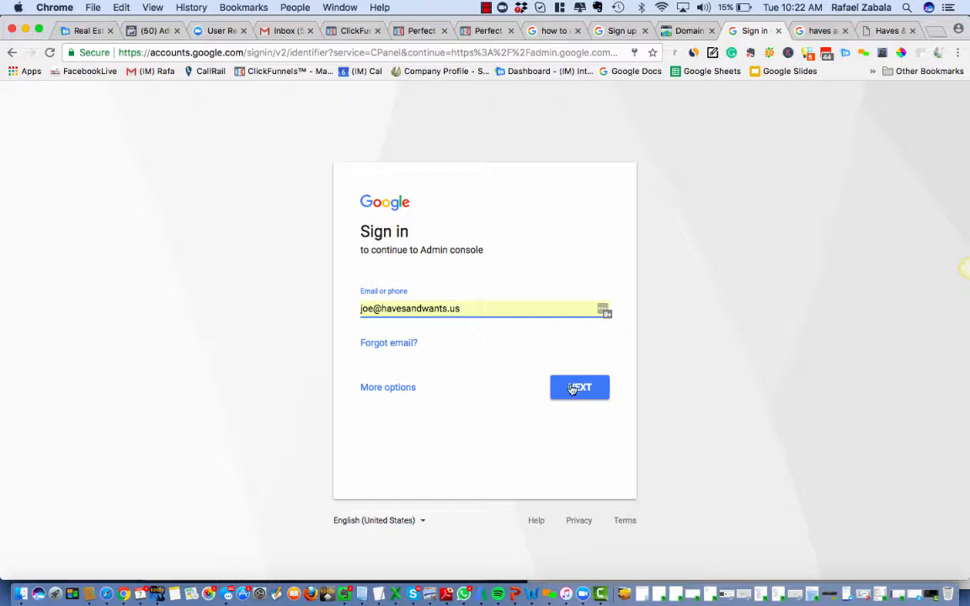
left_click(580, 387)
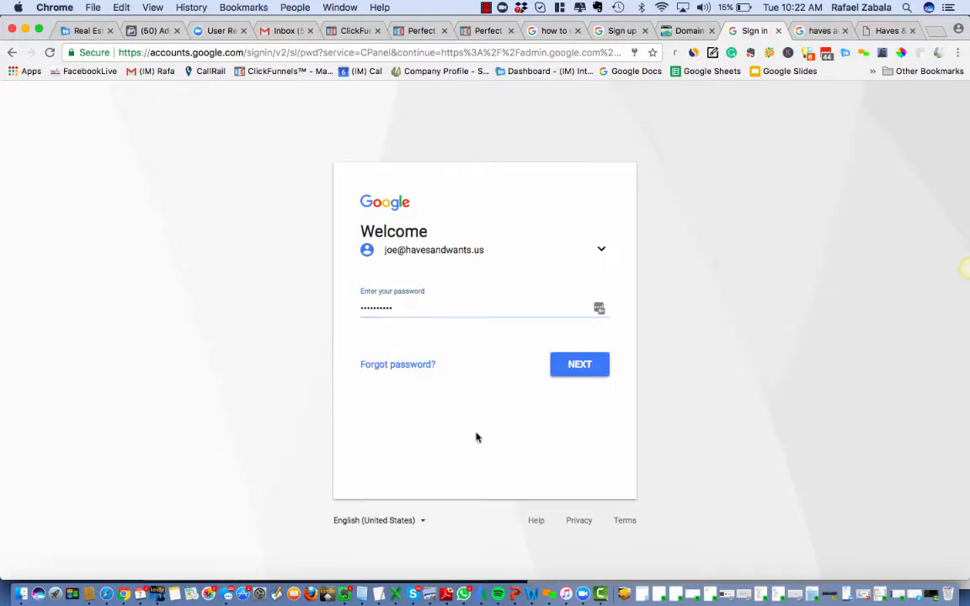
left_click(580, 364)
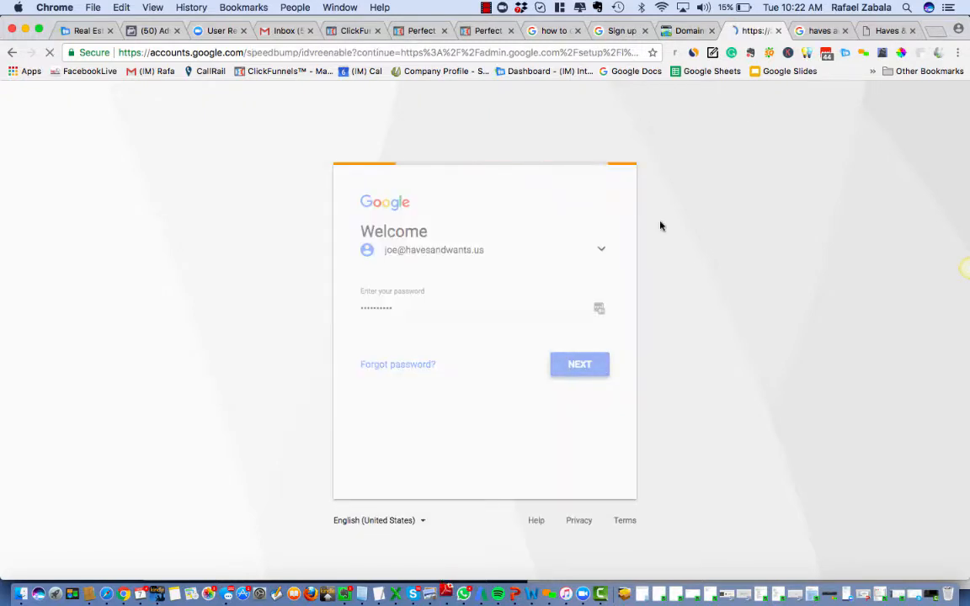
left_click(580, 363)
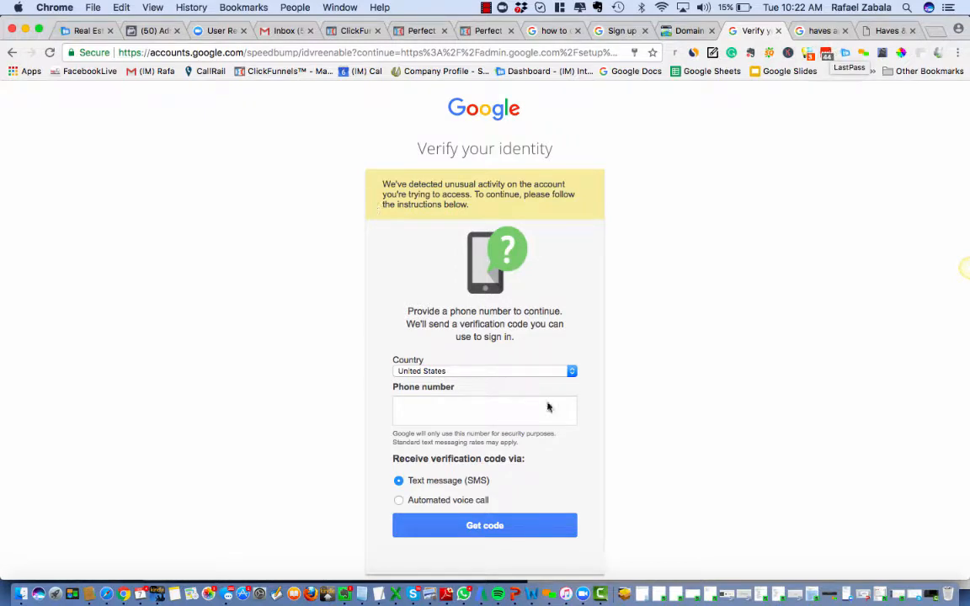
Request a code for a first 404 phone number, which is rejected as overused
type("Y")
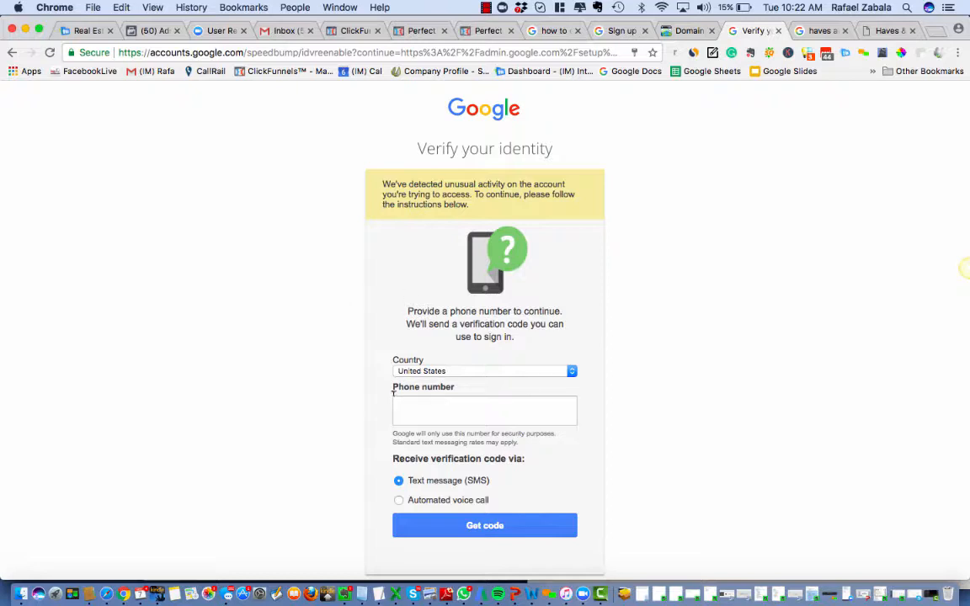
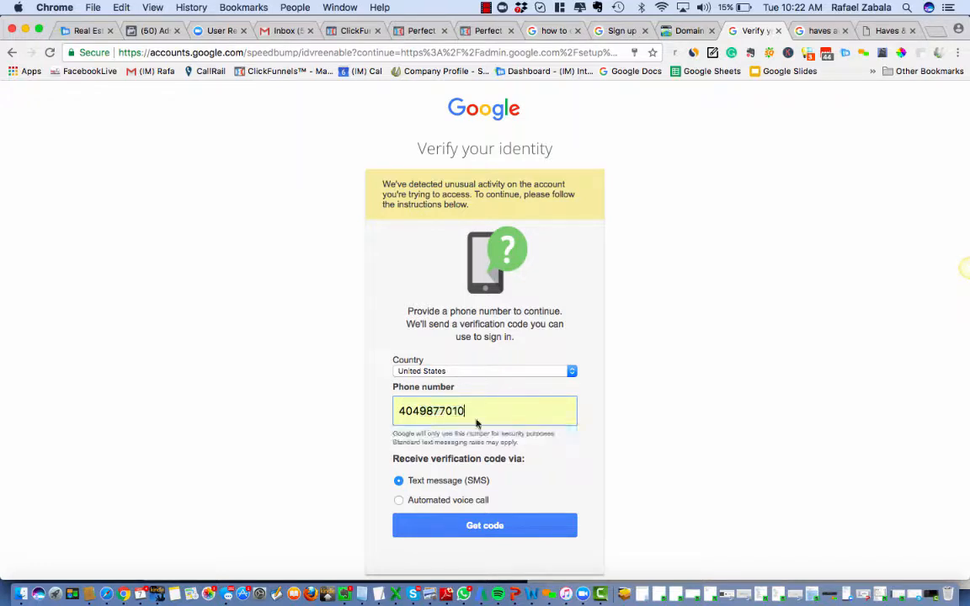
mouse_move(713, 472)
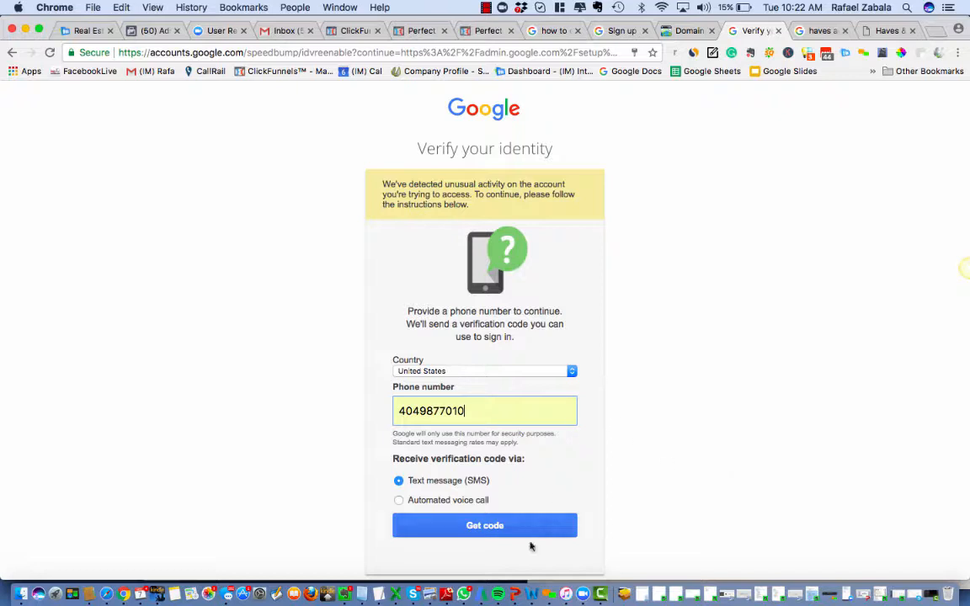
left_click(484, 525)
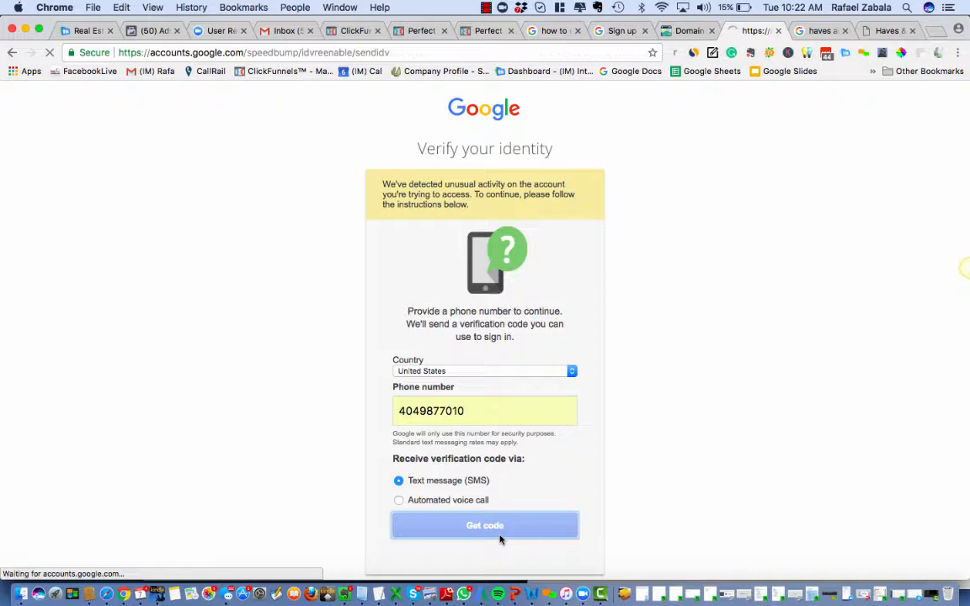
left_click(484, 525)
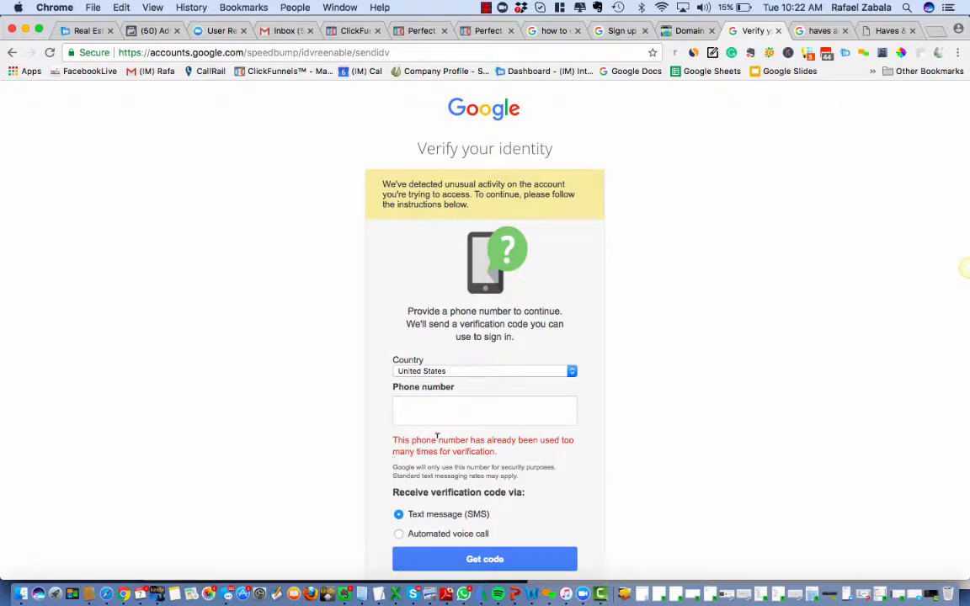
scroll("down", 3)
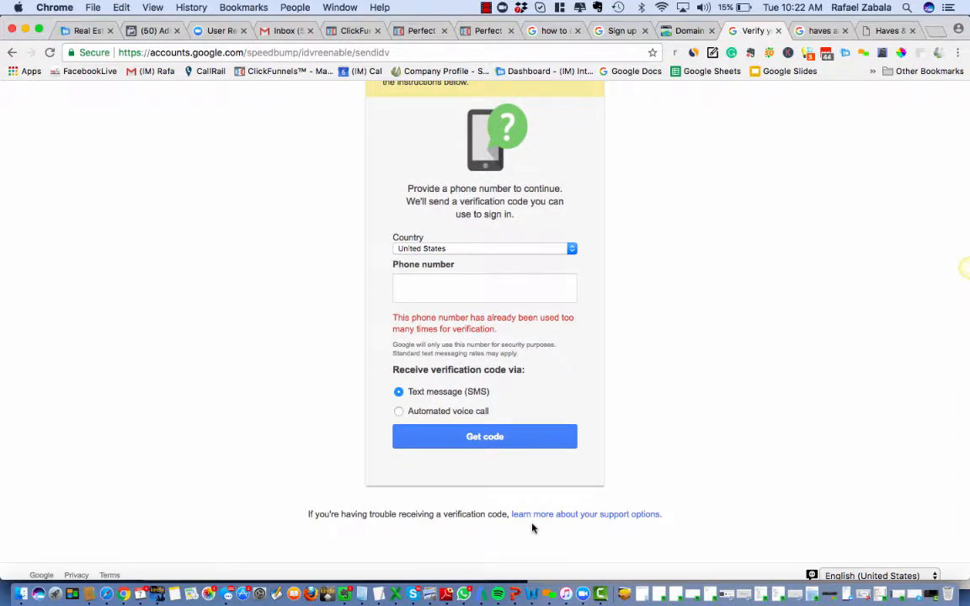
scroll("up", 3)
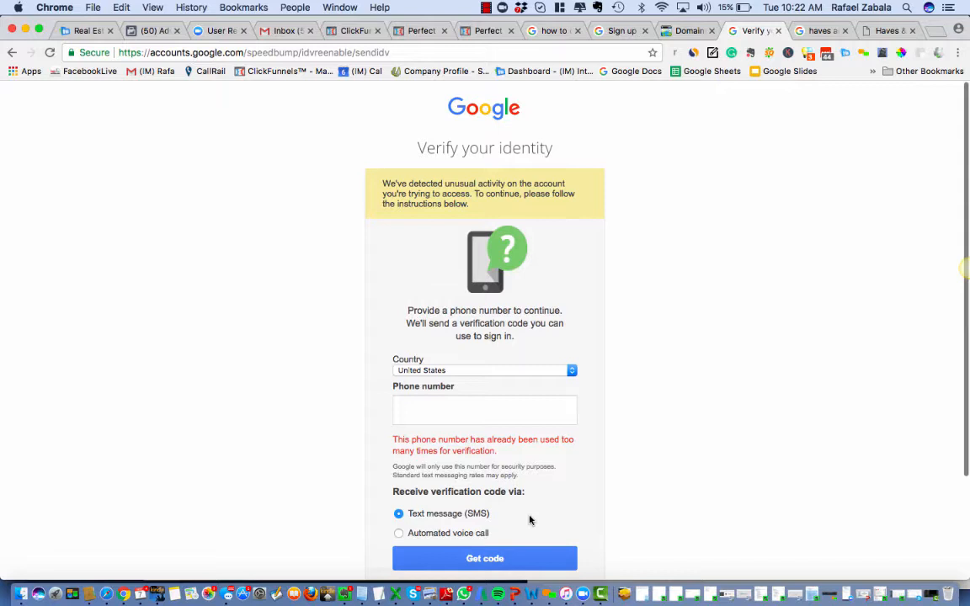
mouse_move(485, 492)
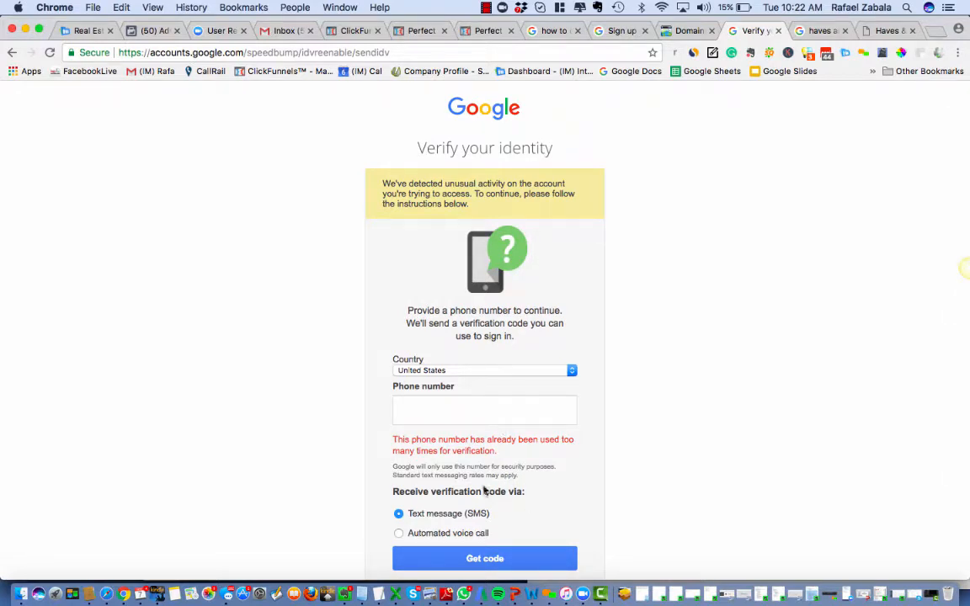
left_click(399, 533)
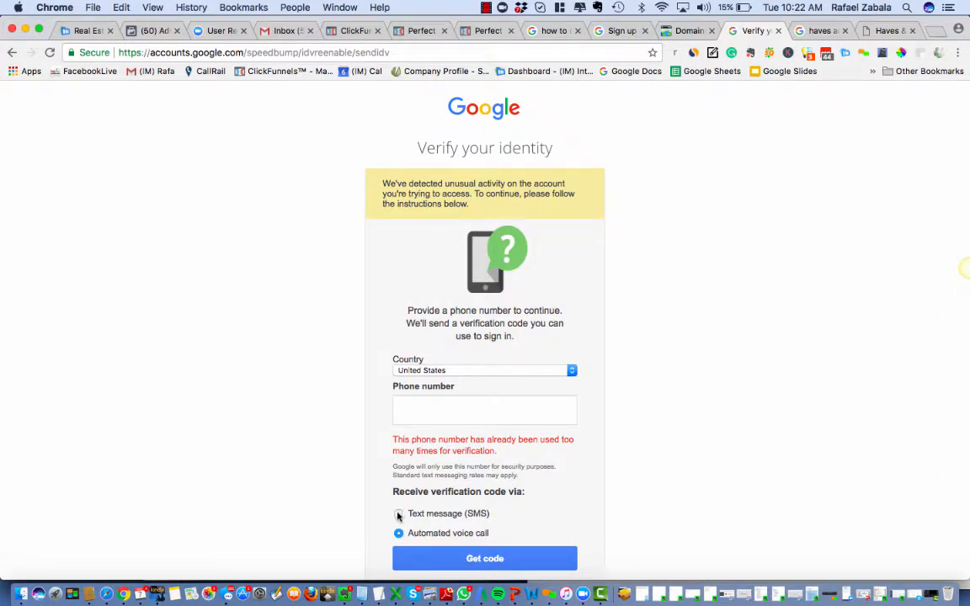
left_click(398, 513)
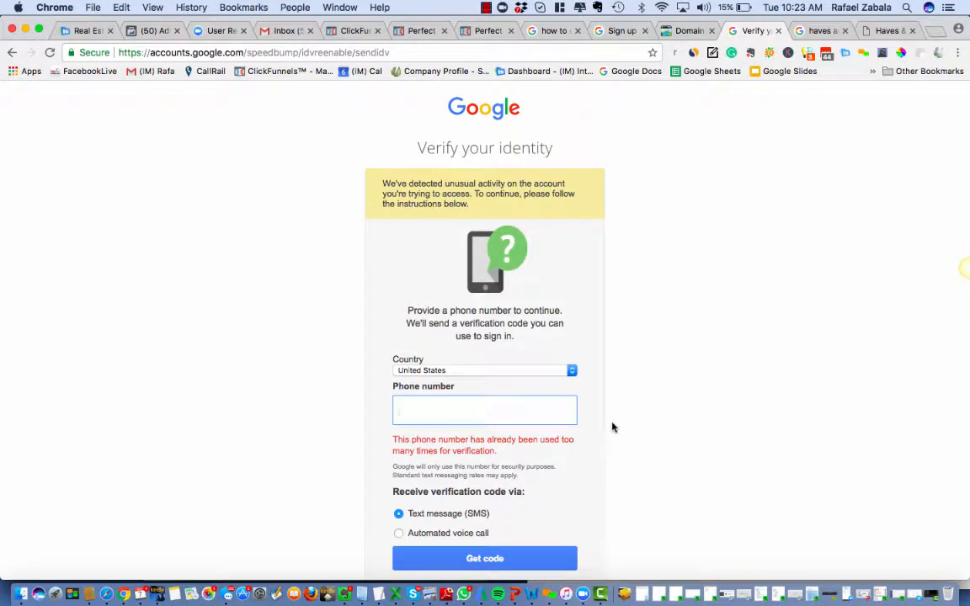
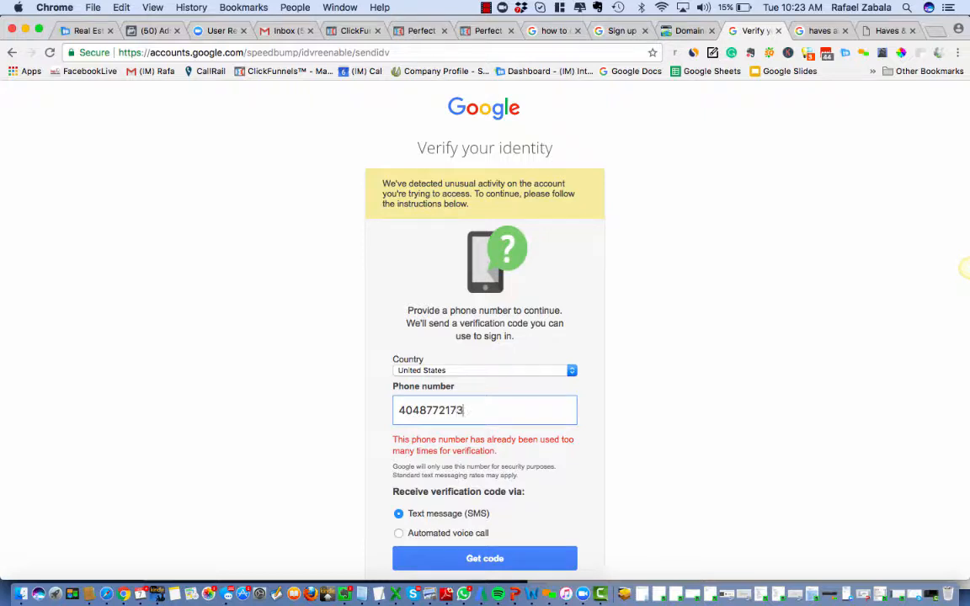
scroll("down", 3)
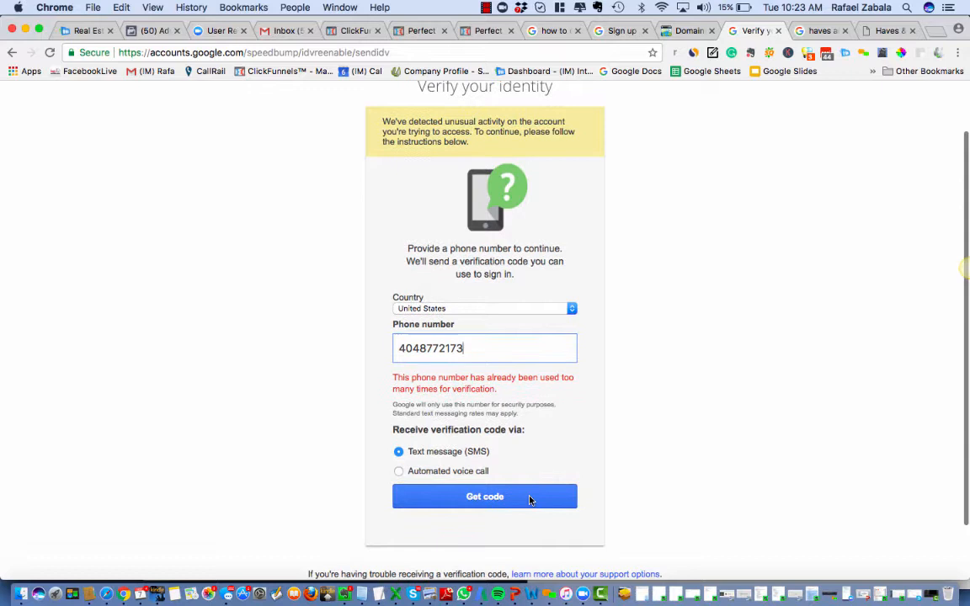
left_click(484, 497)
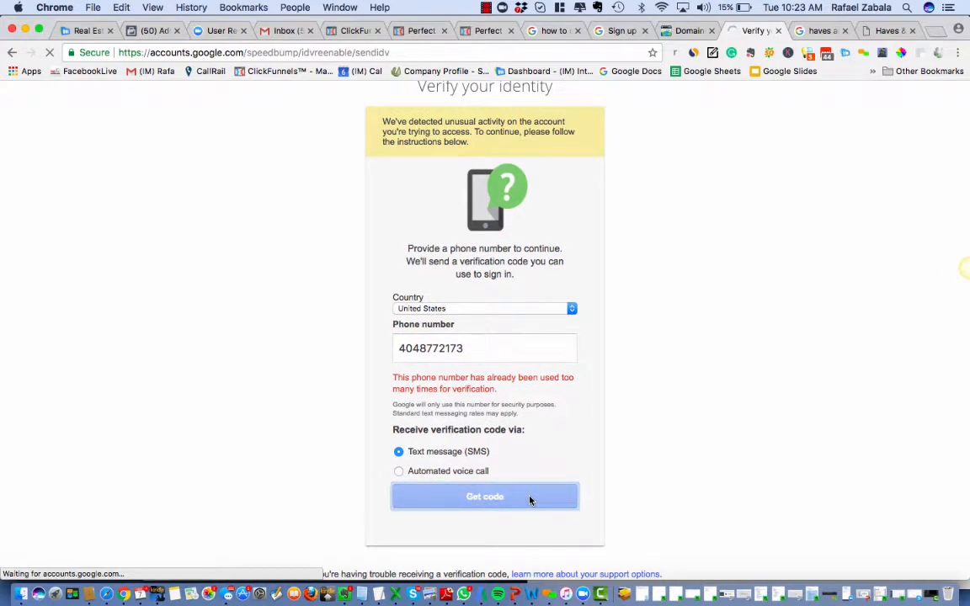
left_click(484, 496)
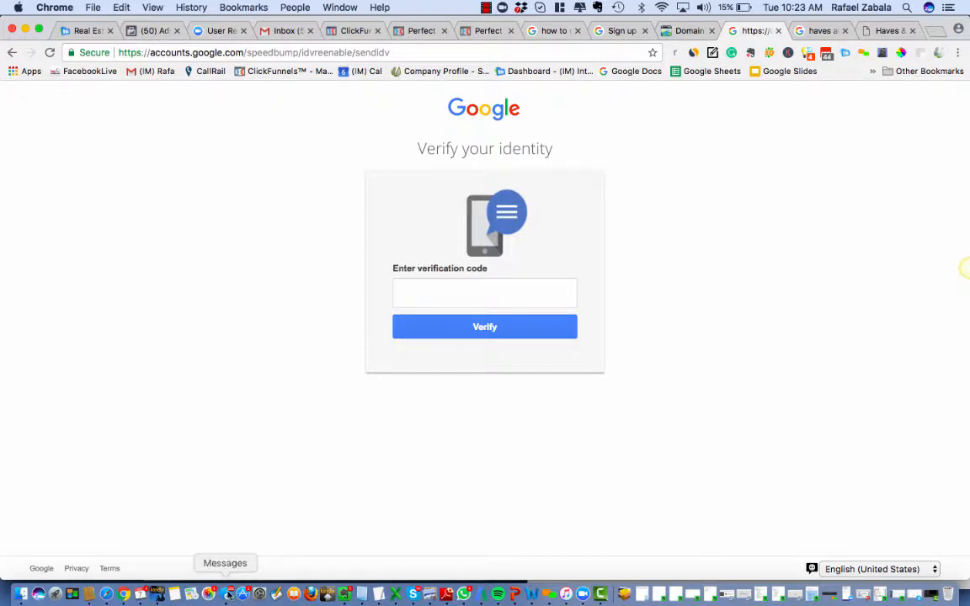
left_click(225, 563)
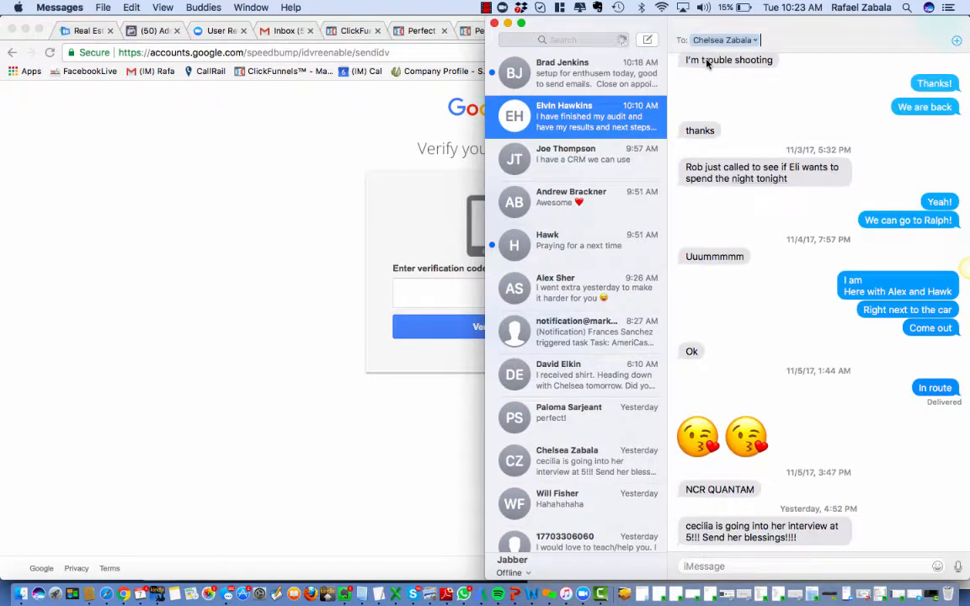
type("chelsea I need the")
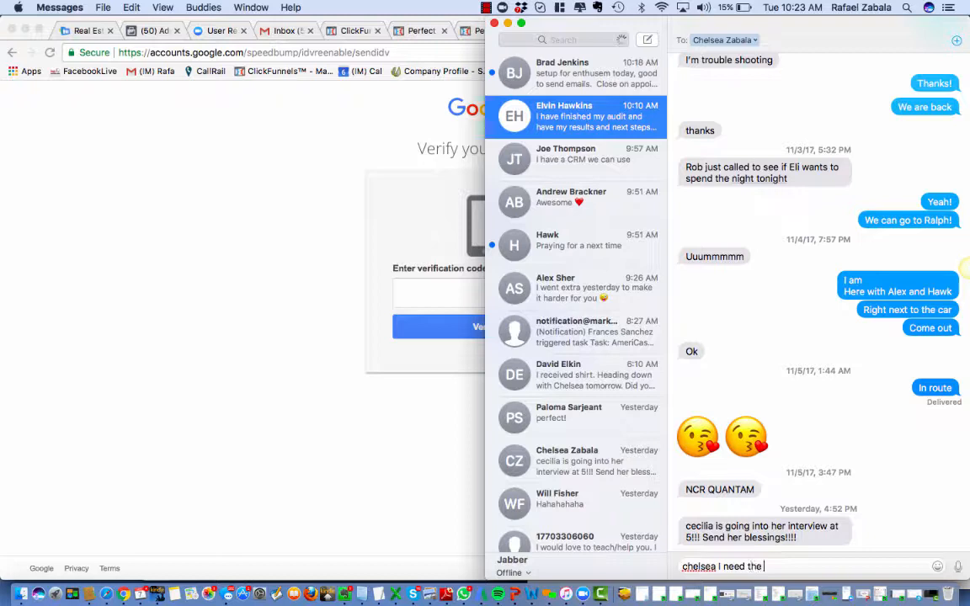
type("code sent to you")
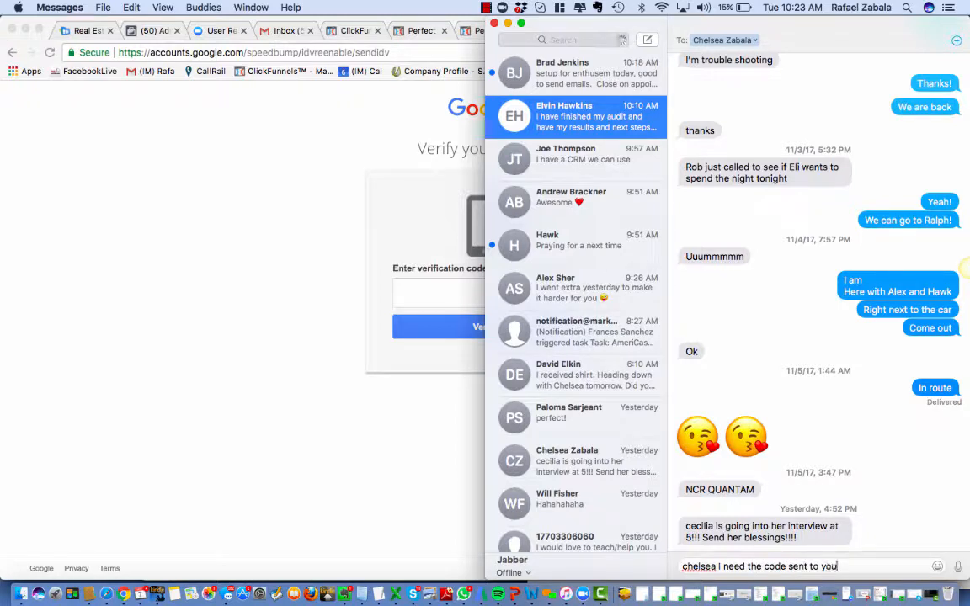
key("Return")
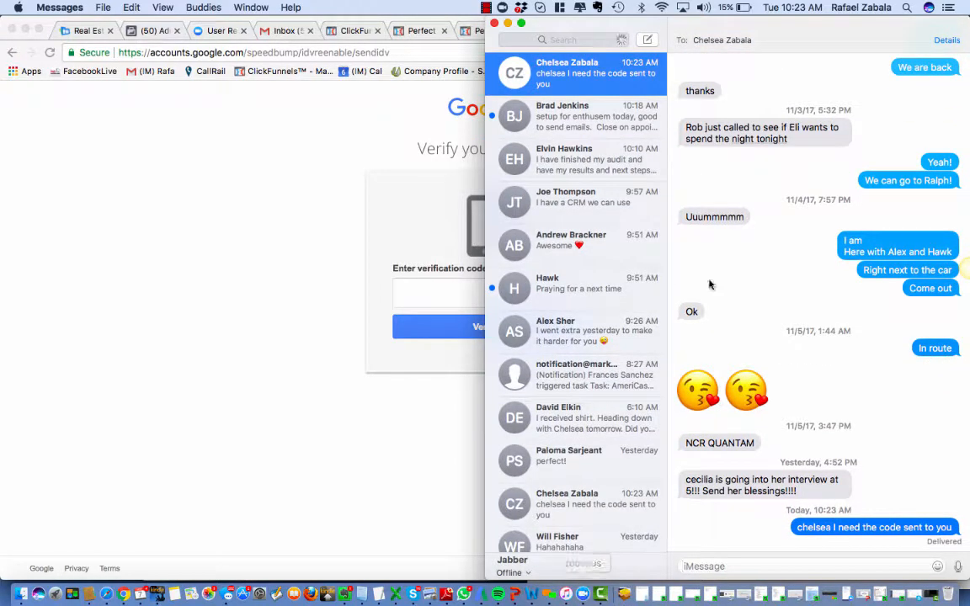
left_click(486, 6)
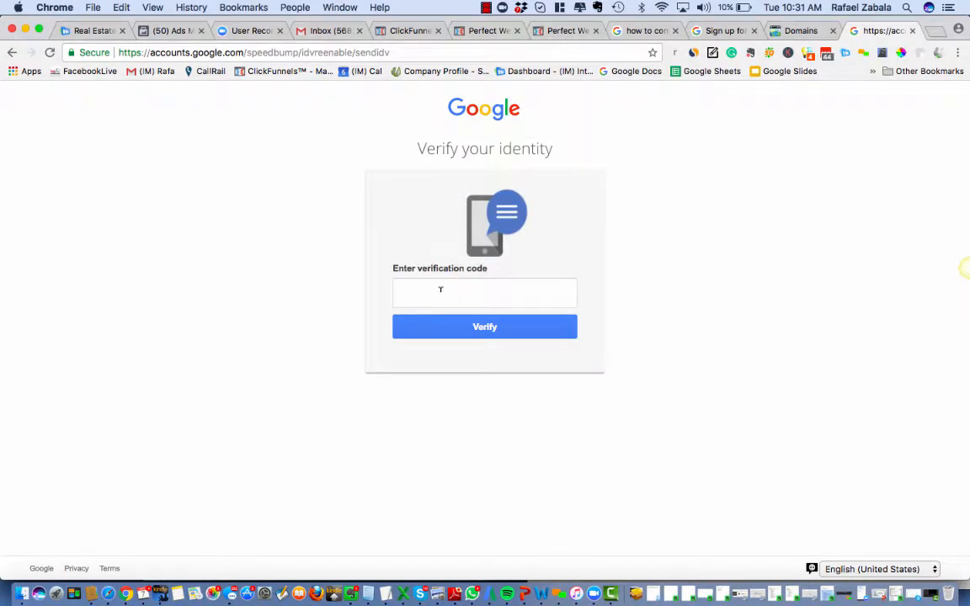
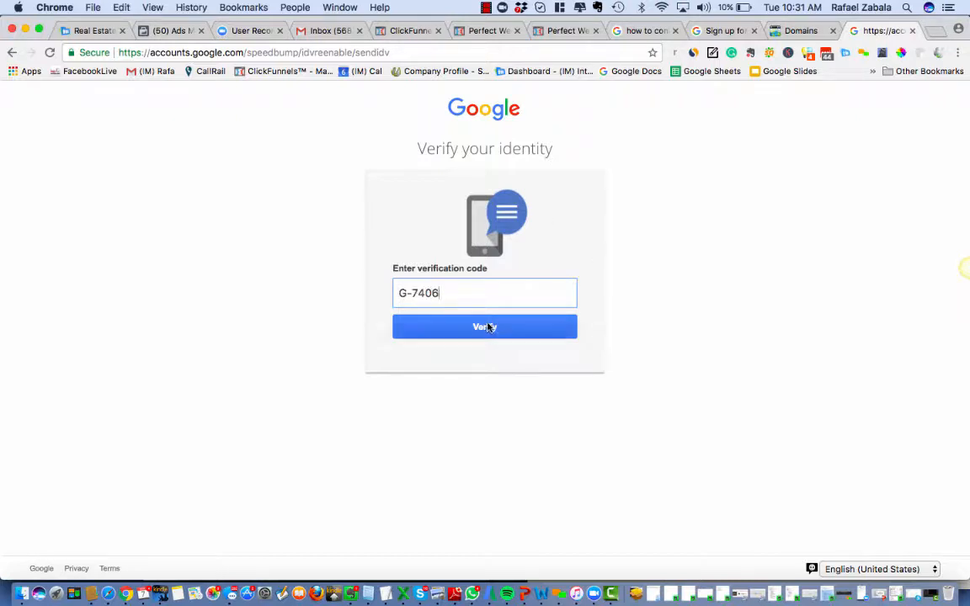
left_click(485, 327)
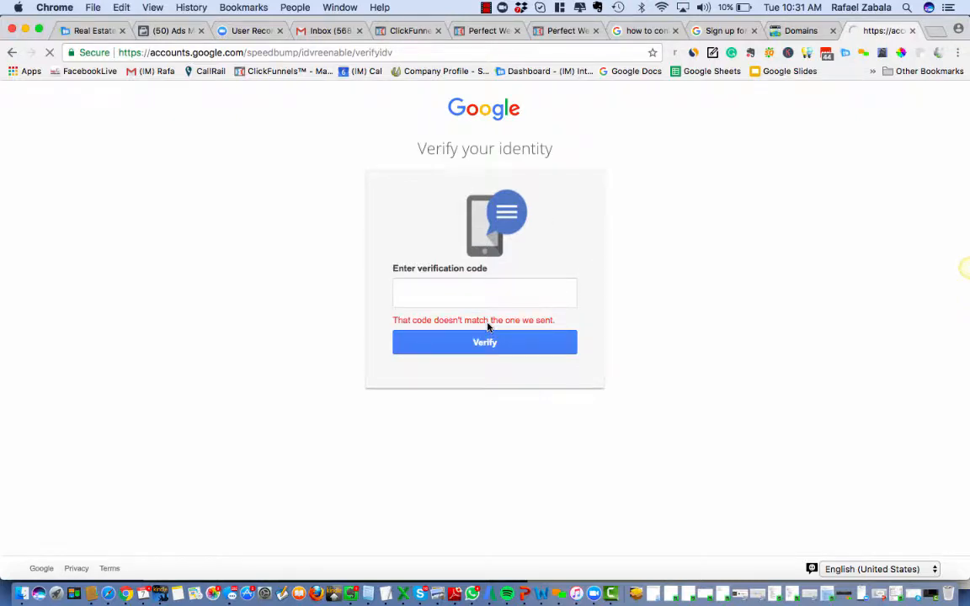
mouse_move(455, 594)
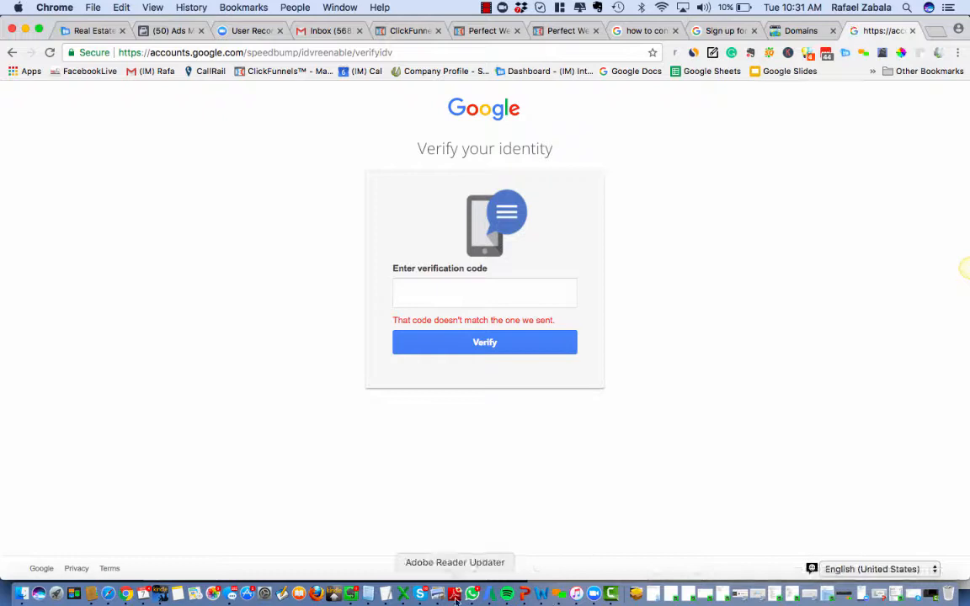
left_click(455, 594)
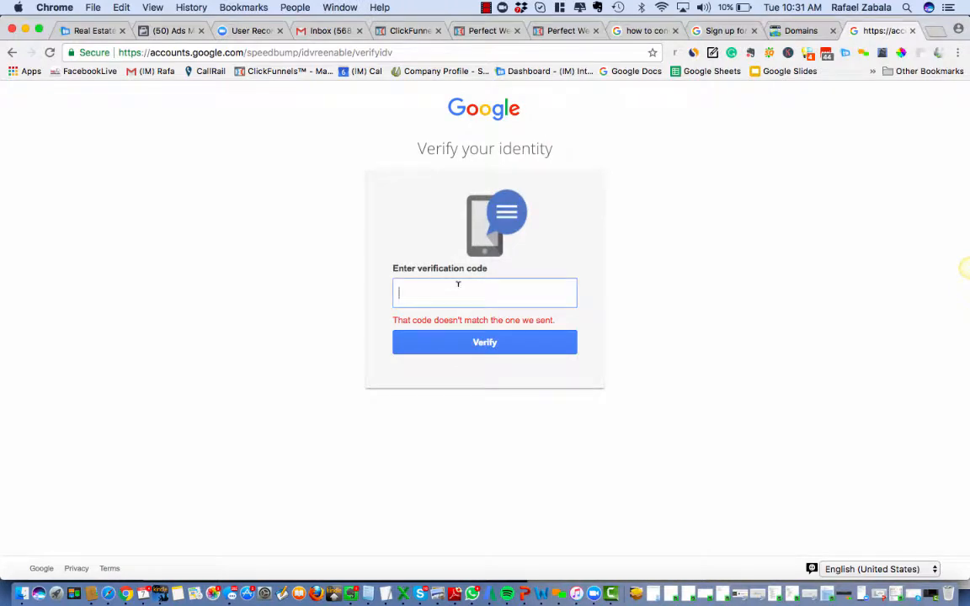
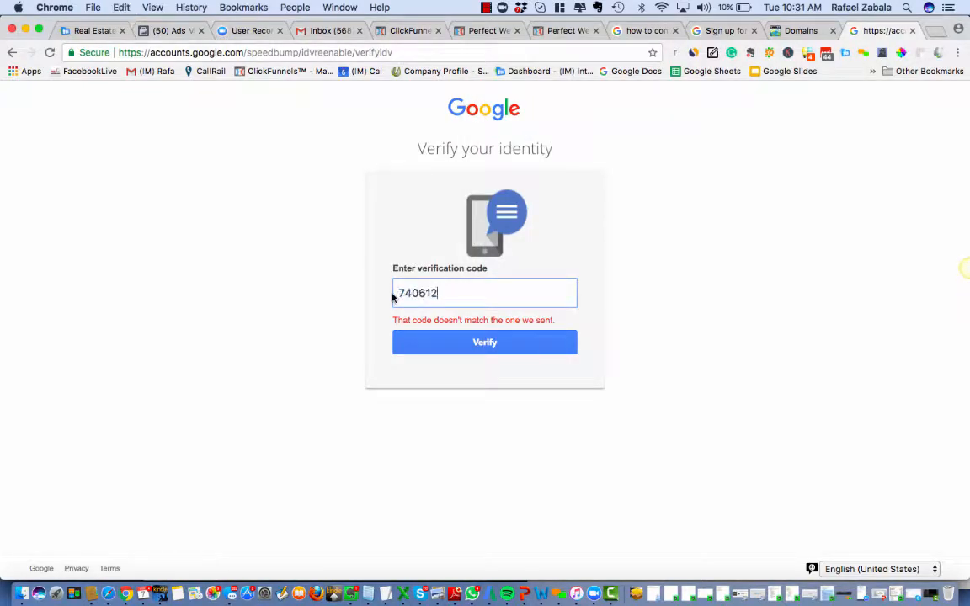
left_click(484, 342)
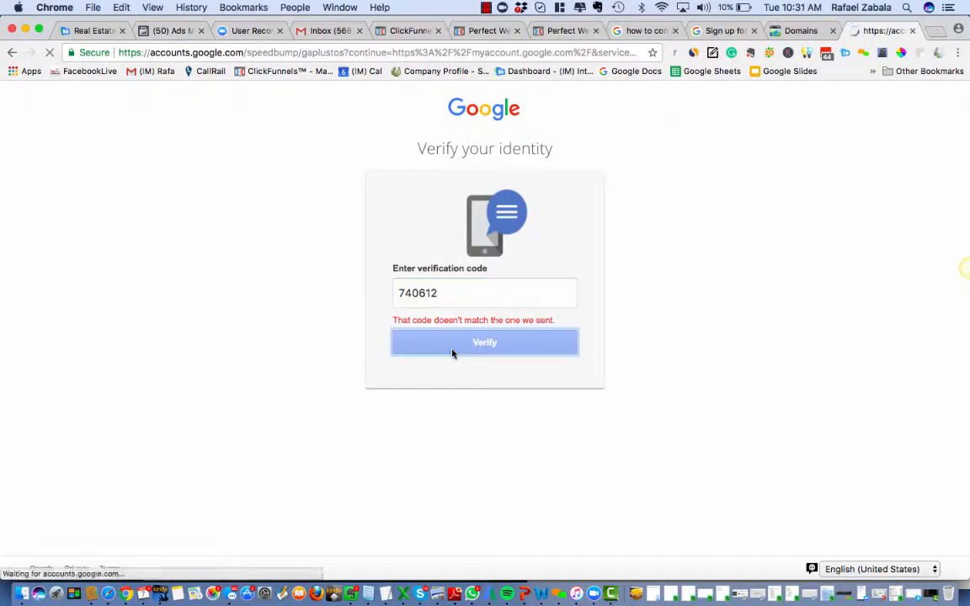
left_click(484, 342)
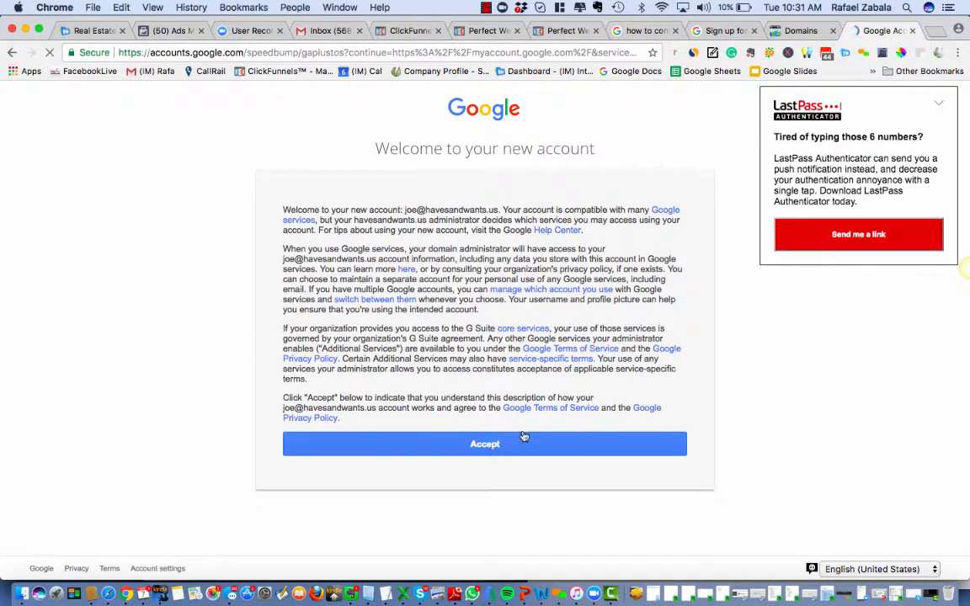
Accept the terms, send a verification link by email, and move to Gmail
left_click(484, 444)
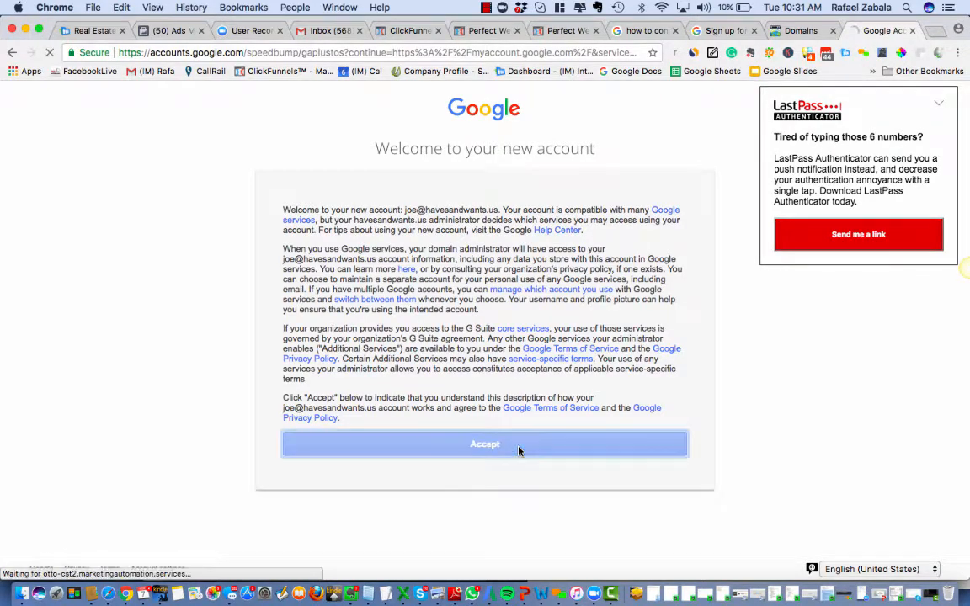
left_click(485, 443)
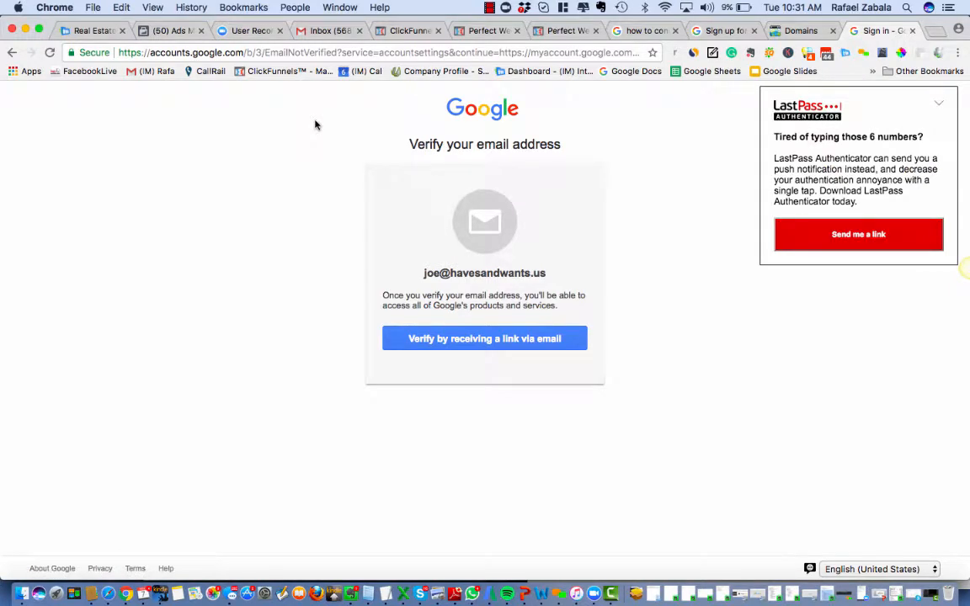
left_click(484, 339)
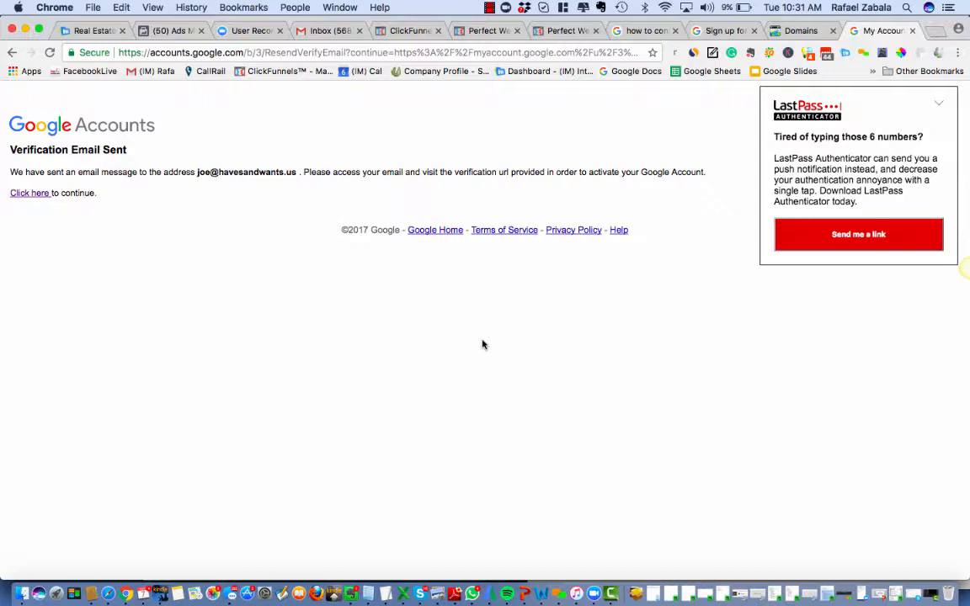
mouse_move(29, 195)
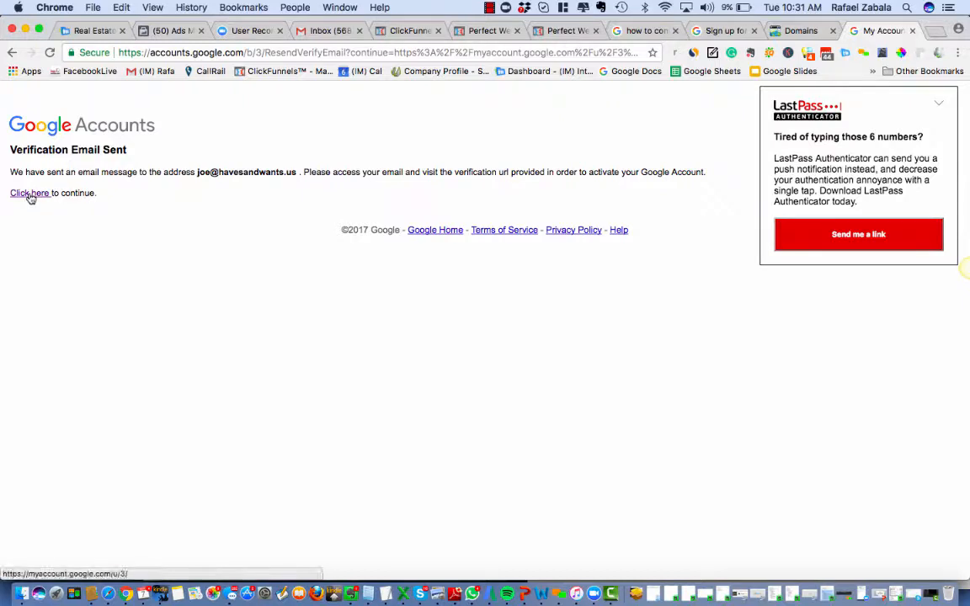
left_click(30, 193)
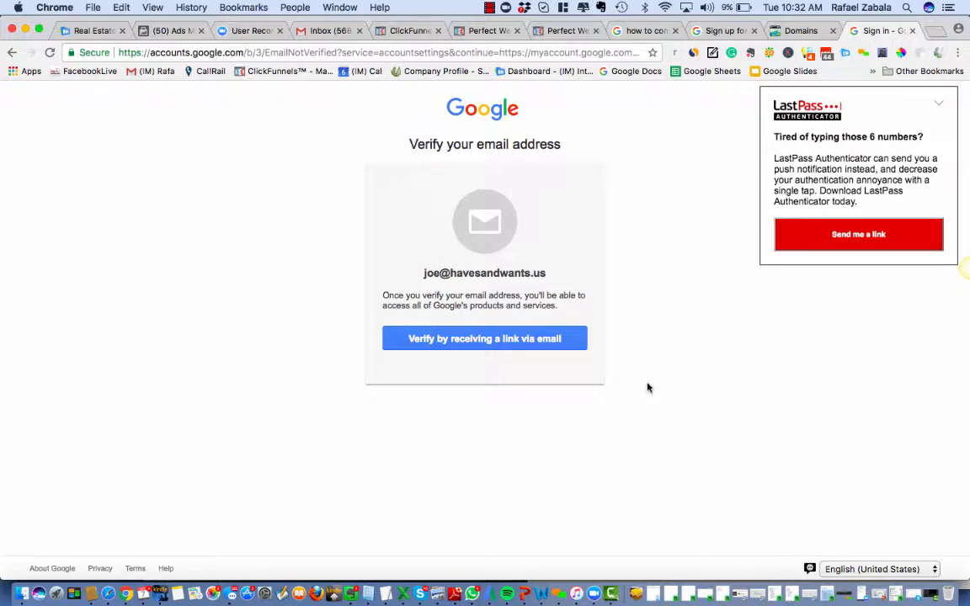
mouse_move(763, 221)
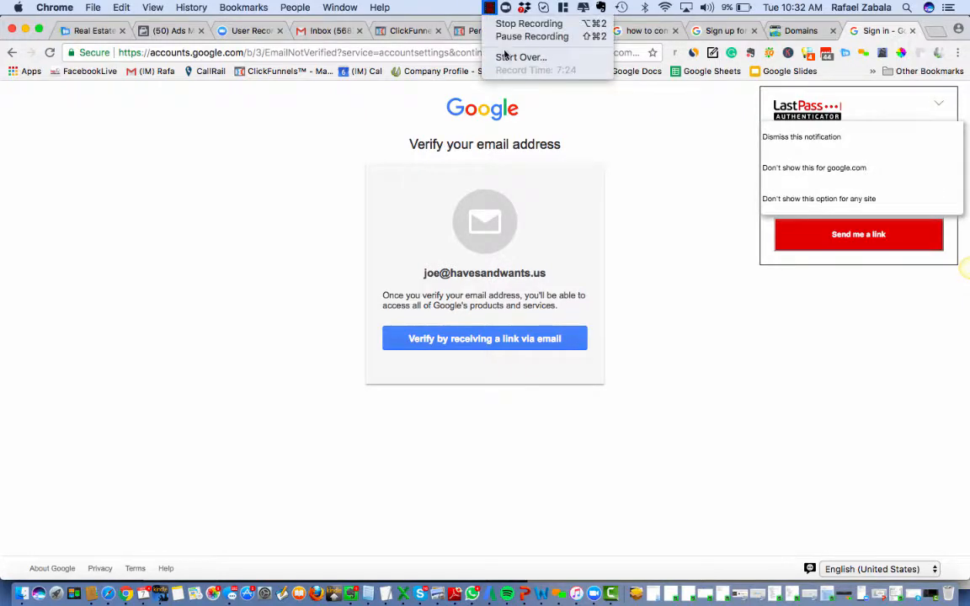
left_click(328, 31)
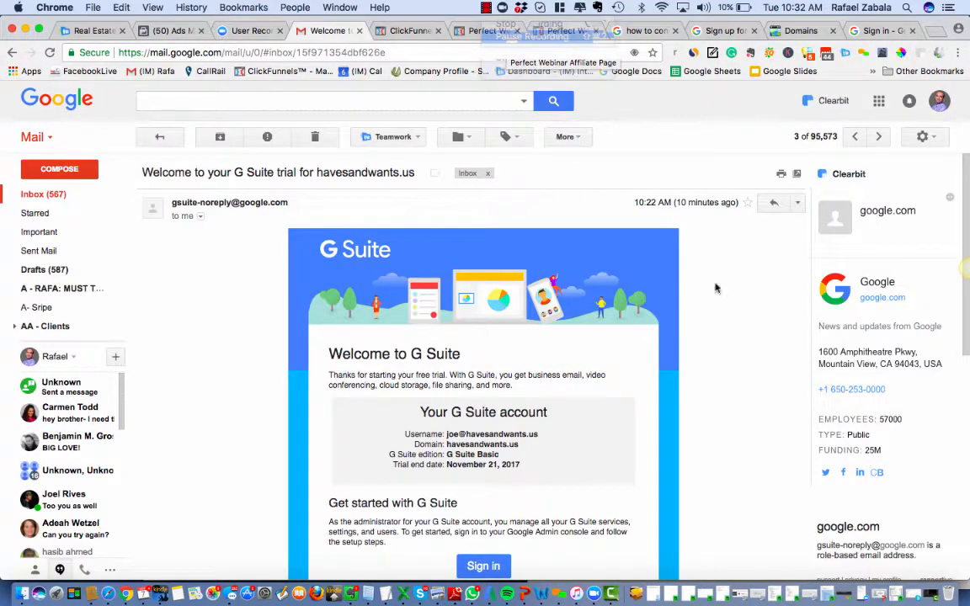
mouse_move(695, 261)
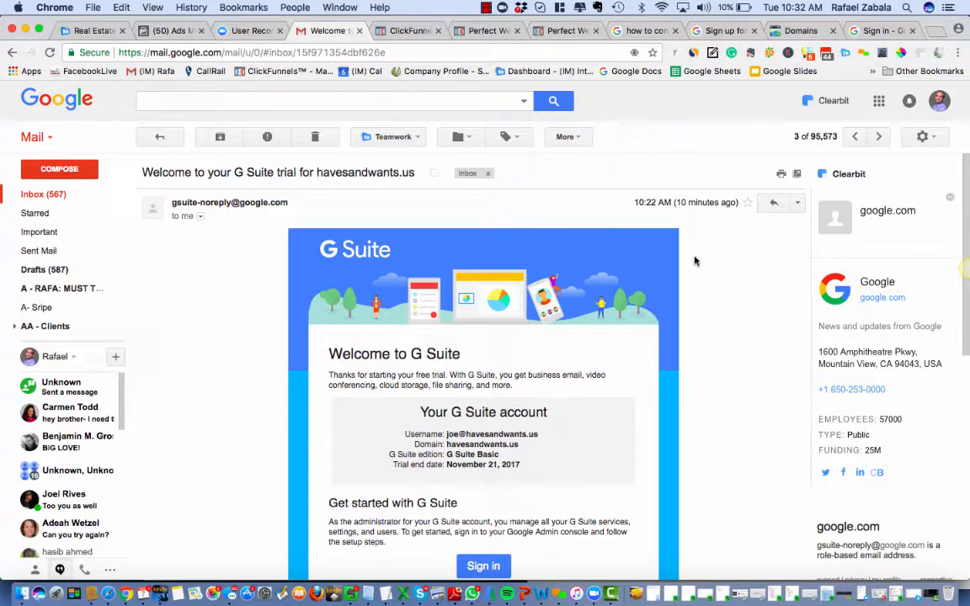
mouse_move(552, 43)
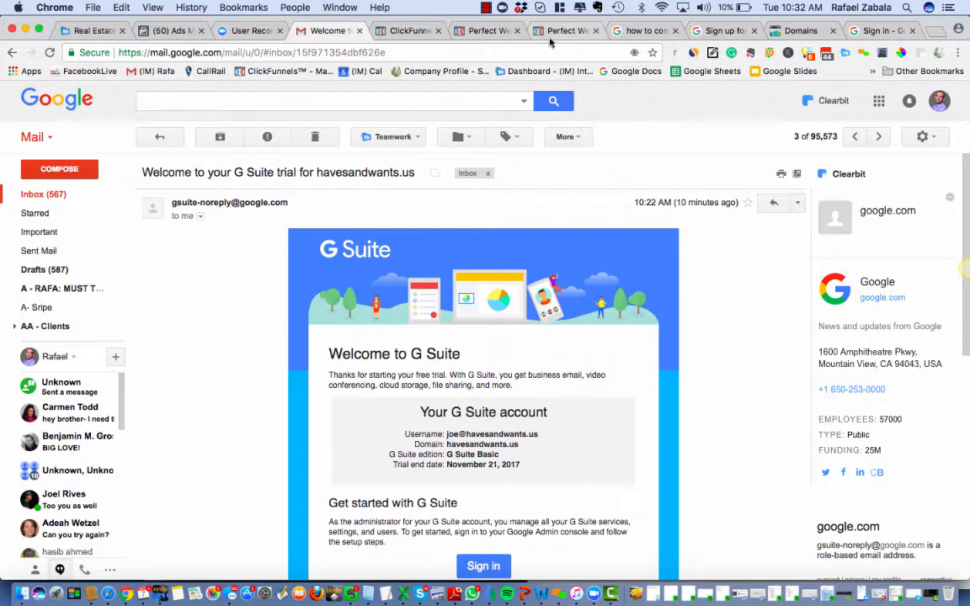
Follow the 'Welcome to your G Suite trial' email's Sign in button
left_click(484, 566)
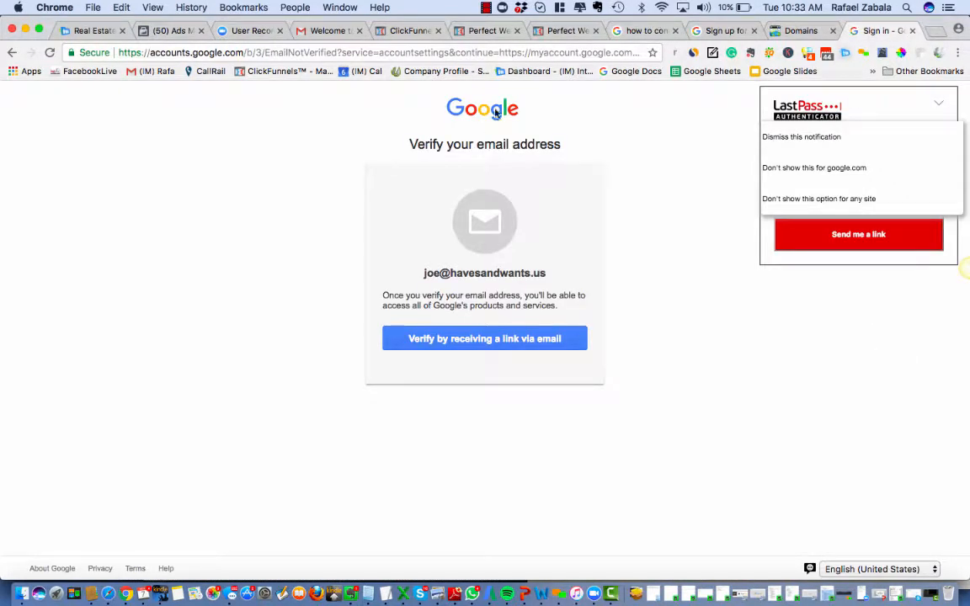
left_click(328, 31)
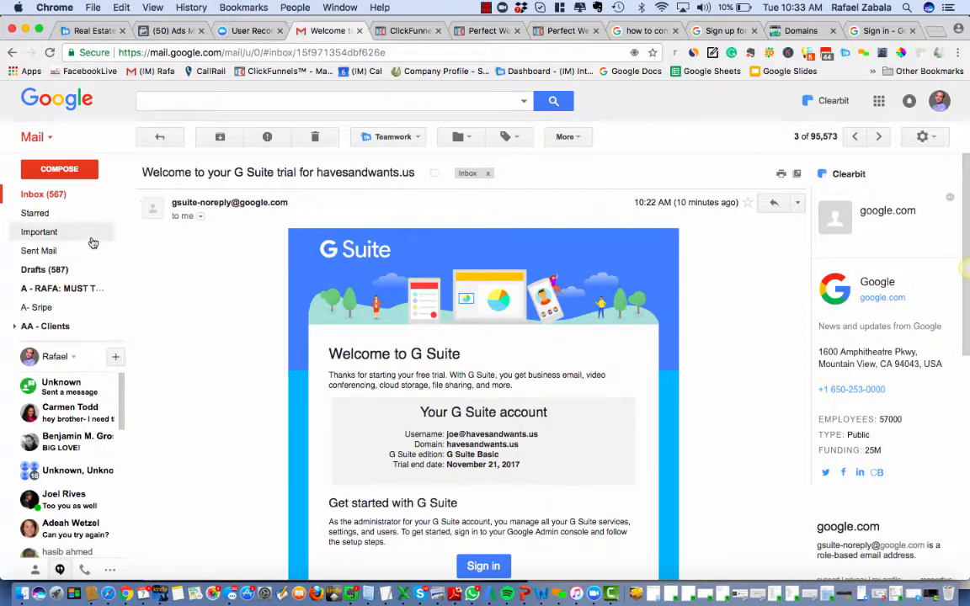
scroll("down", 3)
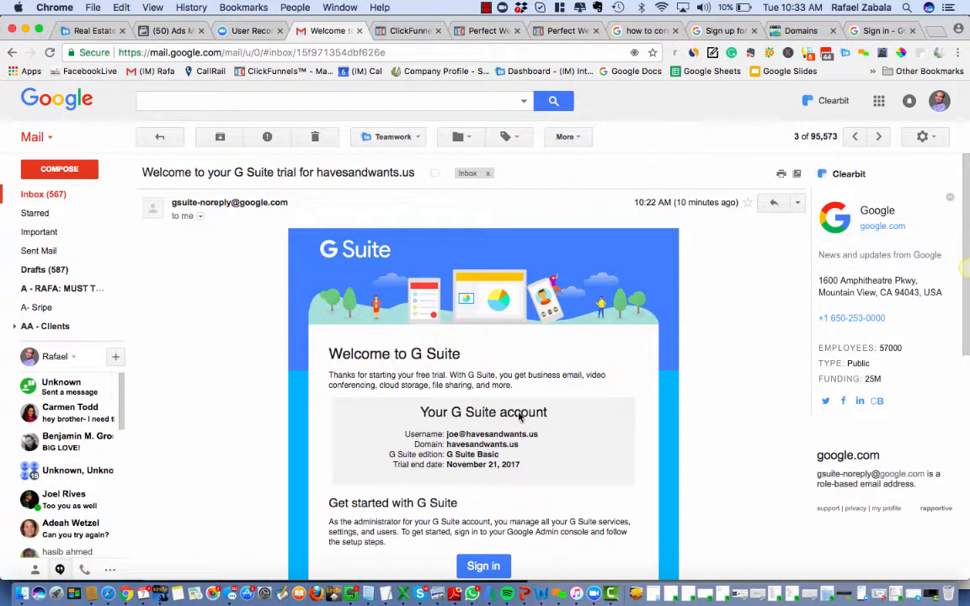
scroll("down", 3)
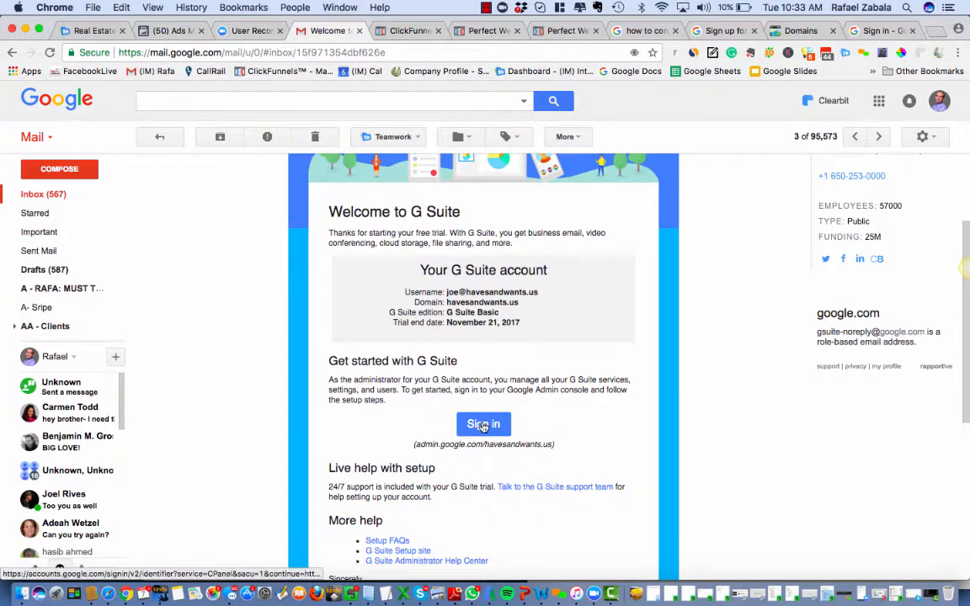
left_click(484, 424)
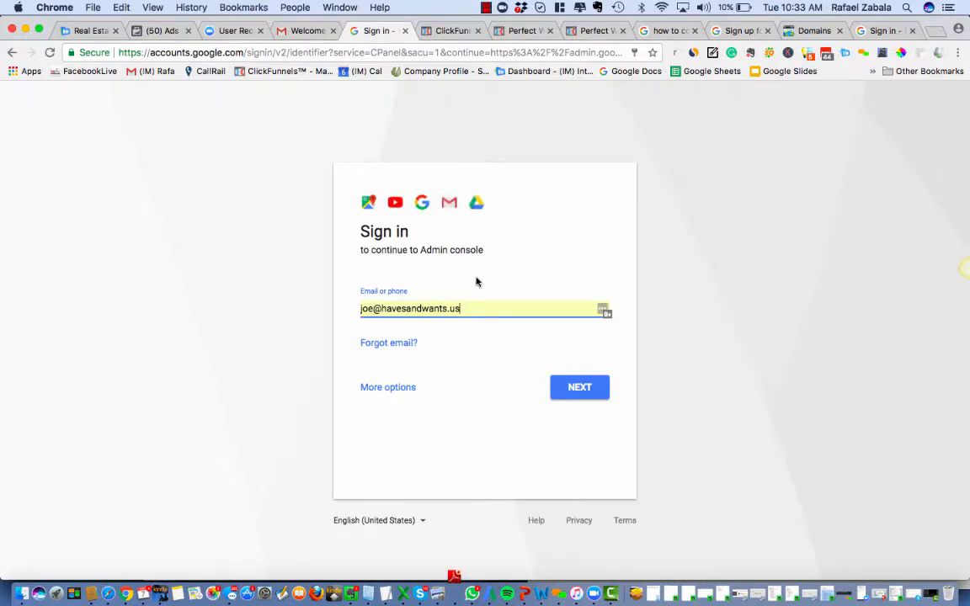
left_click(580, 387)
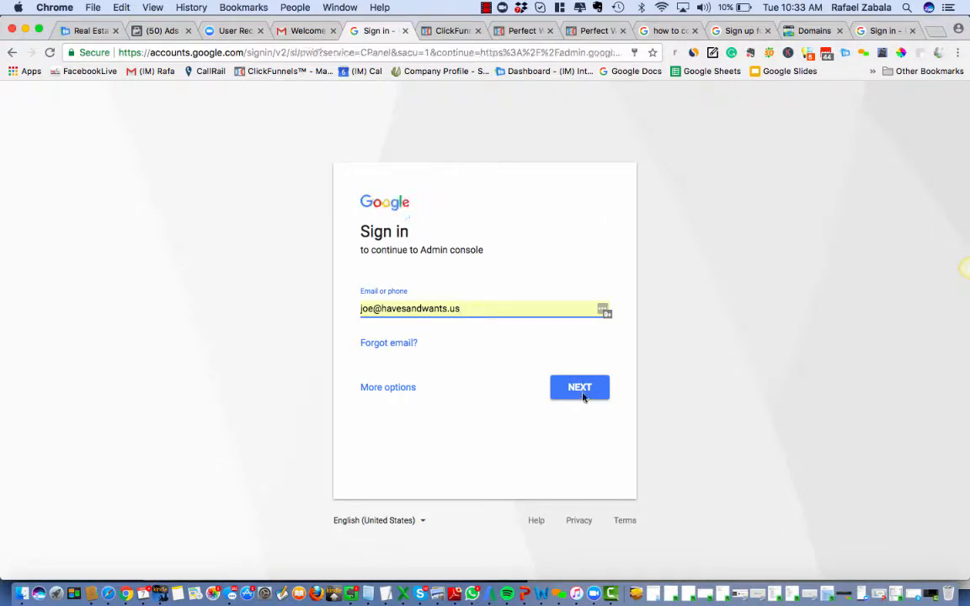
left_click(580, 387)
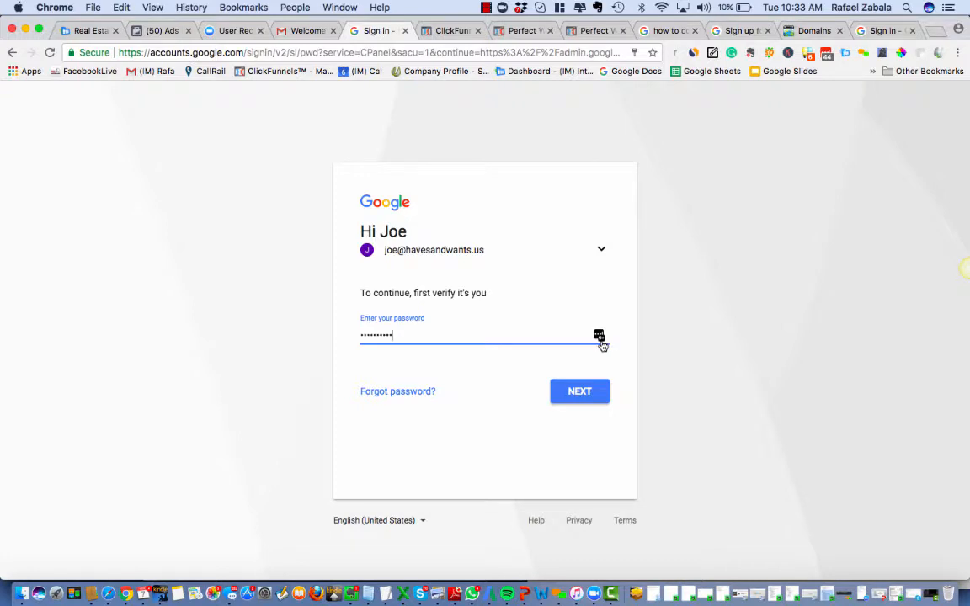
left_click(599, 336)
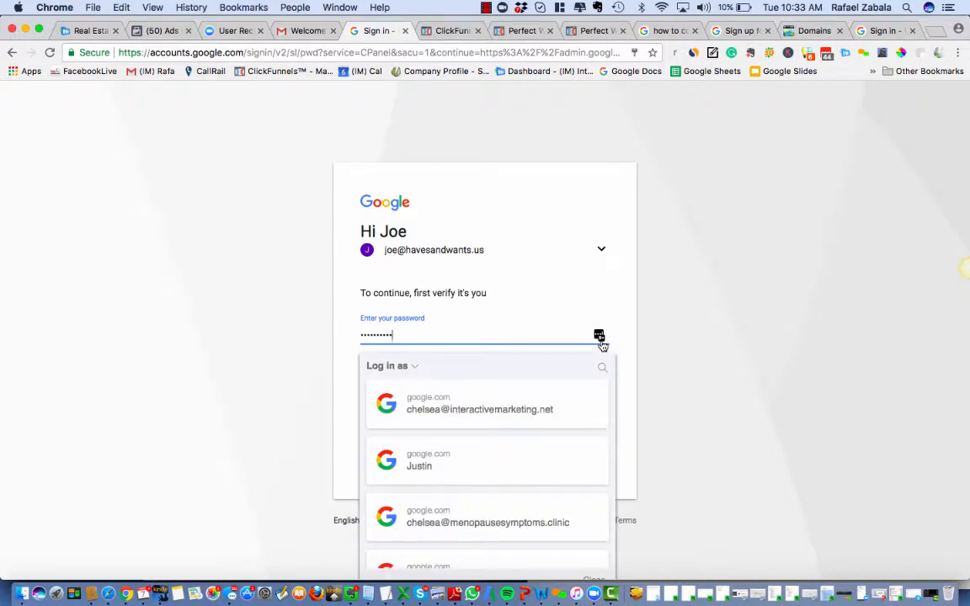
mouse_move(603, 372)
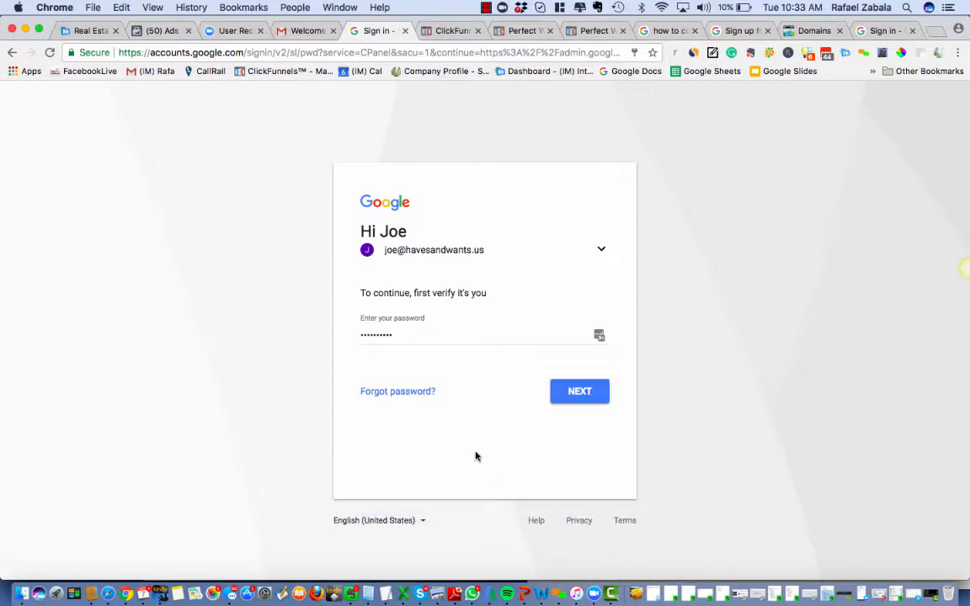
left_click(580, 391)
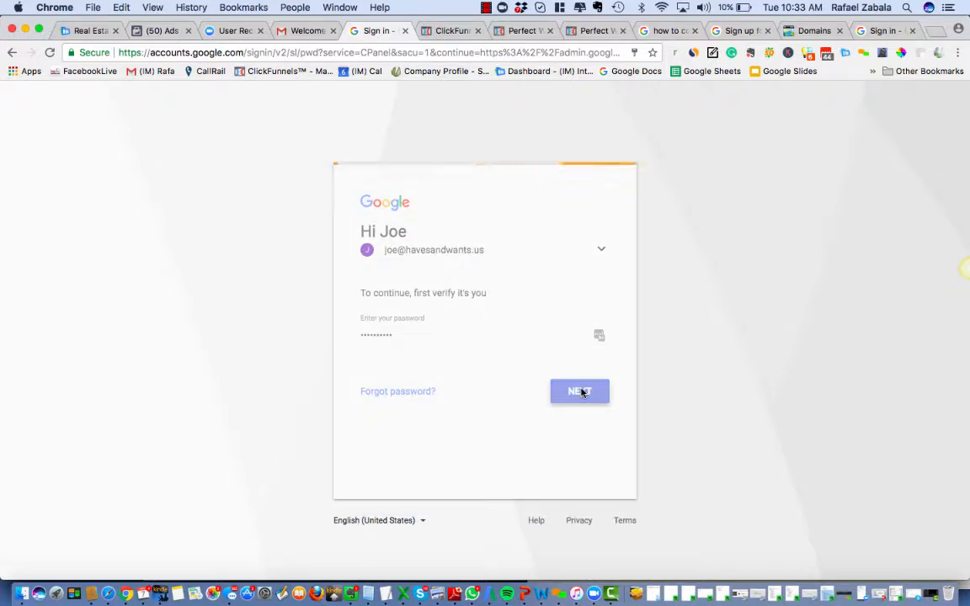
left_click(579, 391)
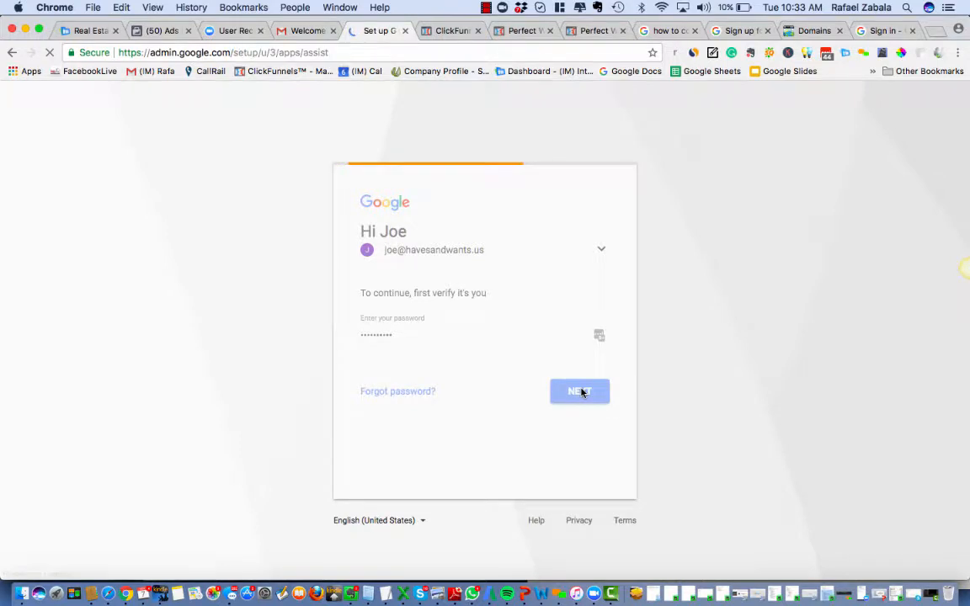
left_click(579, 391)
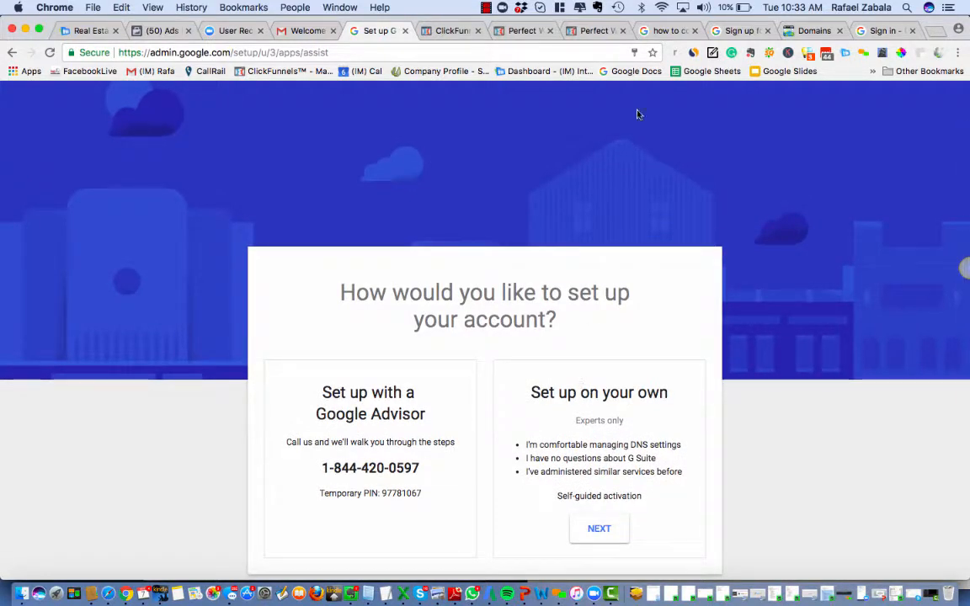
mouse_move(713, 462)
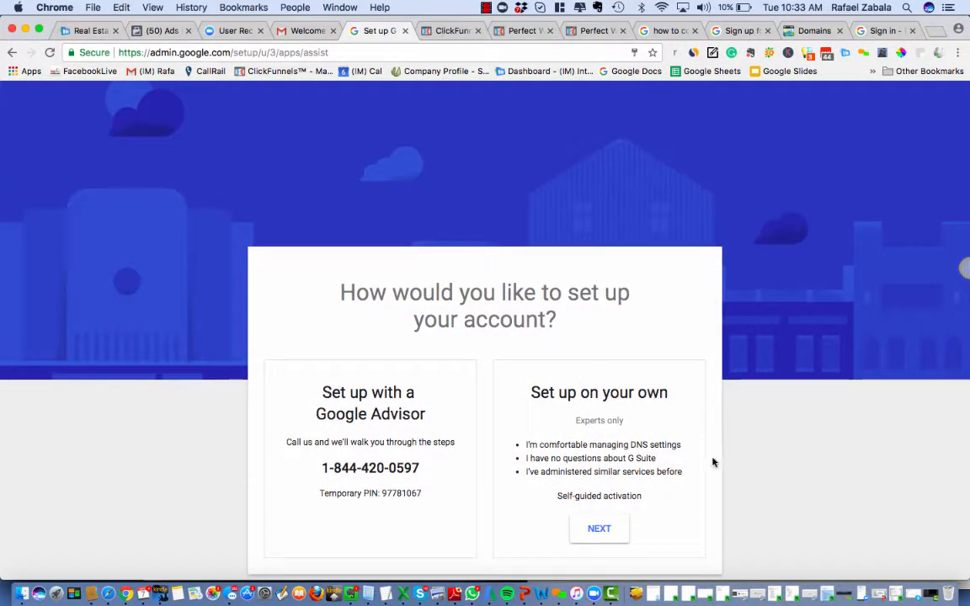
Pick 'Set up on your own' instead of an advisor
left_click(599, 528)
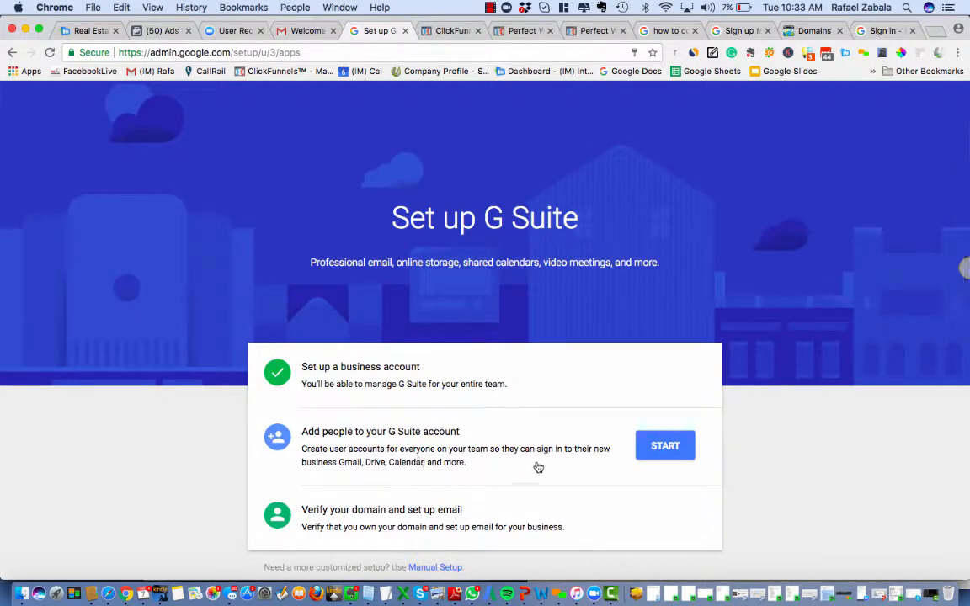
mouse_move(653, 486)
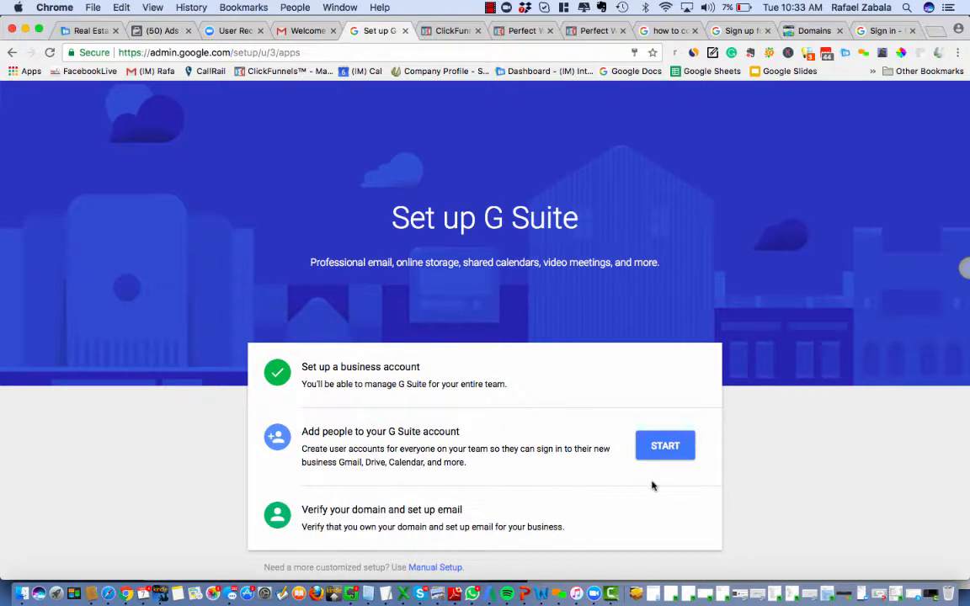
mouse_move(720, 191)
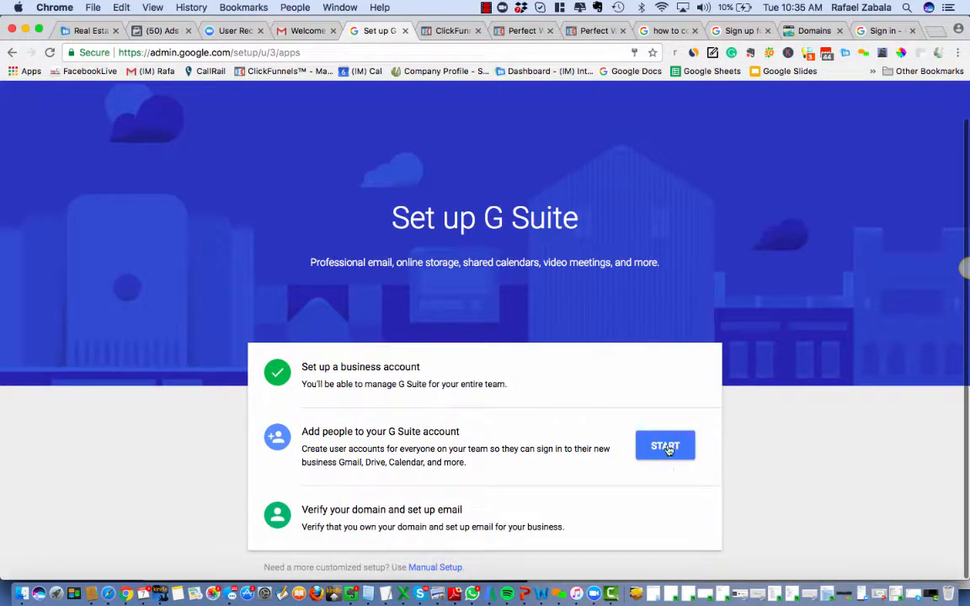
left_click(665, 445)
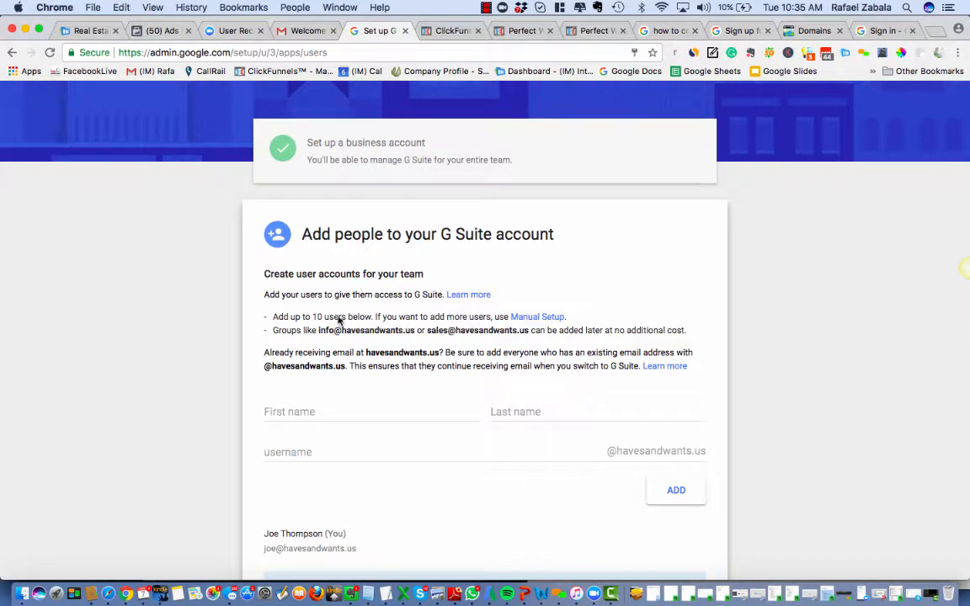
left_click(371, 412)
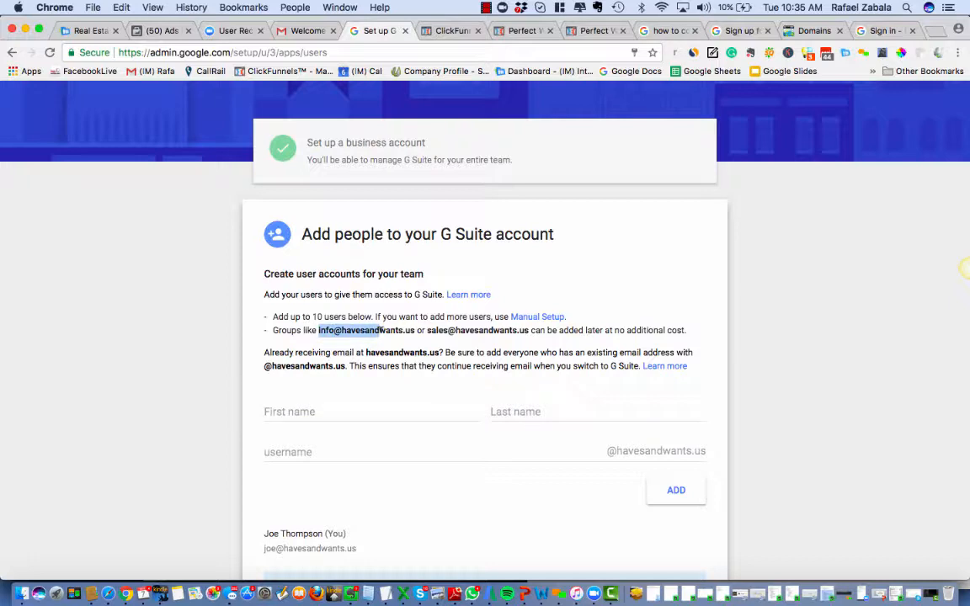
scroll("down", 3)
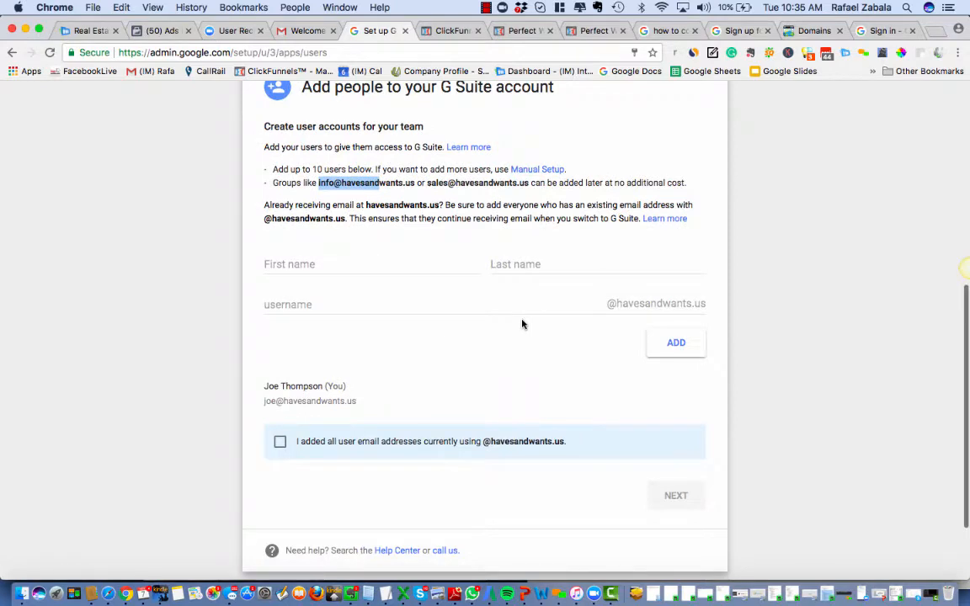
scroll("down", 3)
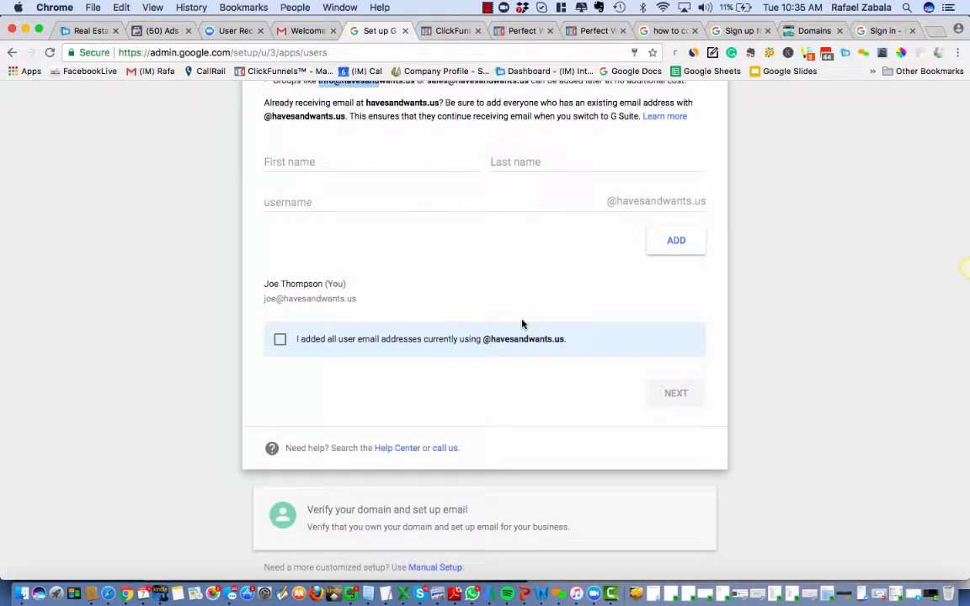
scroll("up", 3)
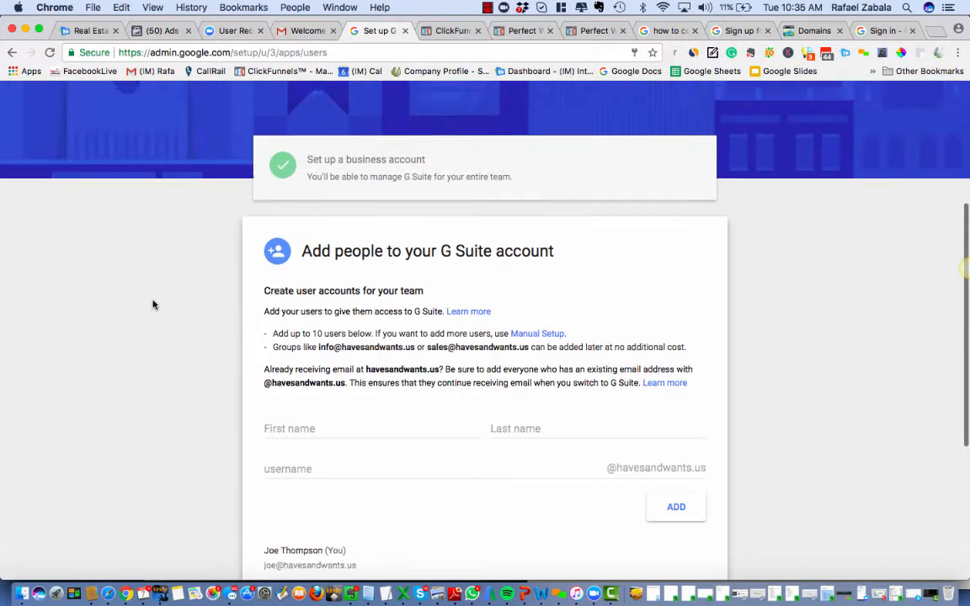
scroll("up", 3)
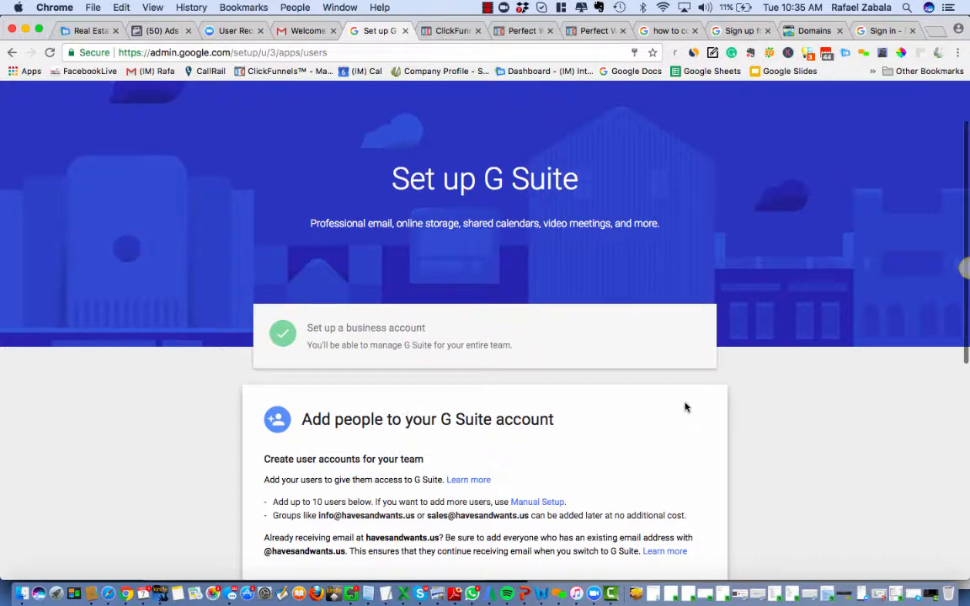
scroll("down", 3)
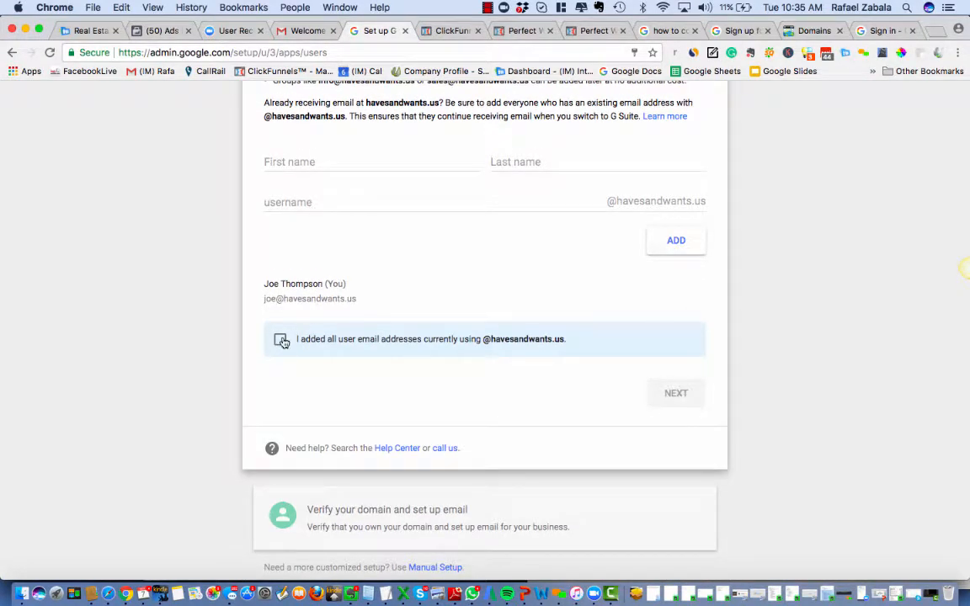
left_click(280, 339)
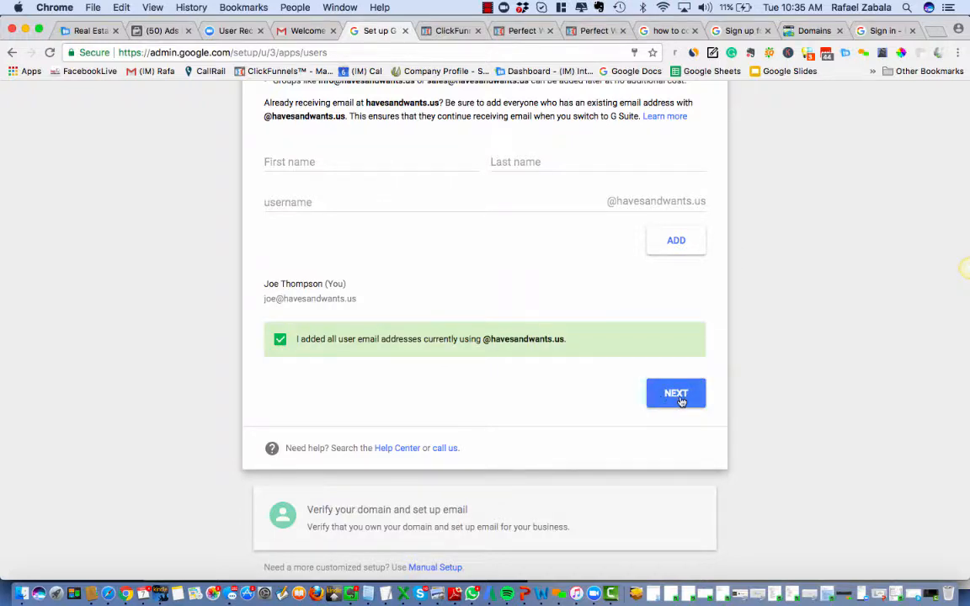
left_click(676, 393)
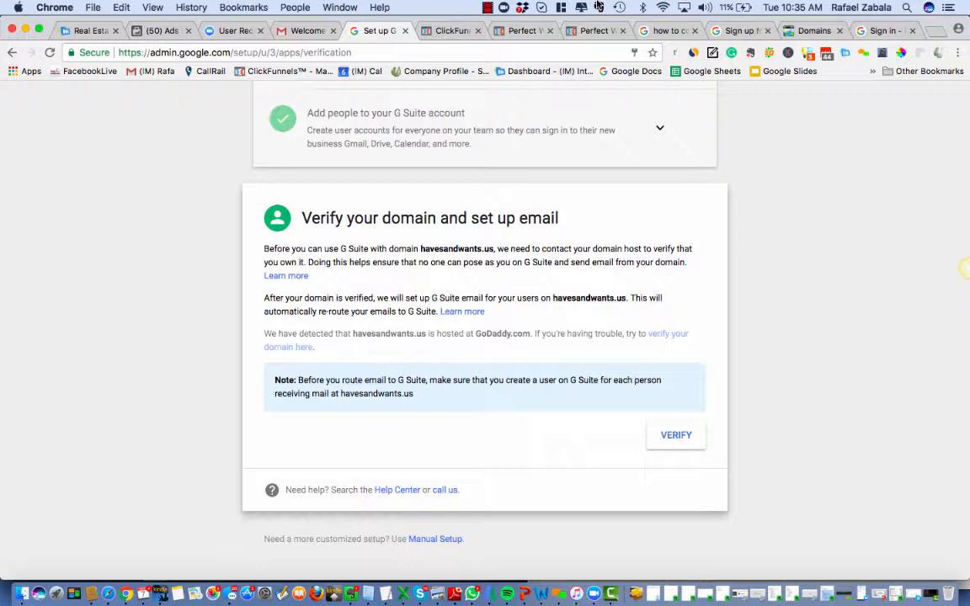
mouse_move(657, 419)
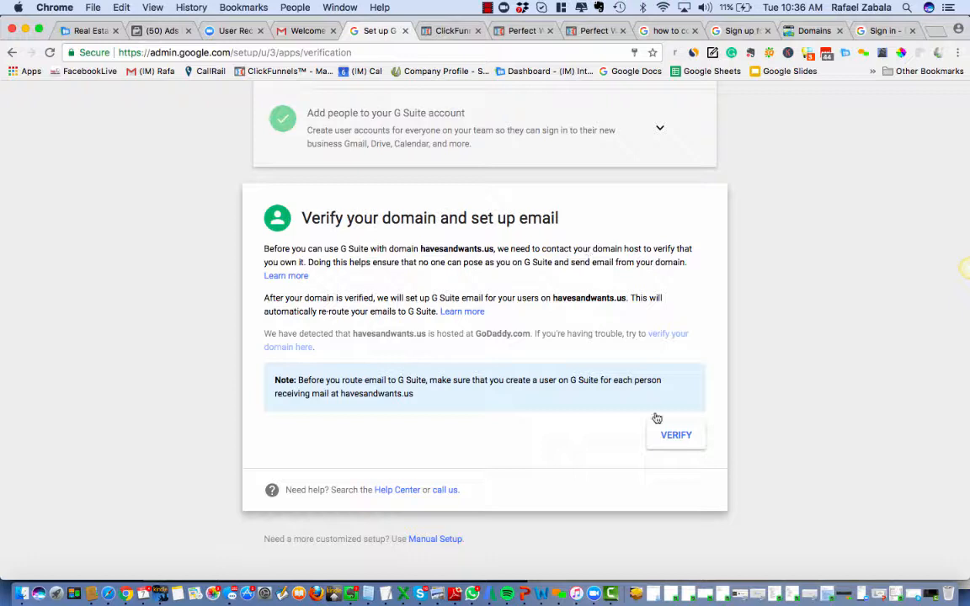
Verify havesandwants.us through GoDaddy, logging in and granting Google DNS access
left_click(676, 434)
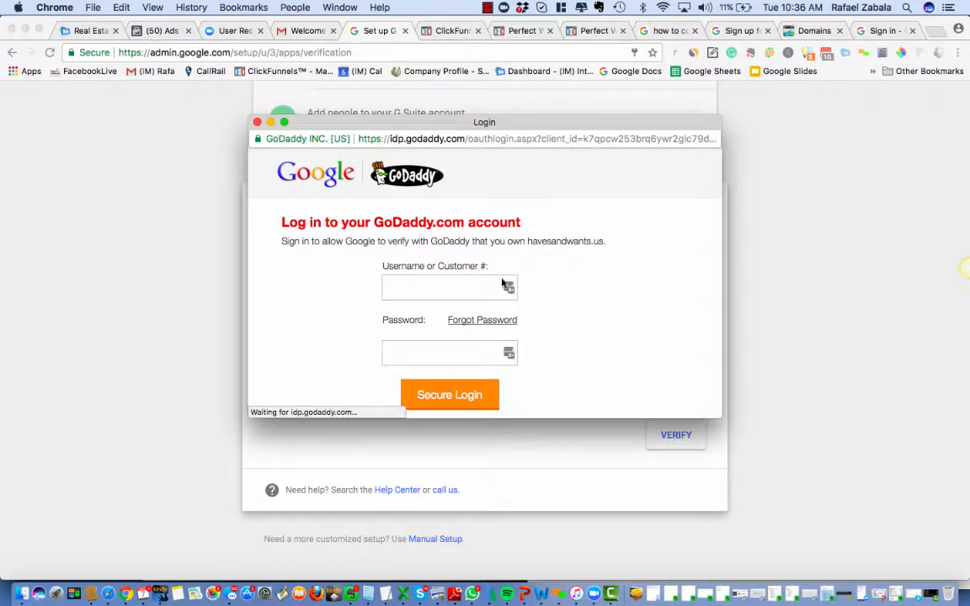
left_click(450, 287)
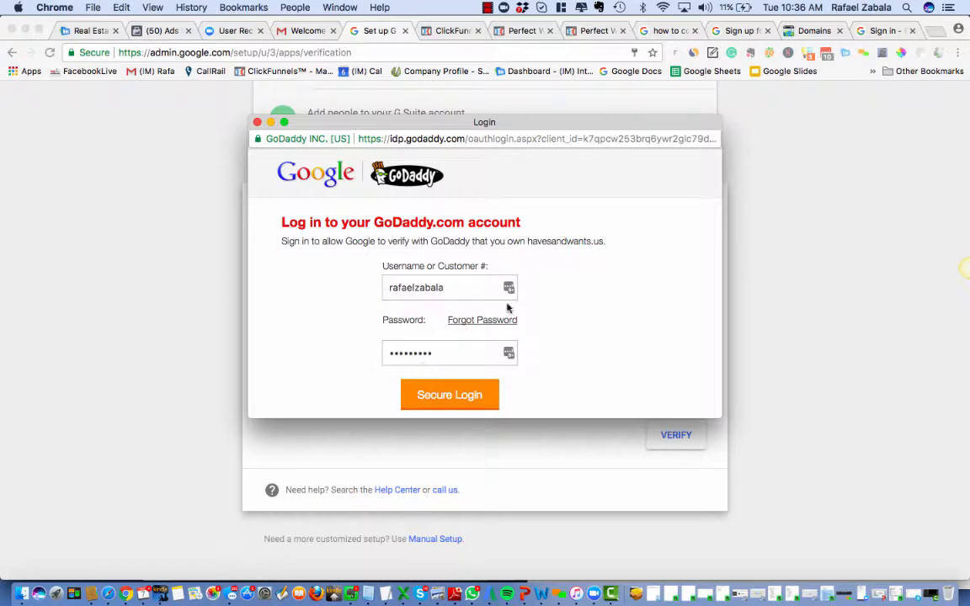
left_click(450, 394)
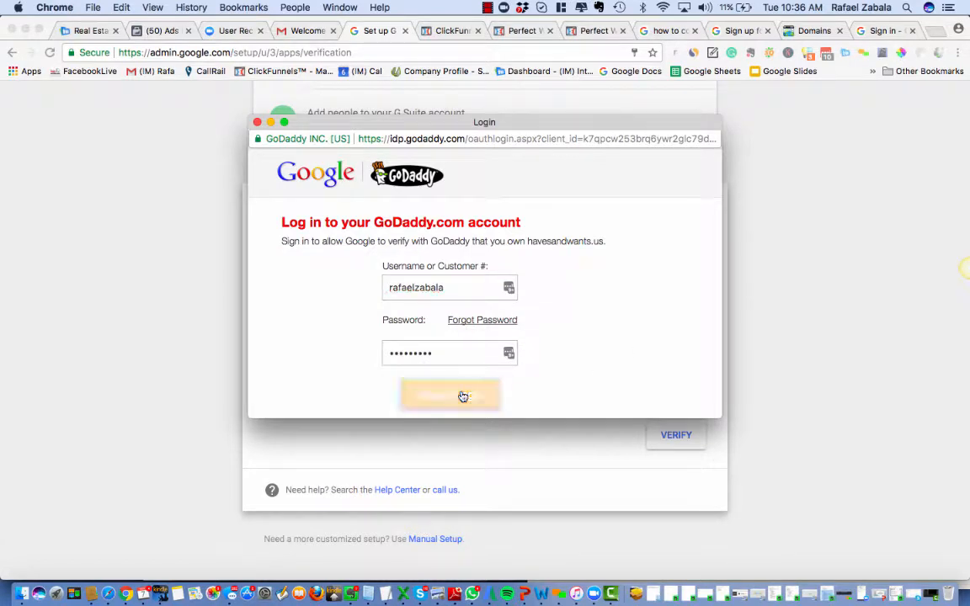
left_click(450, 396)
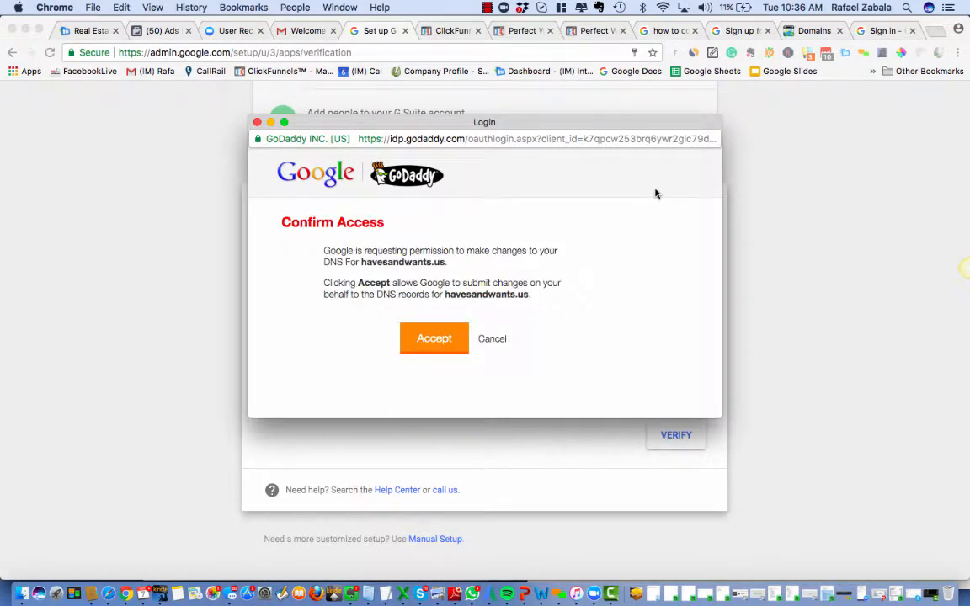
left_click(434, 338)
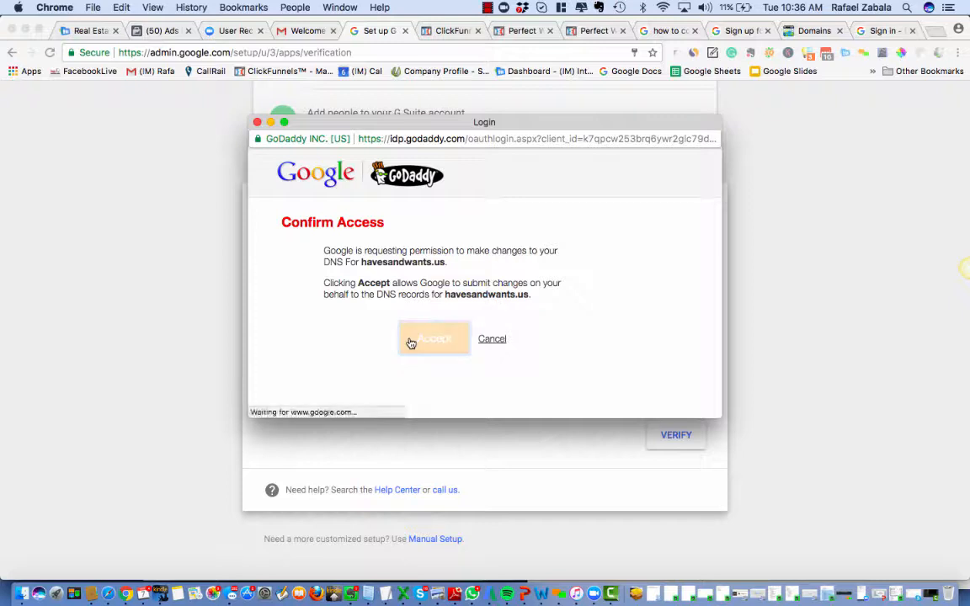
left_click(434, 338)
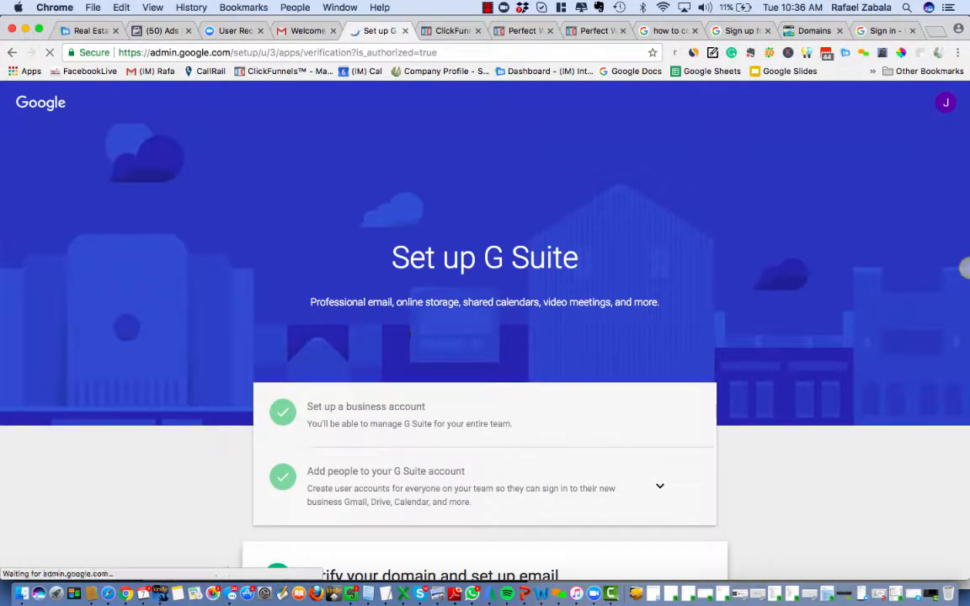
Let domain verification and email routing for havesandwants.us finish, then proceed to plans
scroll("down", 3)
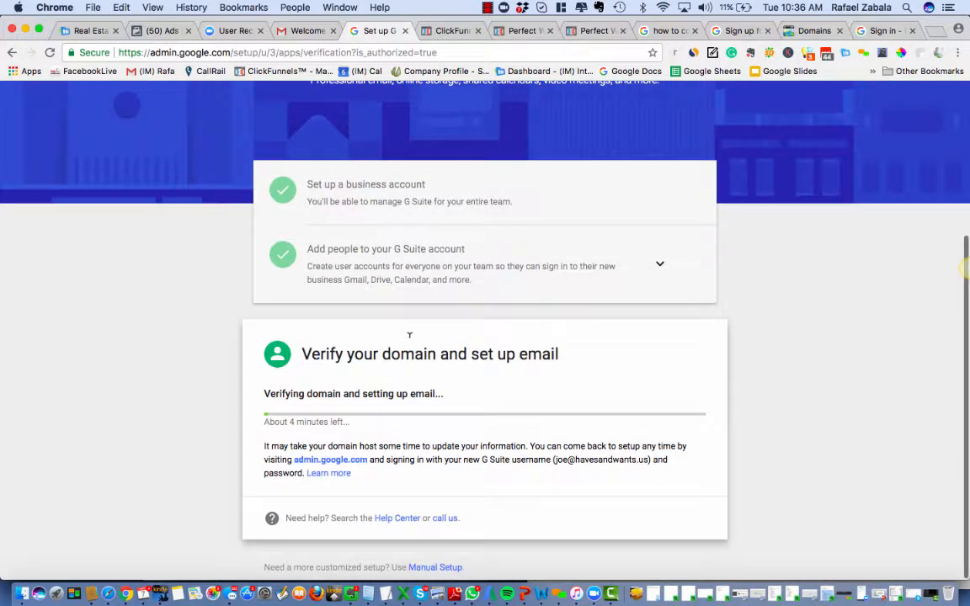
mouse_move(449, 437)
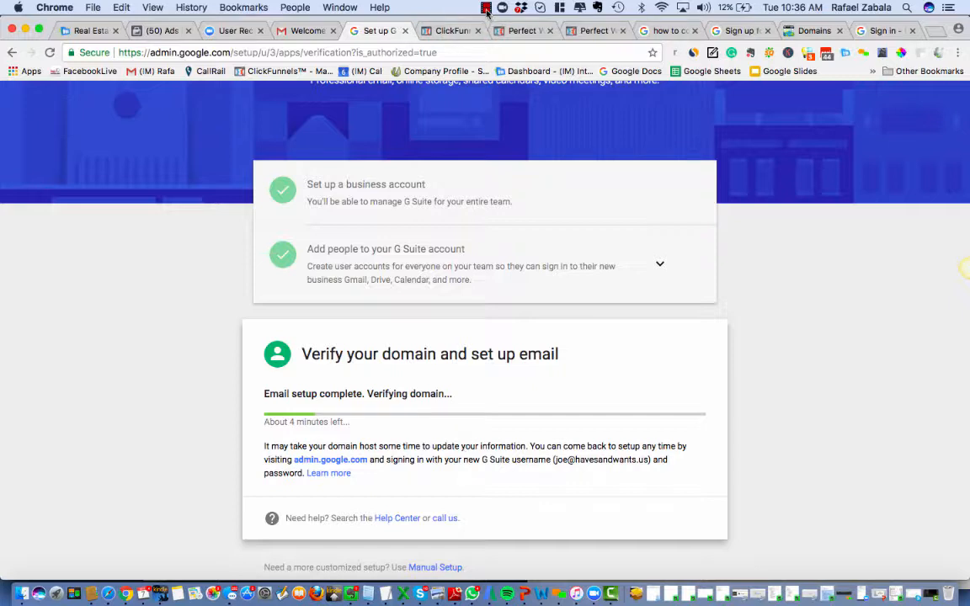
left_click(486, 7)
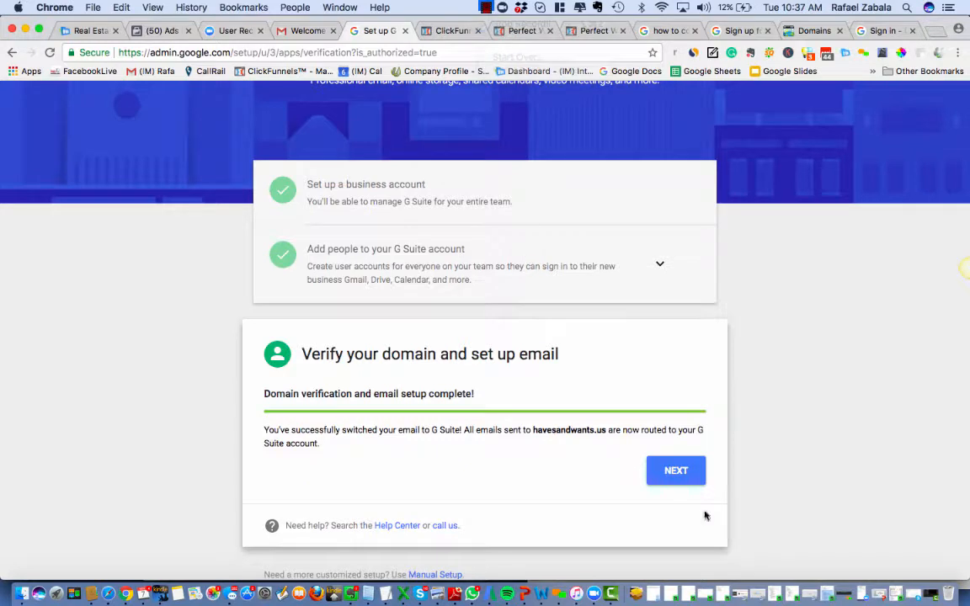
mouse_move(452, 315)
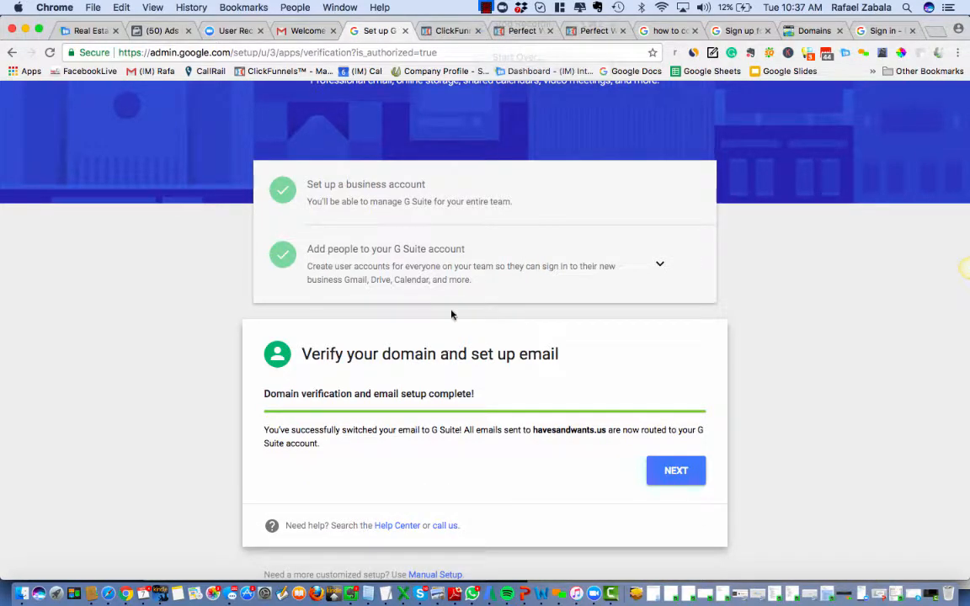
mouse_move(682, 553)
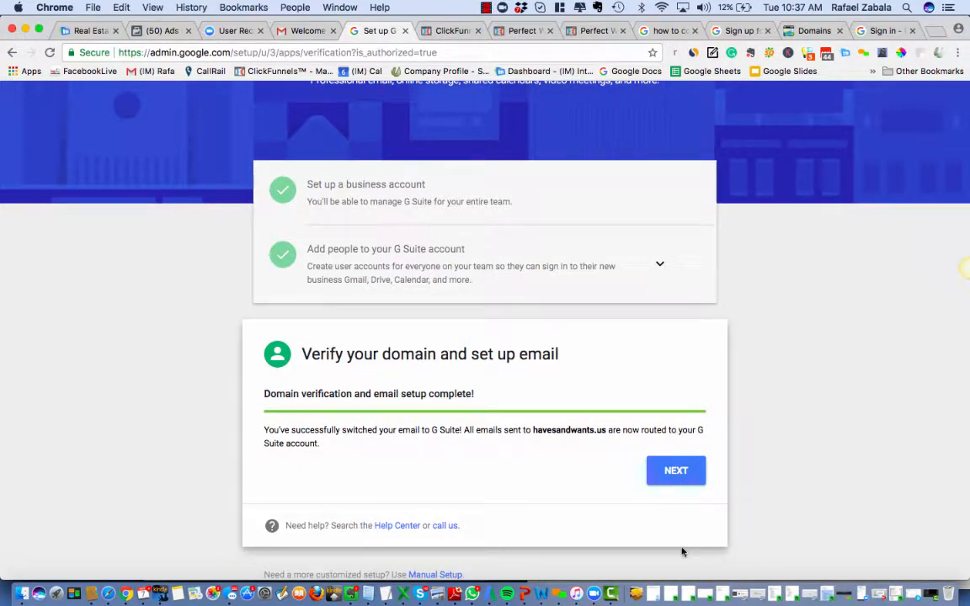
left_click(676, 470)
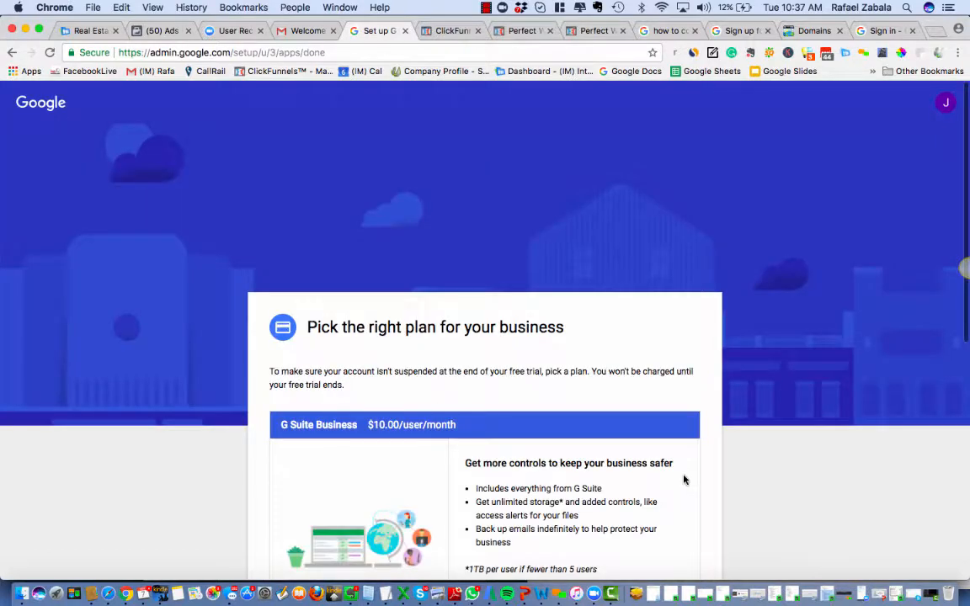
Choose the G Suite Basic plan at $5 per user per month
scroll("down", 3)
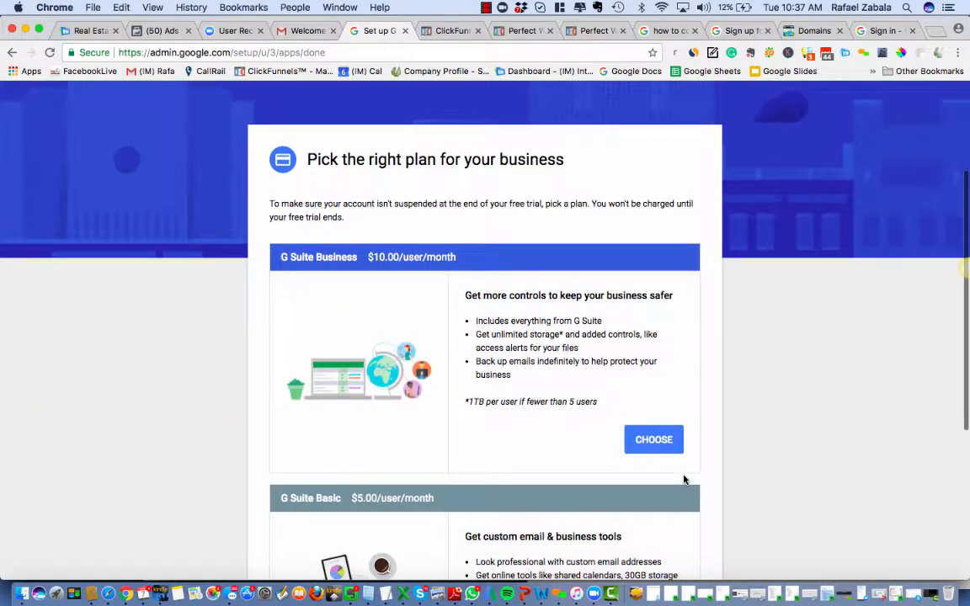
mouse_move(306, 233)
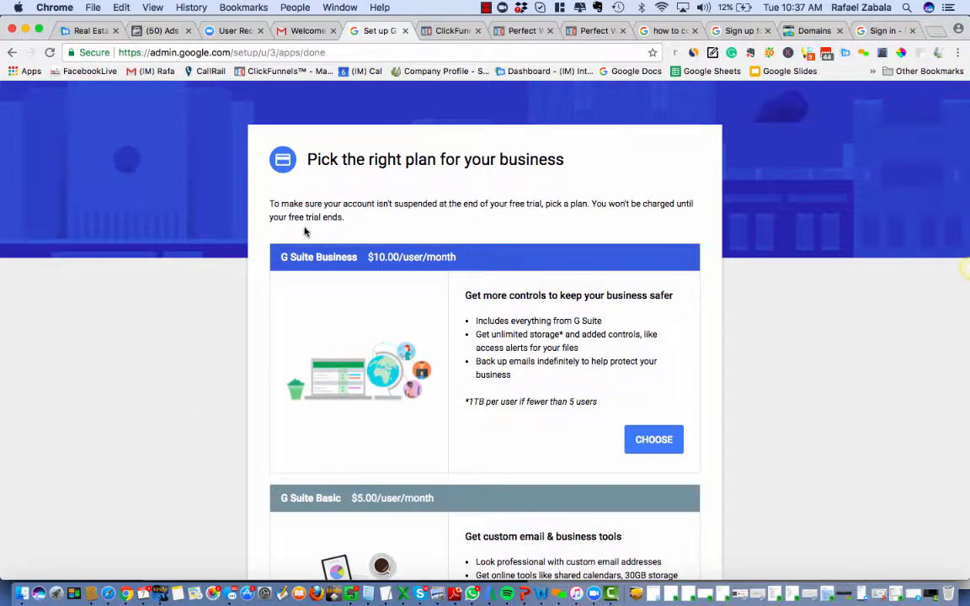
scroll("down", 3)
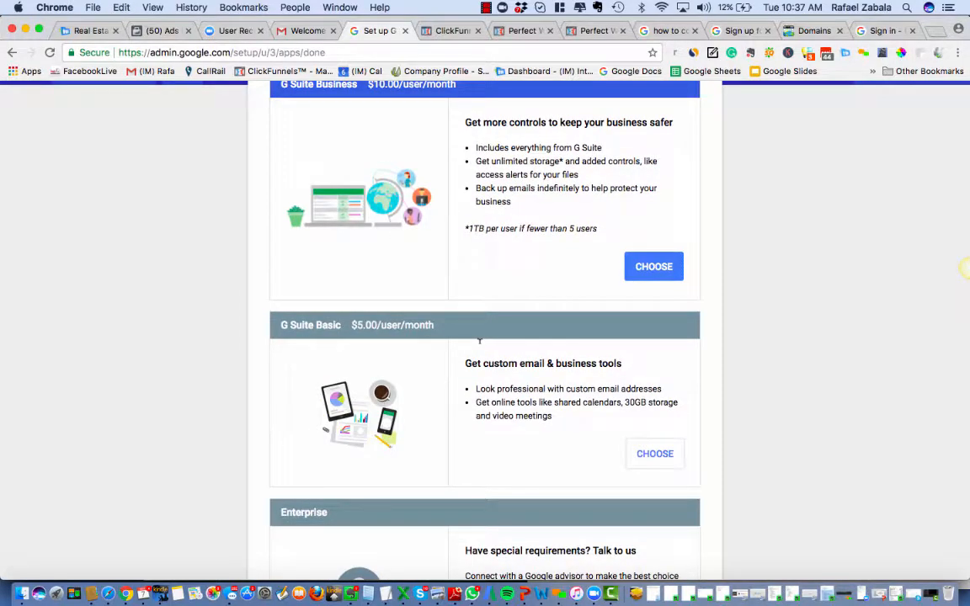
mouse_move(558, 450)
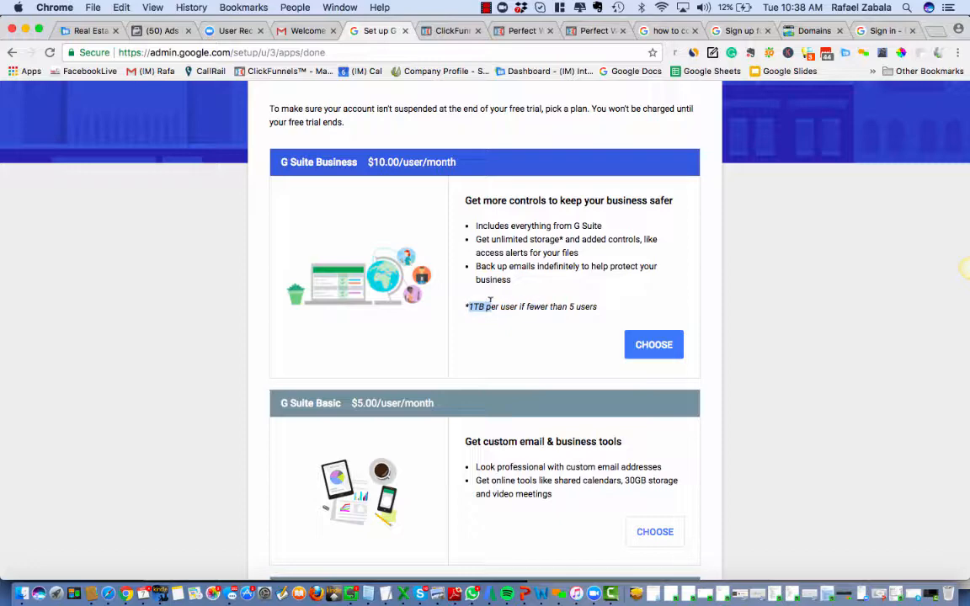
scroll("down", 3)
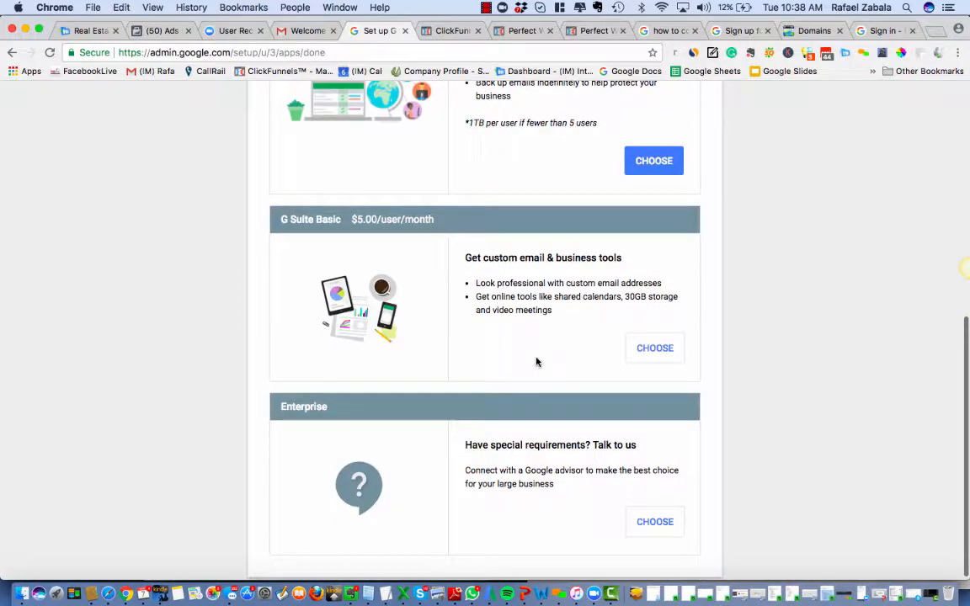
left_click(655, 348)
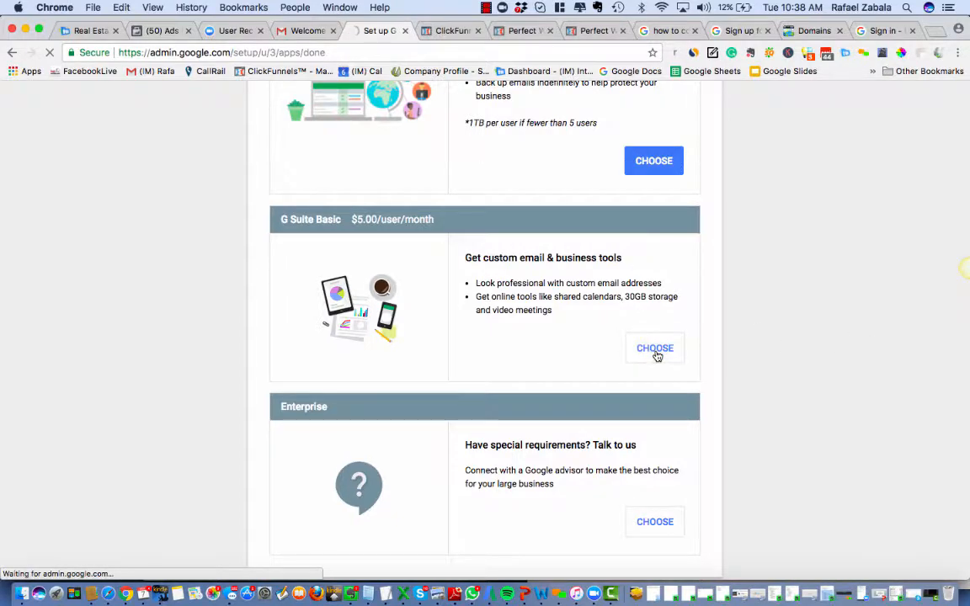
scroll("up", 3)
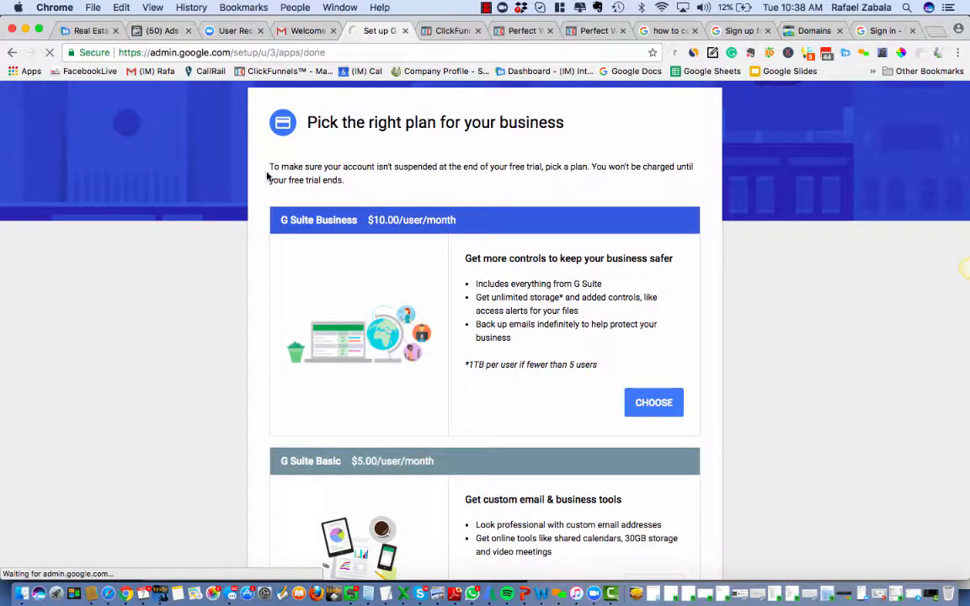
left_click(654, 403)
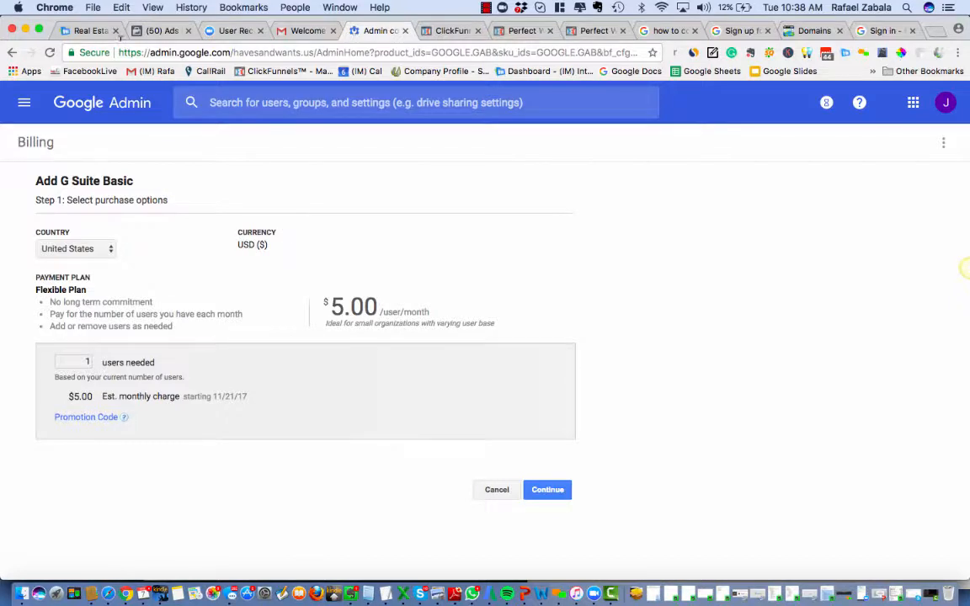
mouse_move(290, 244)
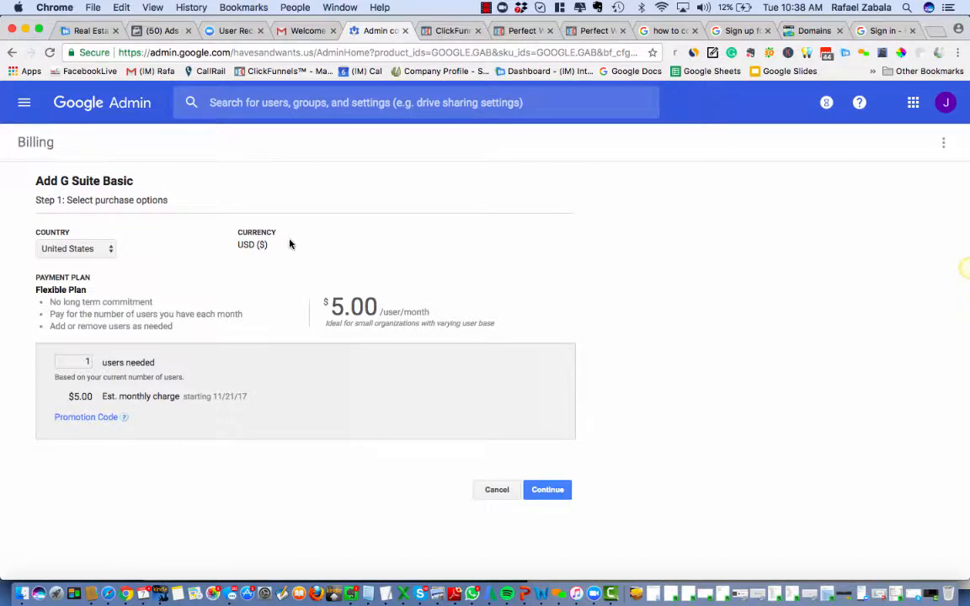